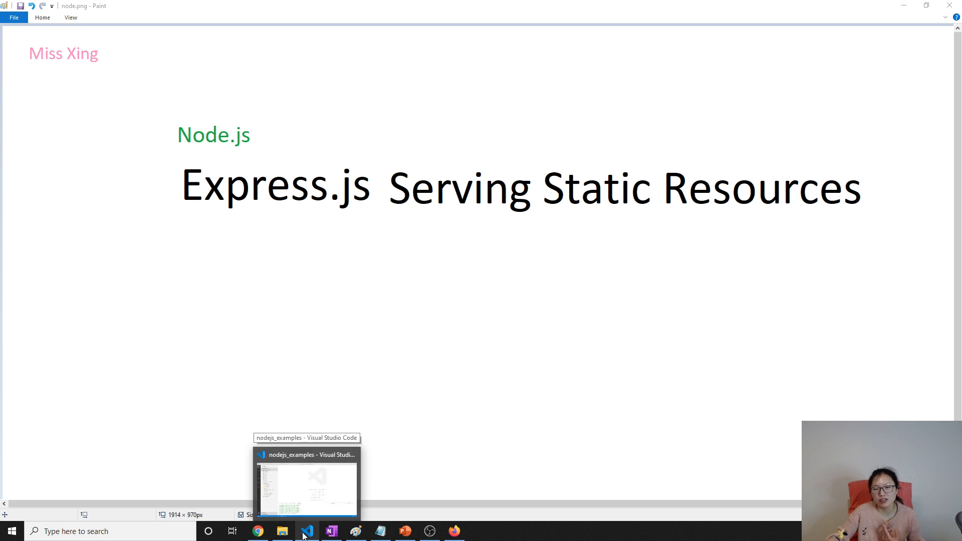
{"action": "mouse_move", "coordinate": [589, 531]}
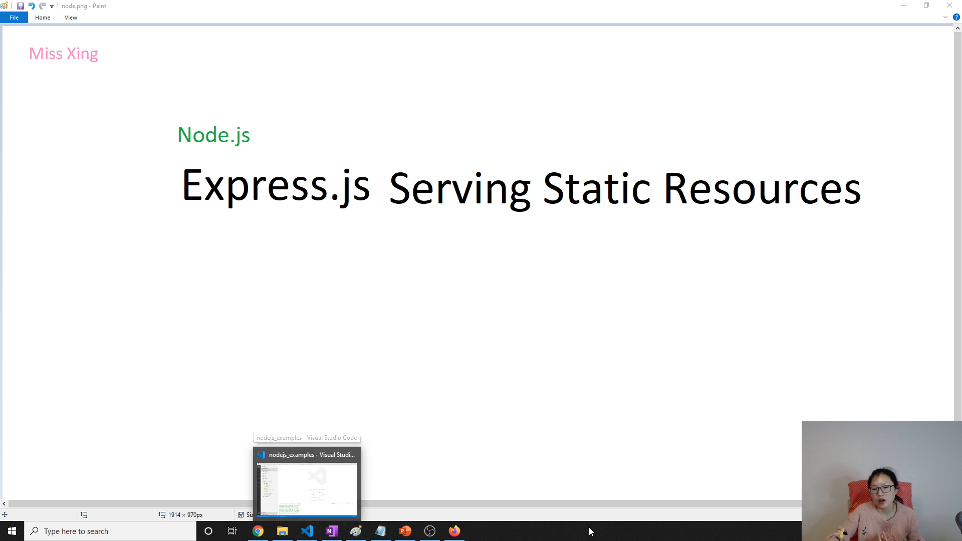
{"action": "mouse_move", "coordinate": [591, 531]}
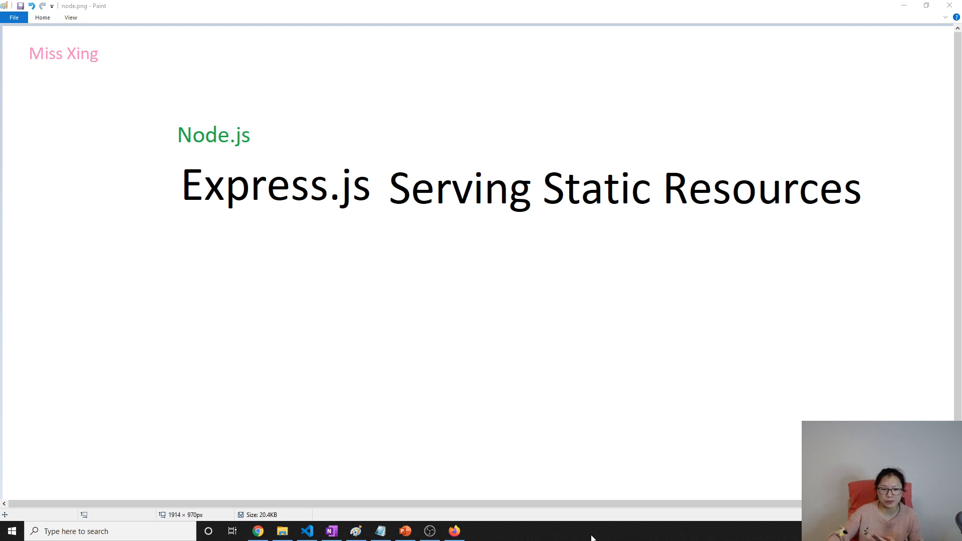
Step: Bring the nodejs_examples project in VS Code to the front from the taskbar
{"action": "left_click", "coordinate": [307, 531]}
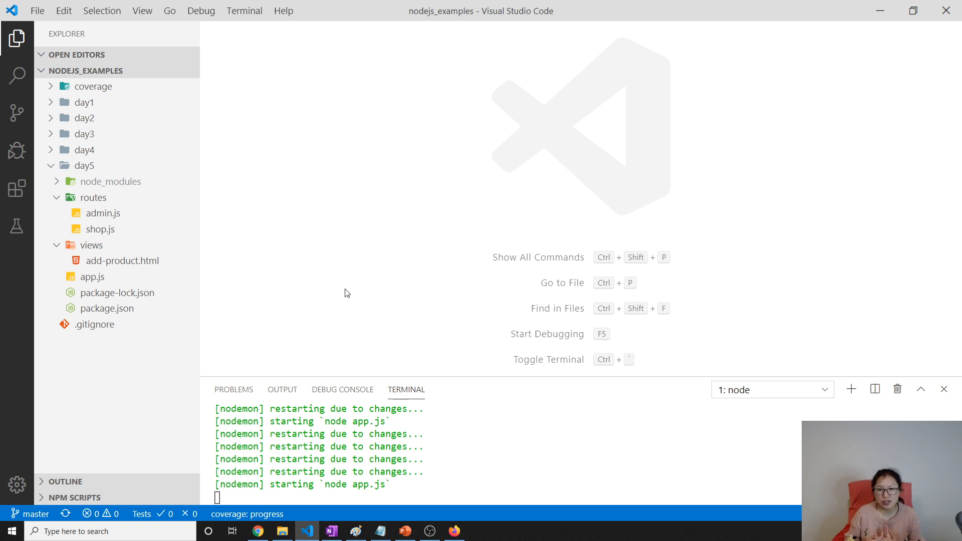
{"action": "mouse_move", "coordinate": [248, 247]}
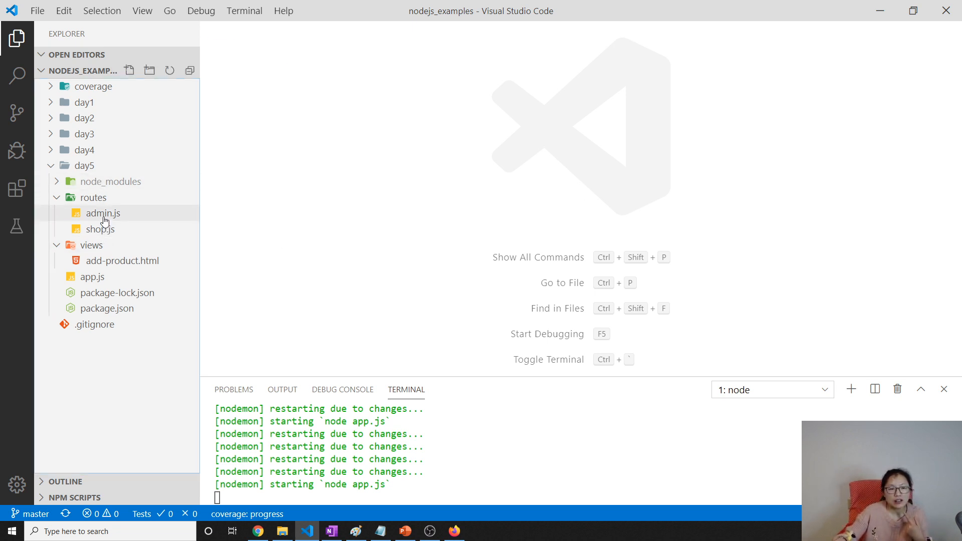
Step: Open day5's routes/shop.js and then app.js with its body-parser, routes and 404/500 handlers
{"action": "left_click", "coordinate": [103, 229]}
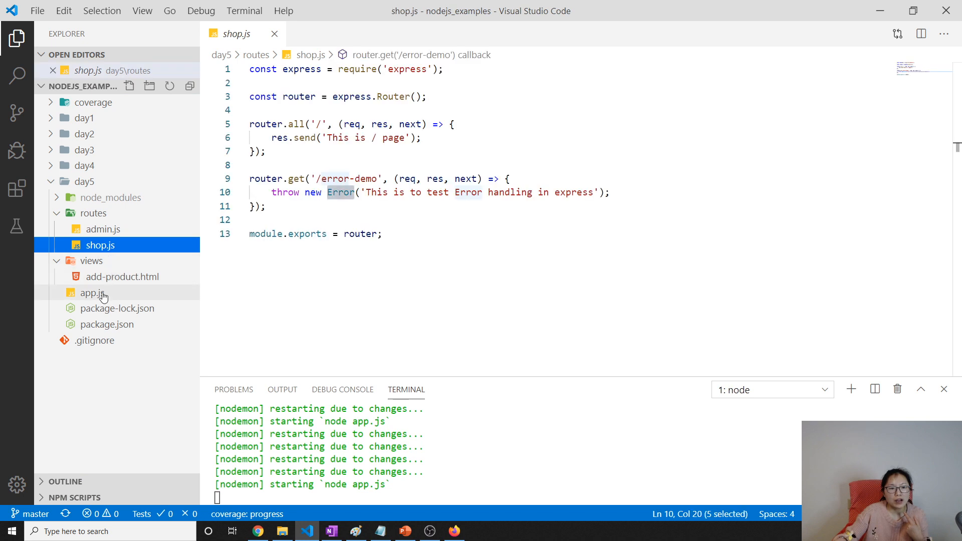
{"action": "left_click", "coordinate": [93, 293]}
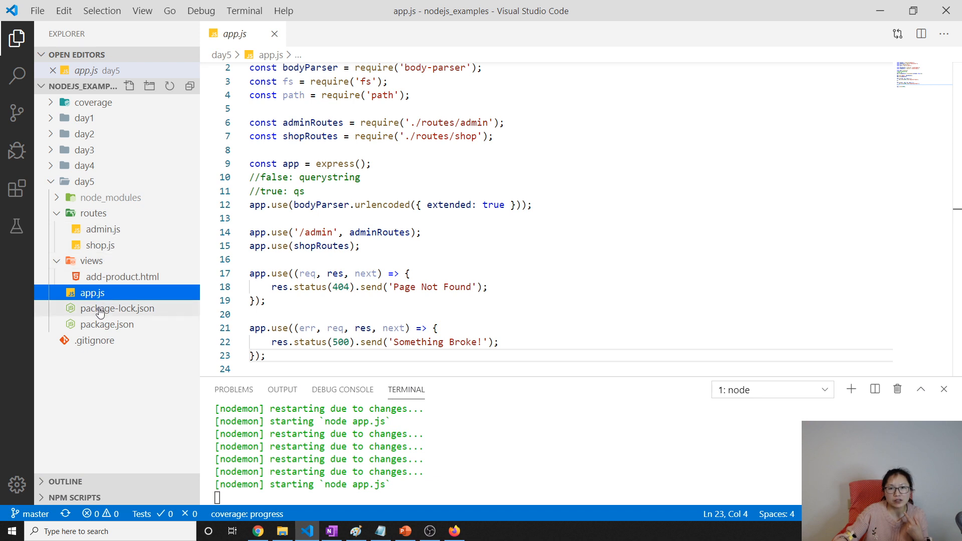
{"action": "left_click", "coordinate": [92, 293]}
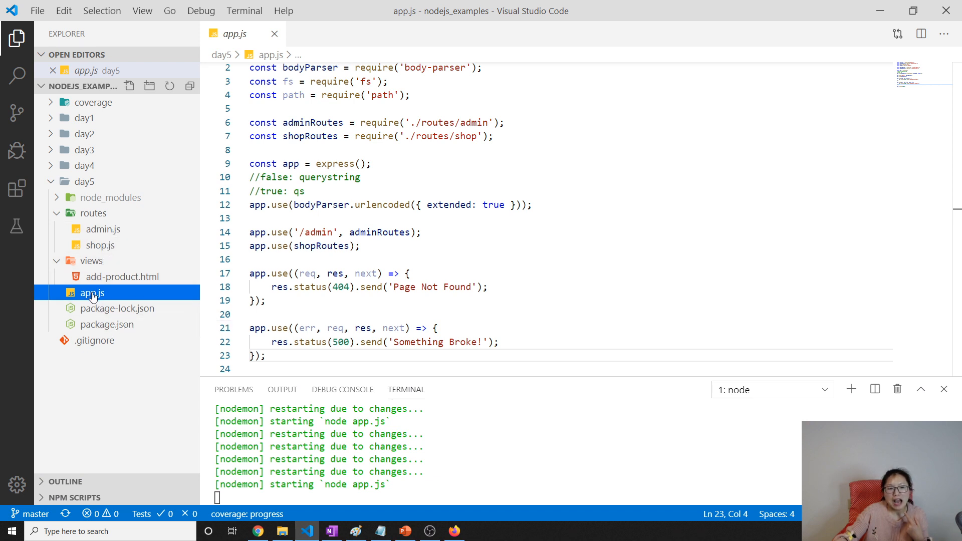
{"action": "mouse_move", "coordinate": [100, 245]}
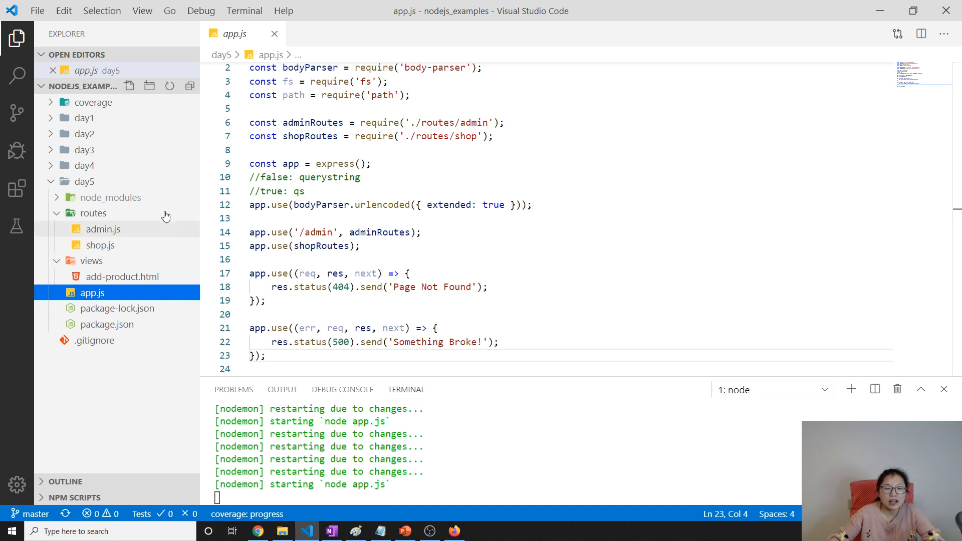
Step: Create public/css/main.css under day5 and start an empty background{ } block
{"action": "left_click", "coordinate": [82, 181]}
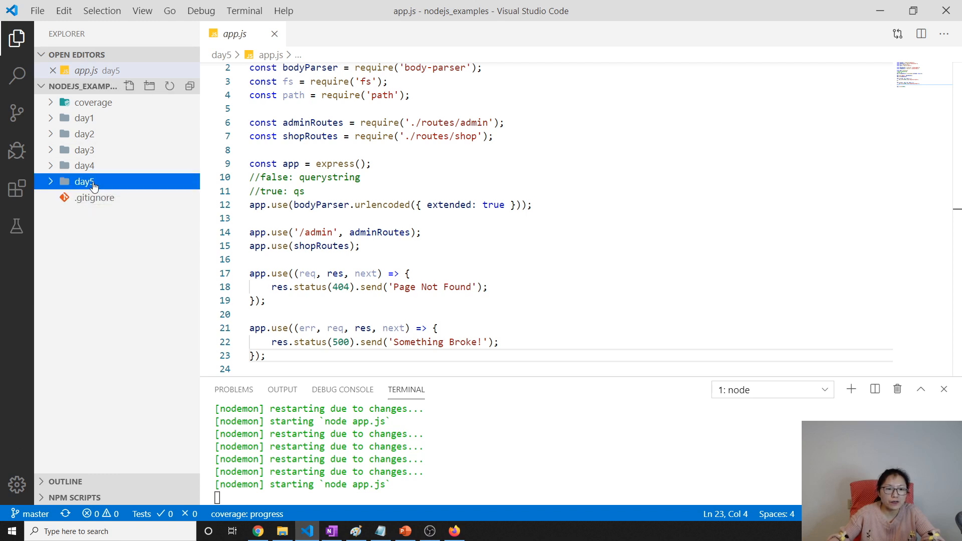
{"action": "left_click", "coordinate": [85, 181]}
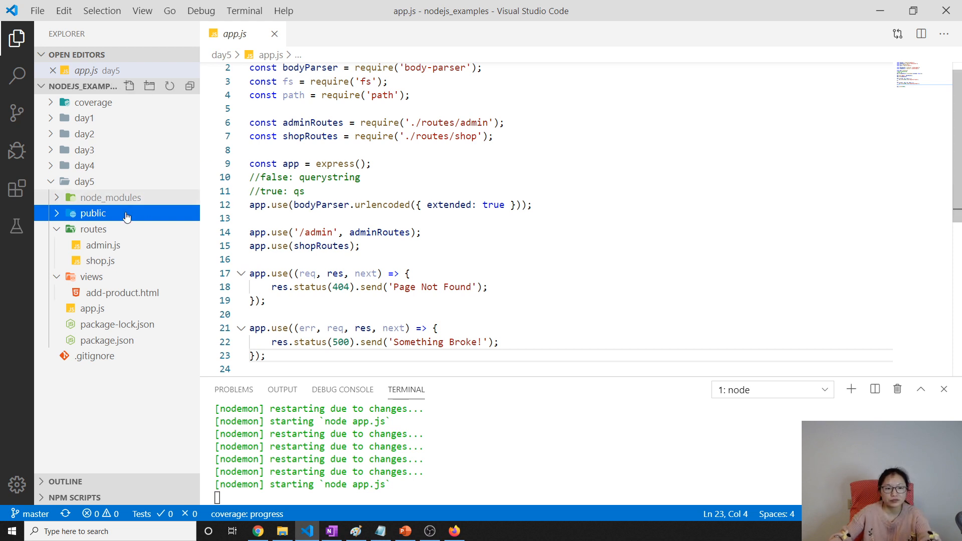
{"action": "mouse_move", "coordinate": [93, 212]}
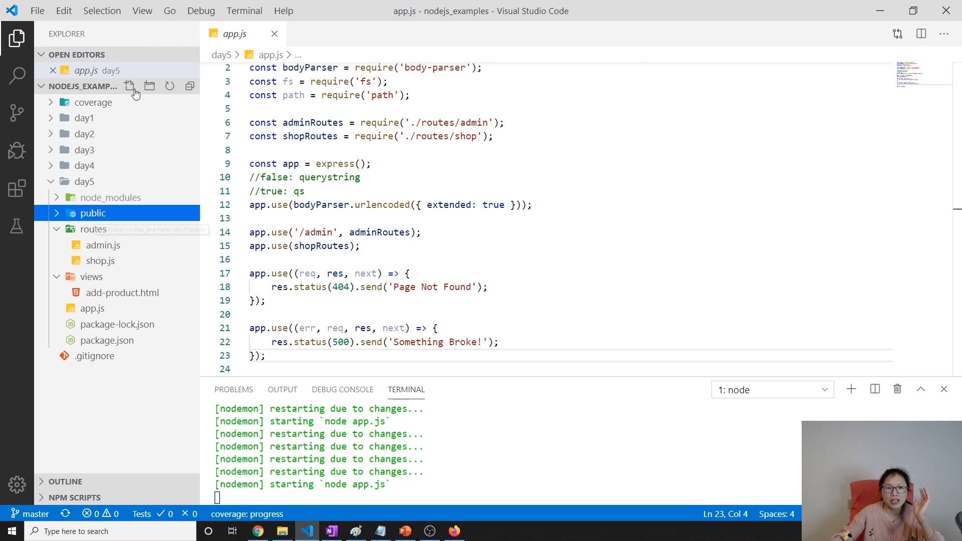
{"action": "left_click", "coordinate": [129, 86]}
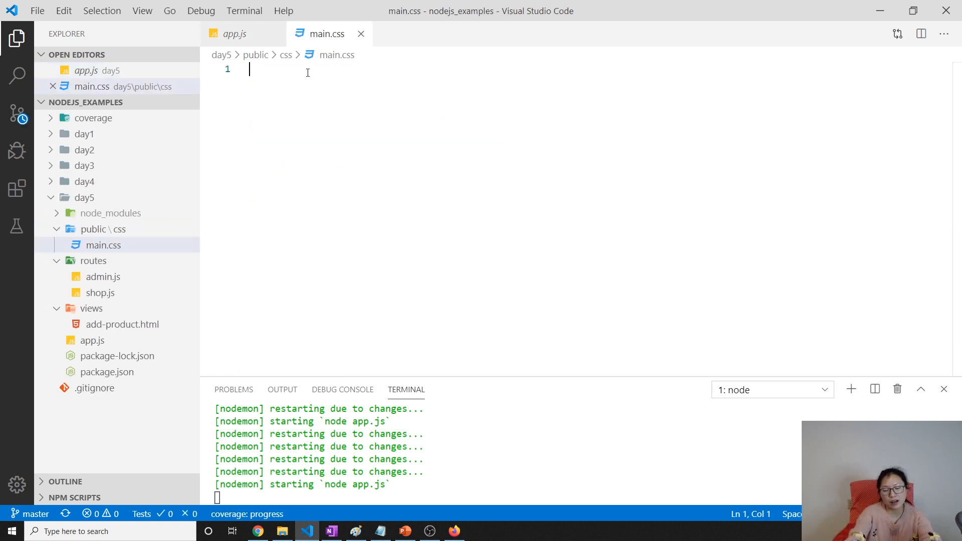
{"action": "type", "text": "background"}
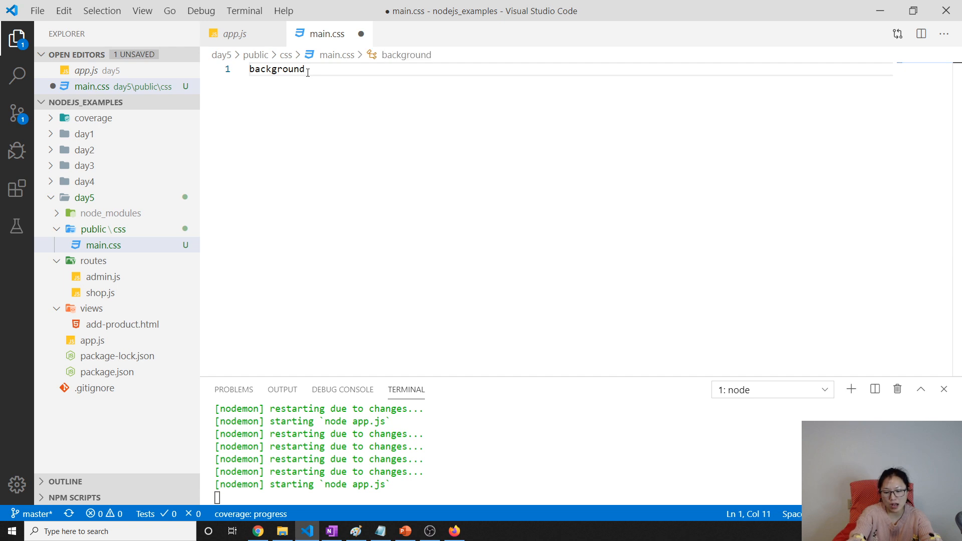
{"action": "type", "text": "{"}
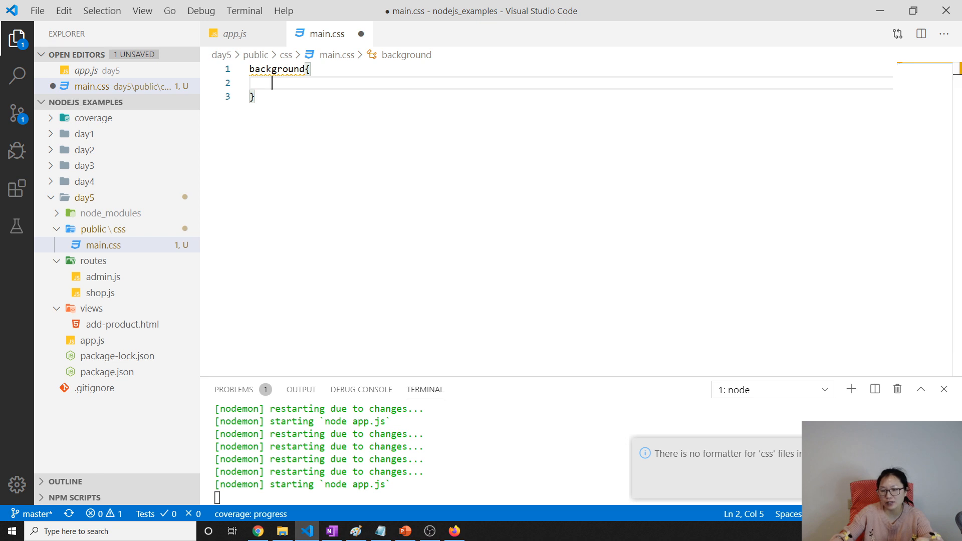
Step: Install the JS-CSS-HTML Formatter extension from the Extensions list and close its details
{"action": "left_click", "coordinate": [17, 187]}
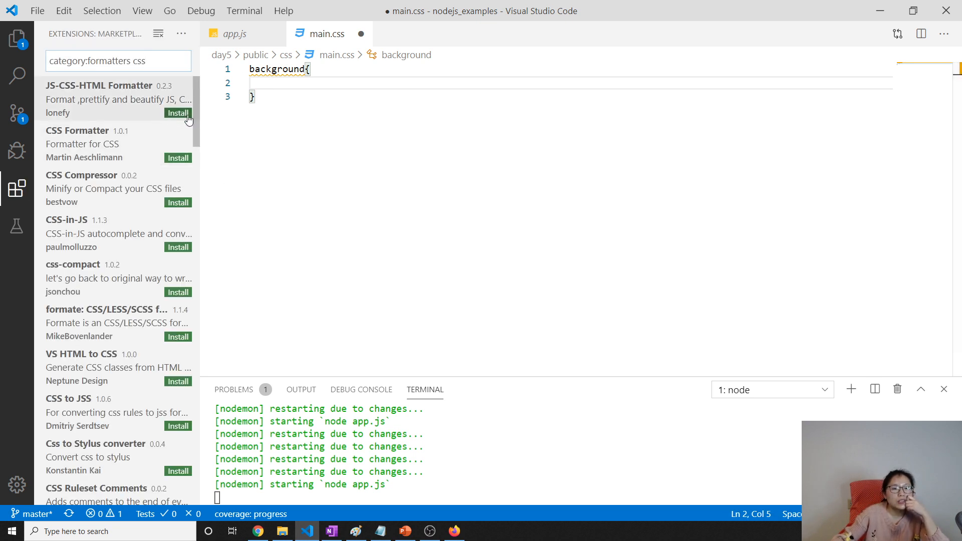
{"action": "mouse_move", "coordinate": [188, 117]}
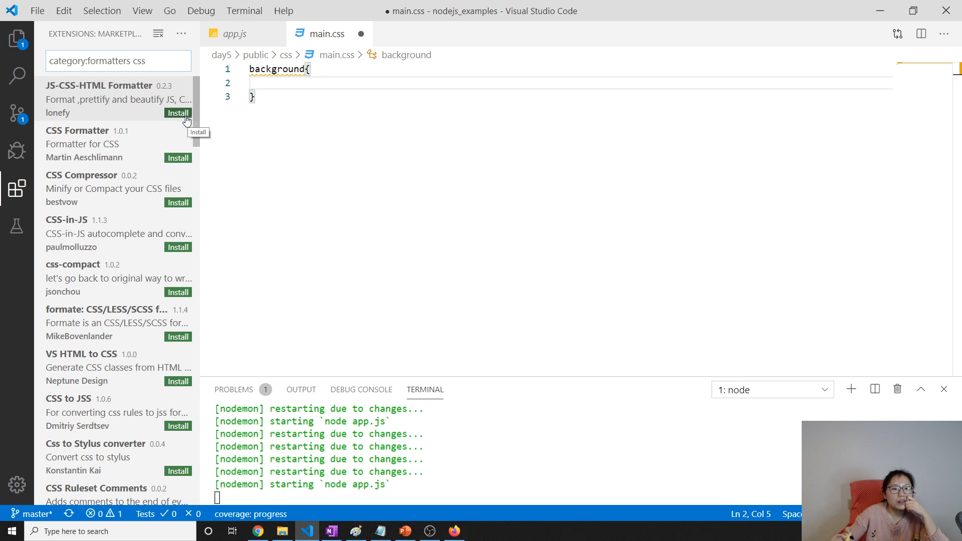
{"action": "left_click", "coordinate": [99, 99]}
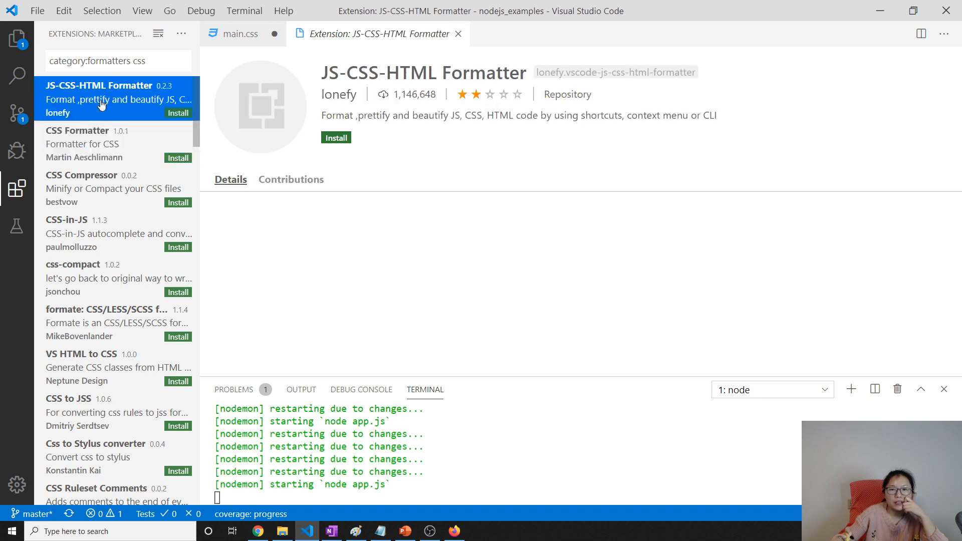
{"action": "left_click", "coordinate": [336, 137]}
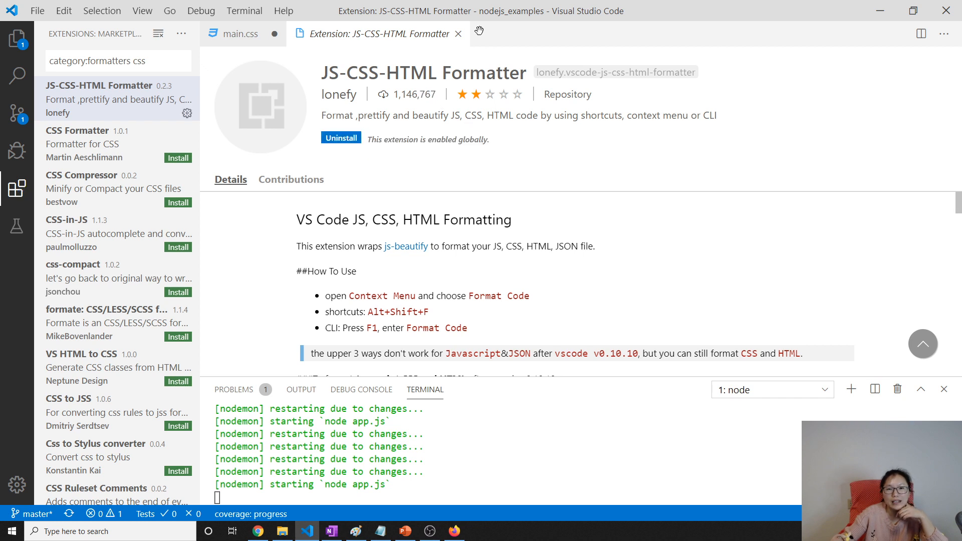
{"action": "left_click", "coordinate": [235, 33]}
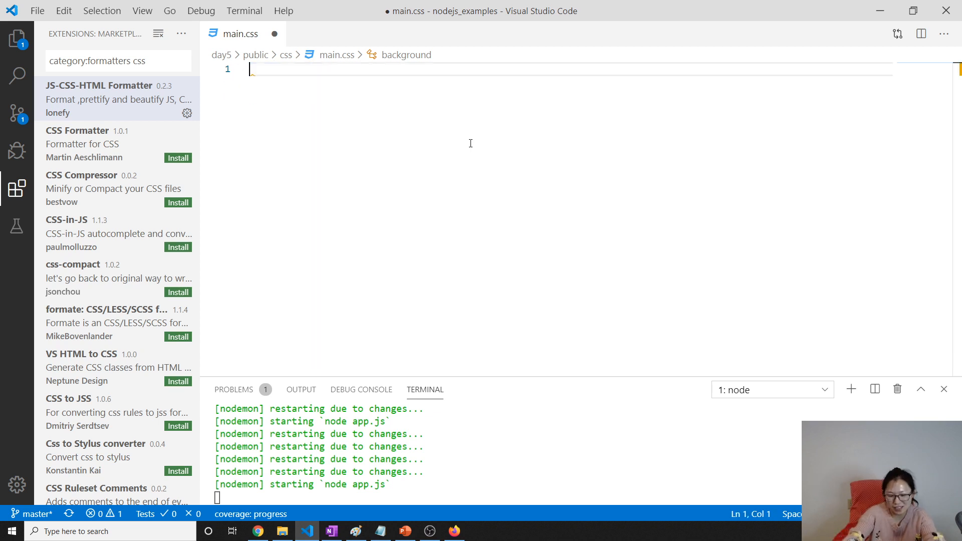
Step: Save main.css as body { background: pink; } and return to the Explorer file tree
{"action": "type", "text": "body {"}
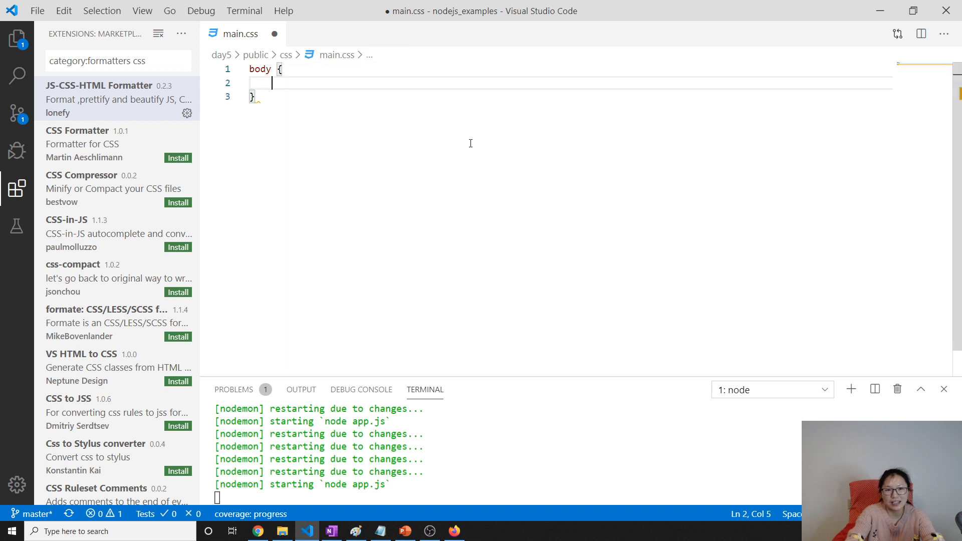
{"action": "type", "text": "backgroun"}
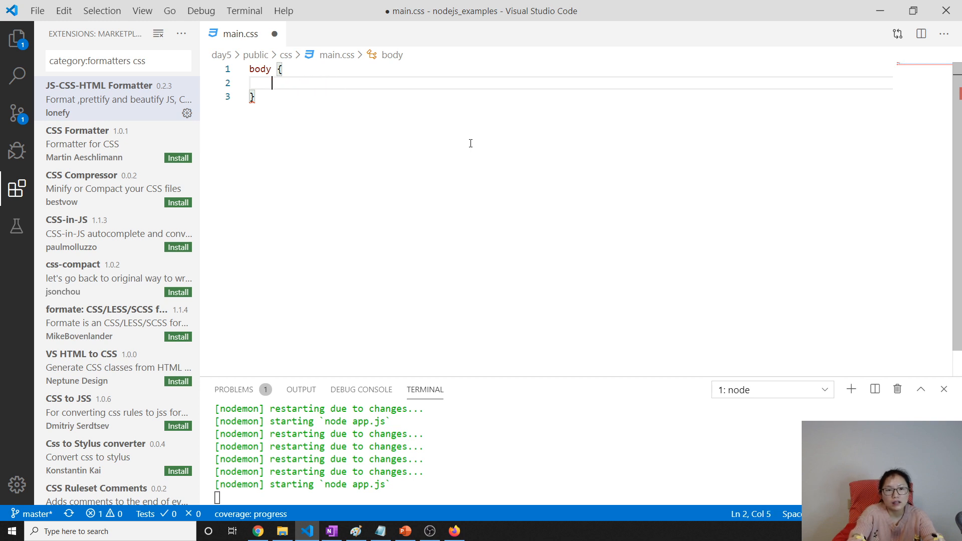
{"action": "type", "text": "background: ;"}
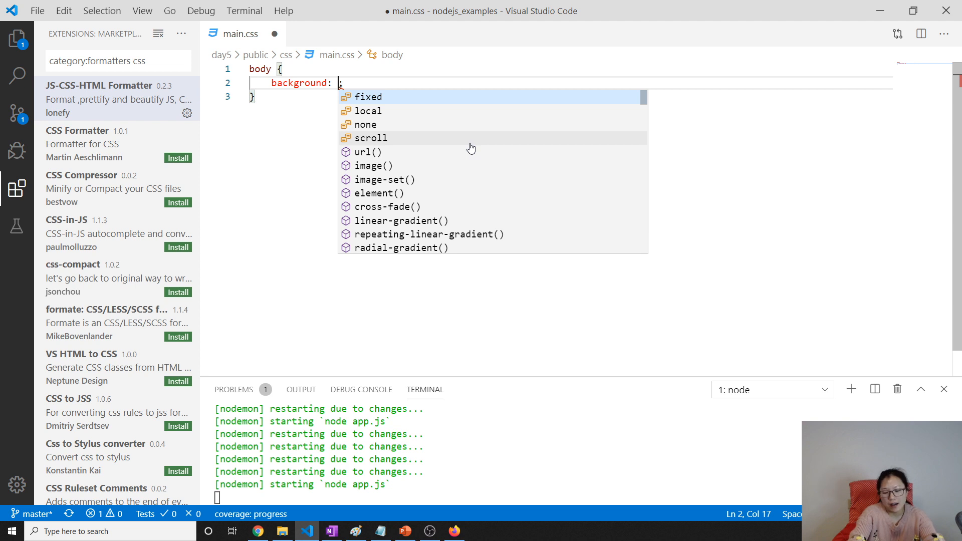
{"action": "type", "text": "pink"}
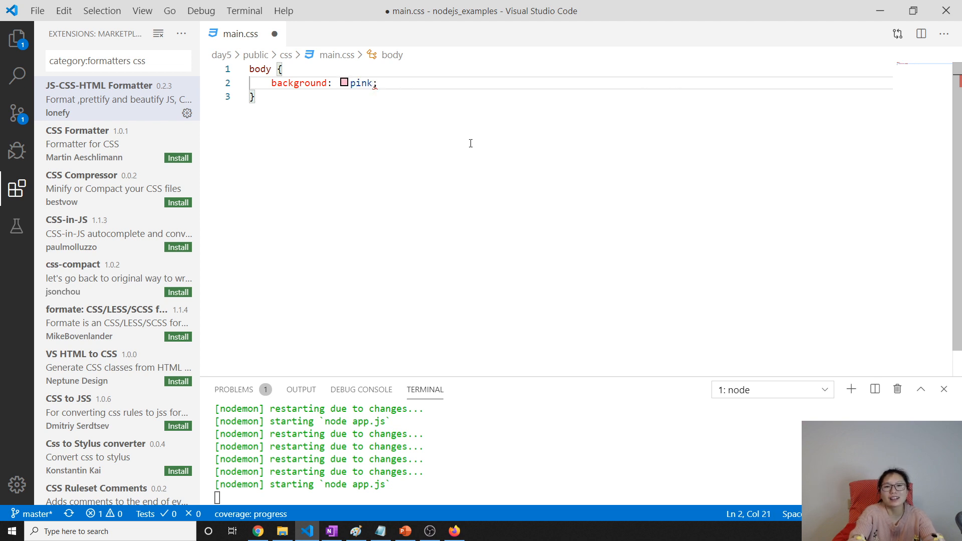
{"action": "key", "text": "ctrl+s"}
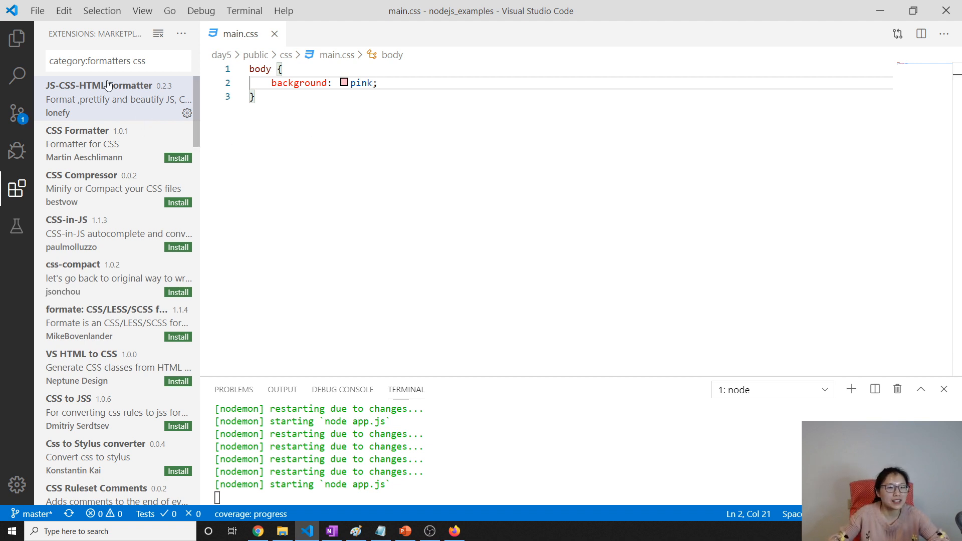
{"action": "left_click", "coordinate": [17, 37]}
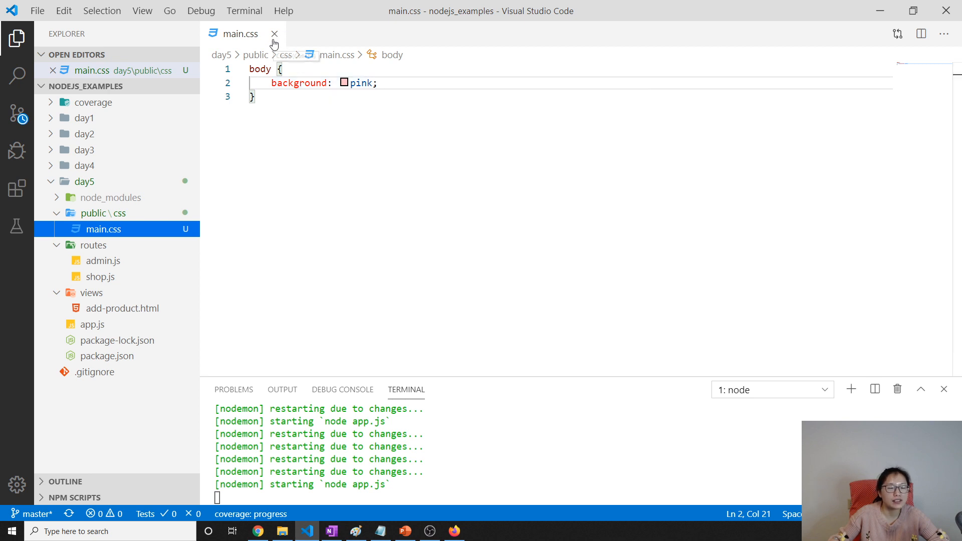
Step: Add <link href="" rel="stylesheet"/> to the head of add-product.html
{"action": "left_click", "coordinate": [275, 33]}
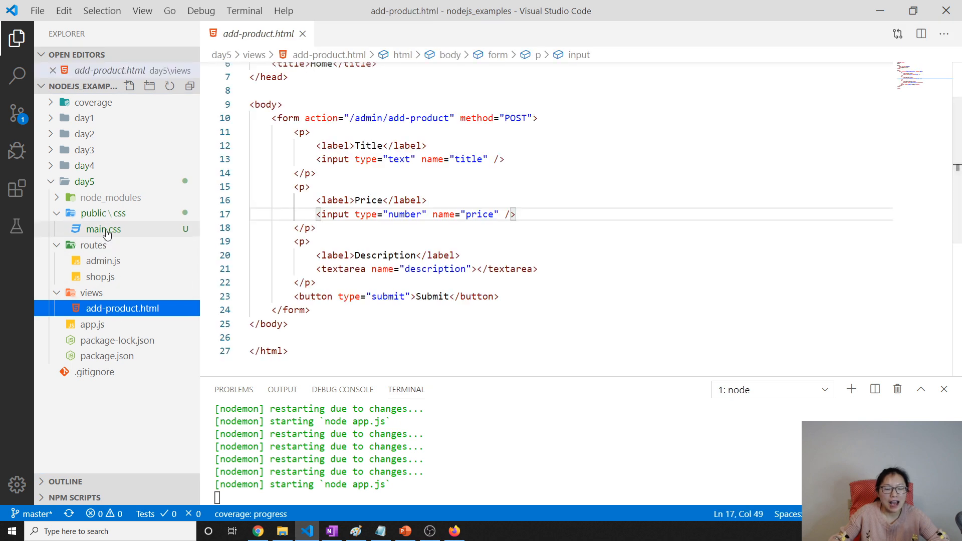
{"action": "mouse_move", "coordinate": [160, 261]}
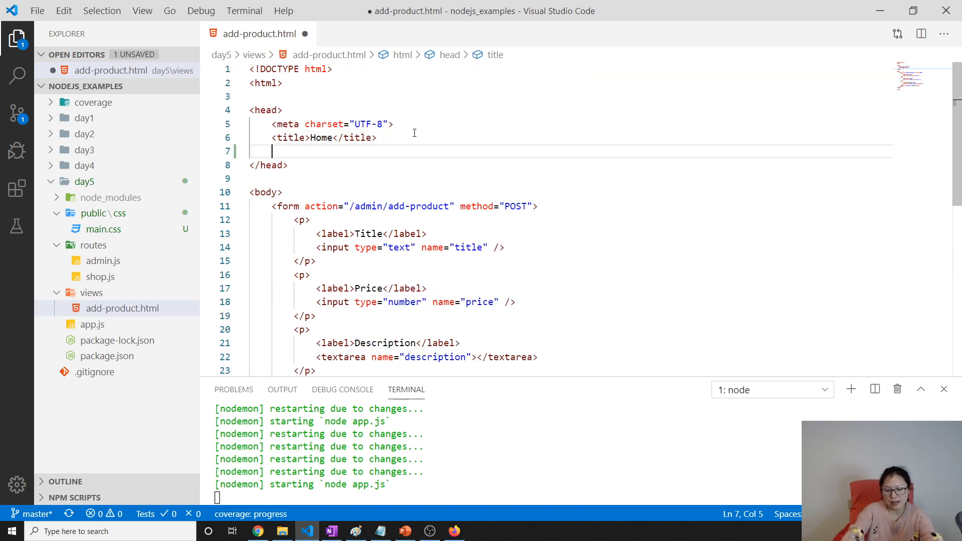
{"action": "type", "text": "<link"}
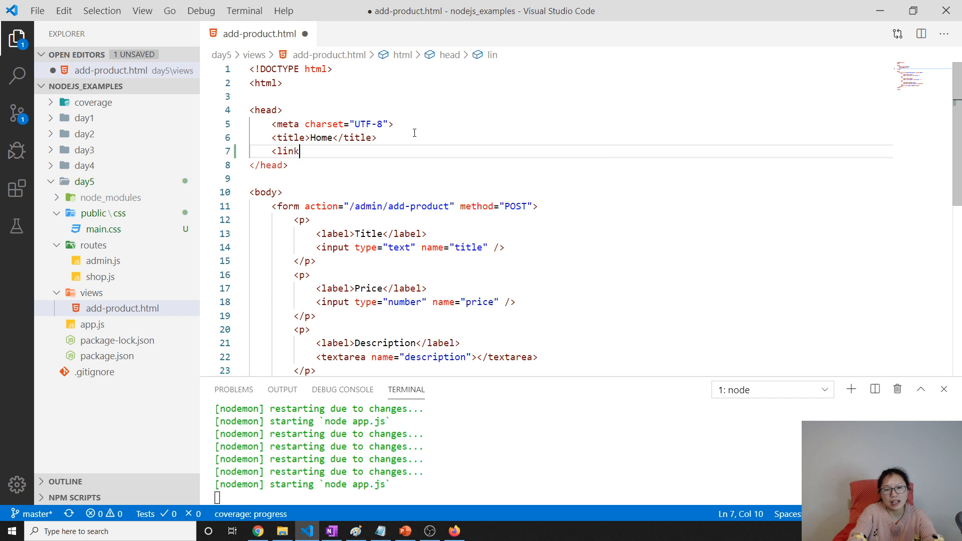
{"action": "type", "text": "href=\"\""}
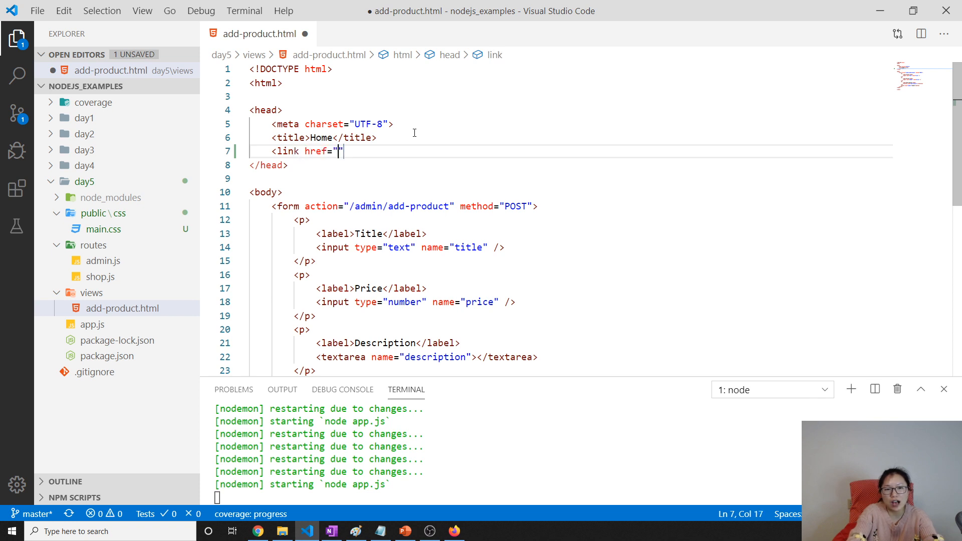
{"action": "type", "text": "rel=\"st"}
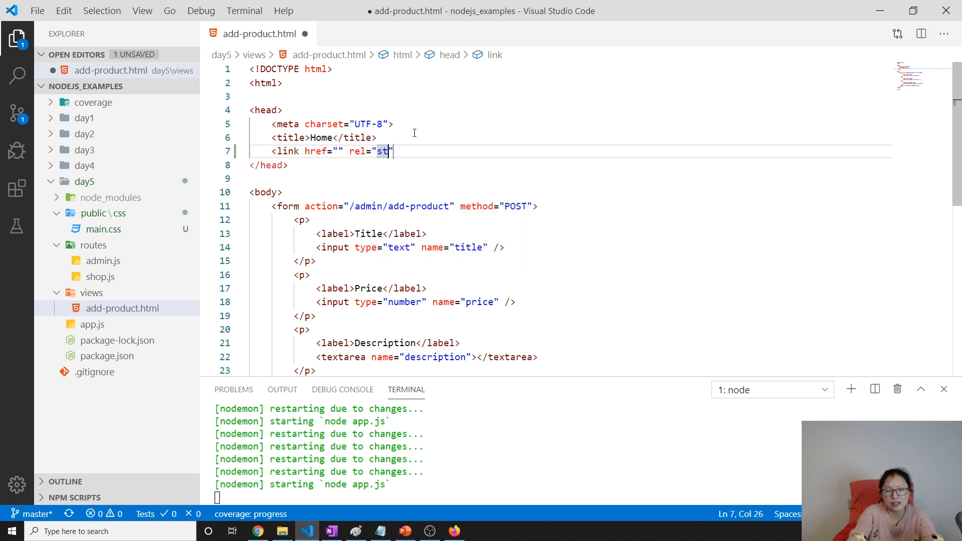
{"action": "type", "text": "ylesheet"}
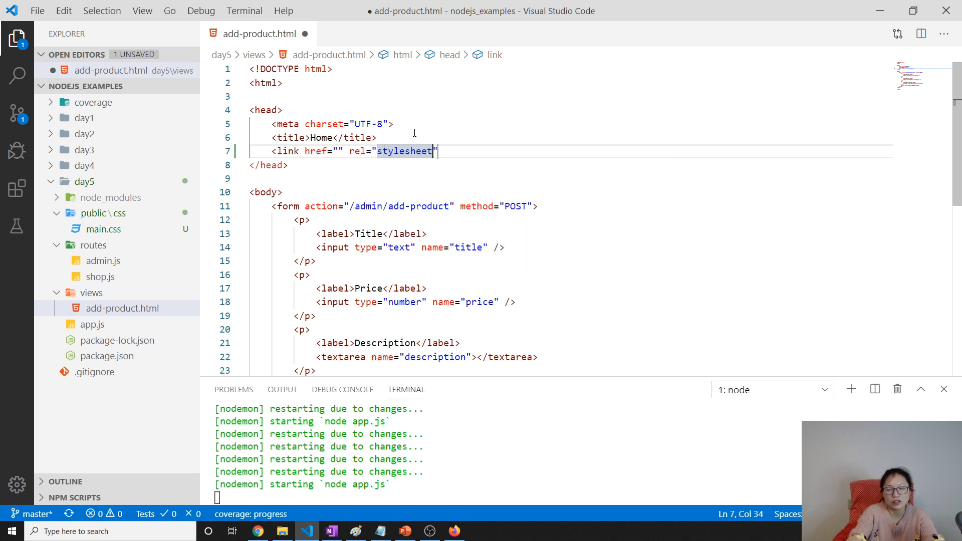
{"action": "type", "text": "/"}
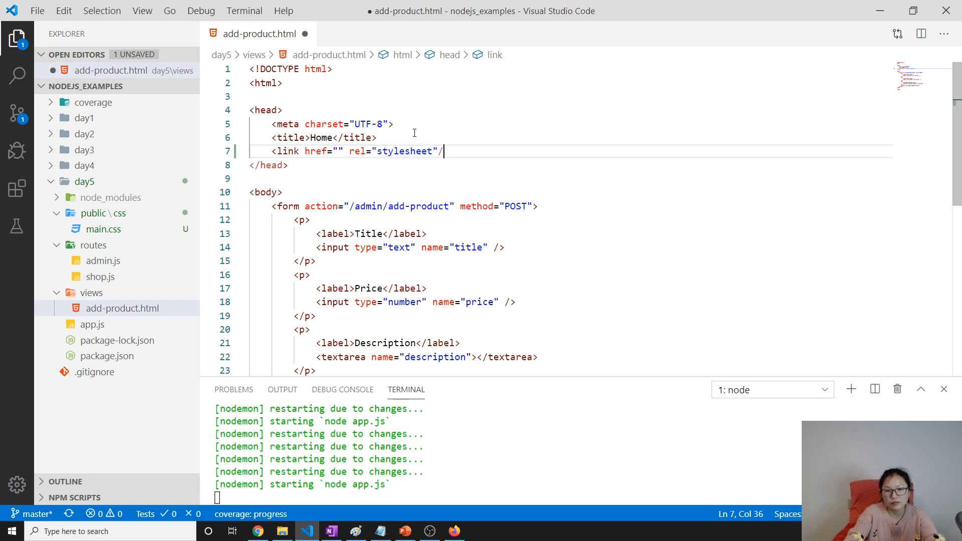
{"action": "type", "text": ">"}
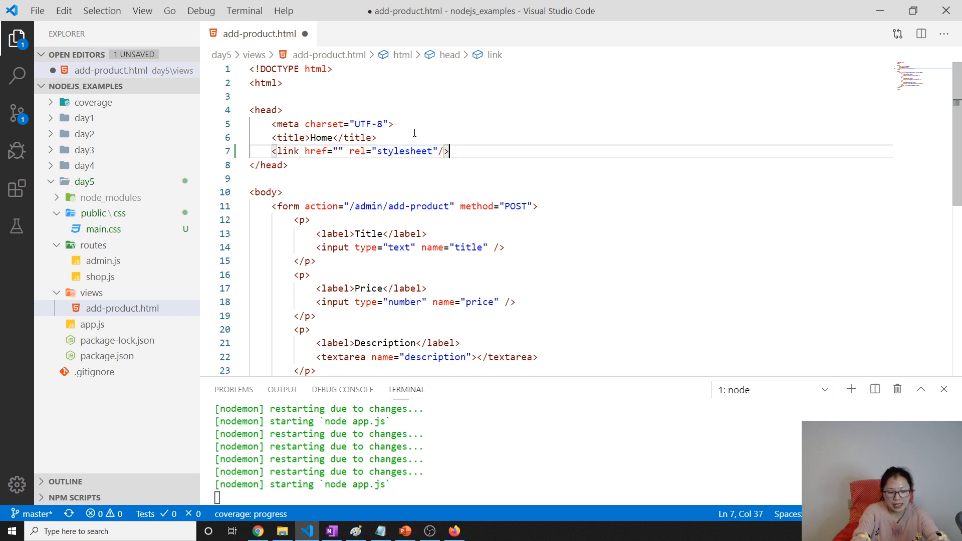
Step: Format the page with JS-CSS-HTML Formatter as default HTML formatter and save it
{"action": "left_click", "coordinate": [17, 75]}
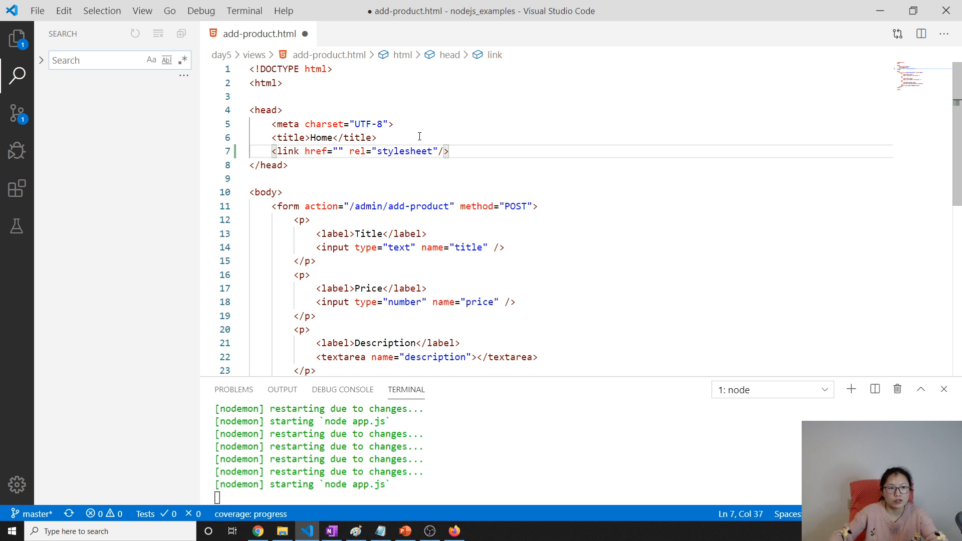
{"action": "left_click", "coordinate": [17, 38]}
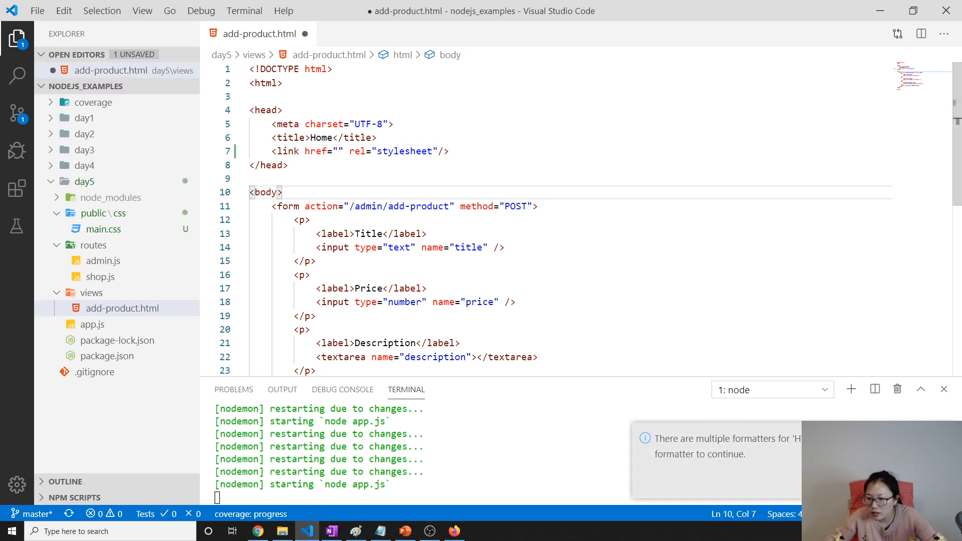
{"action": "left_click", "coordinate": [727, 454]}
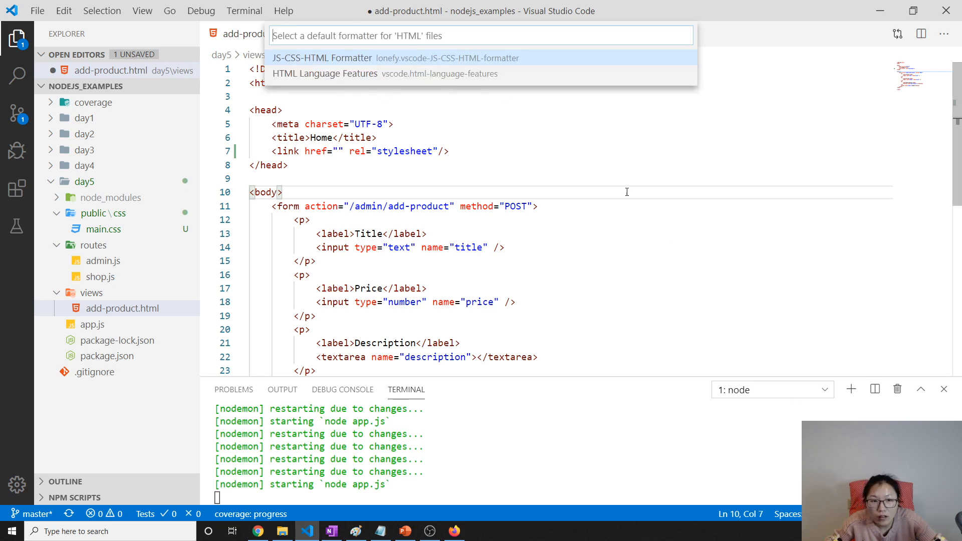
{"action": "left_click", "coordinate": [321, 58]}
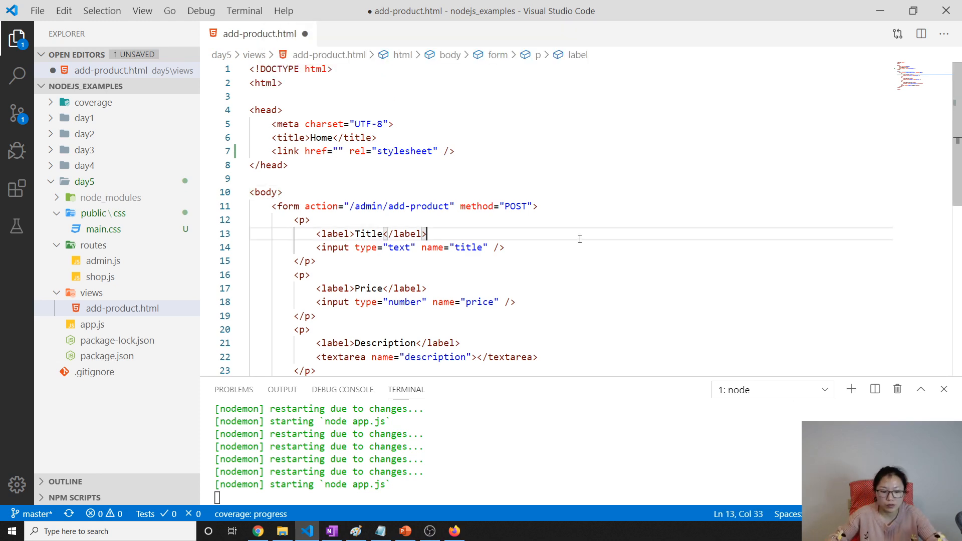
{"action": "key", "text": "ctrl+s"}
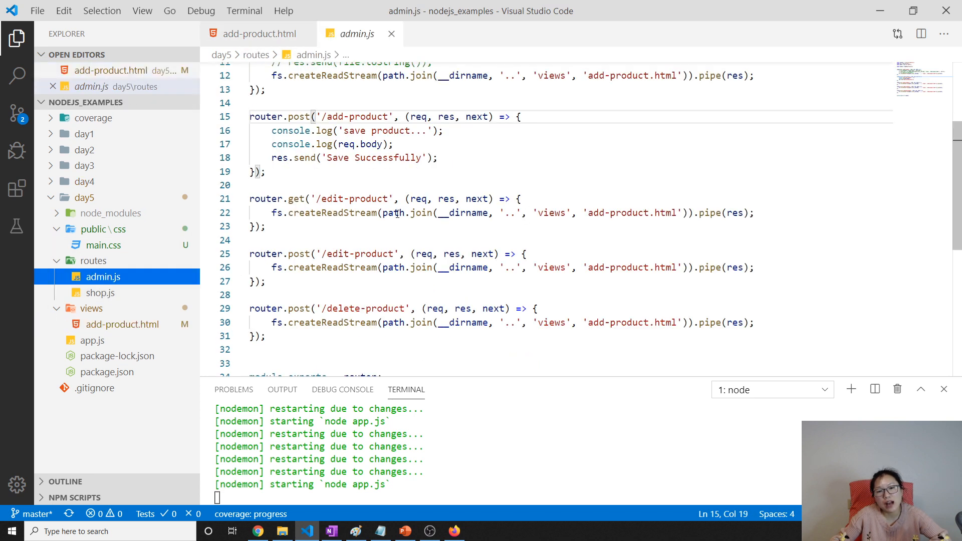
Step: Close admin.js and fill the link href with ../public/css/main.css, then save
{"action": "double_click", "coordinate": [629, 213]}
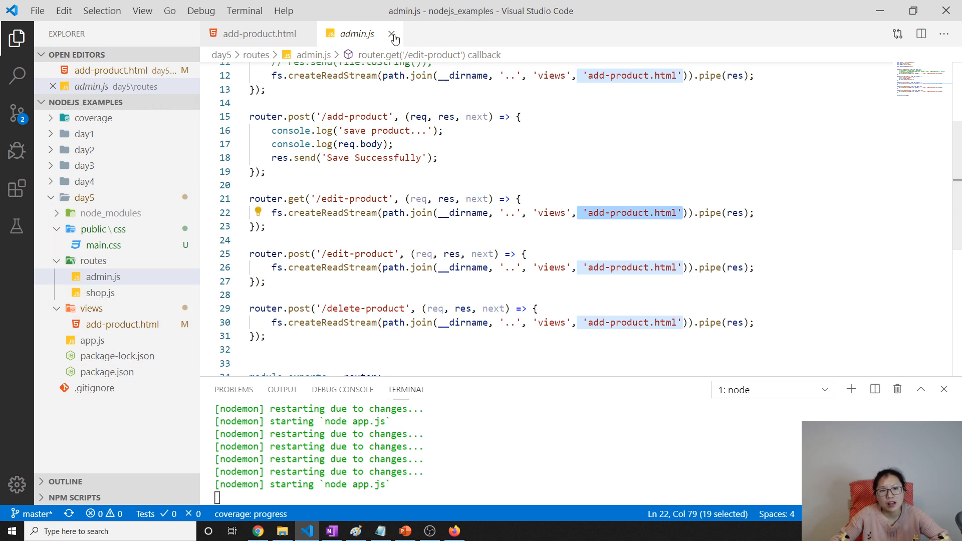
{"action": "left_click", "coordinate": [392, 34]}
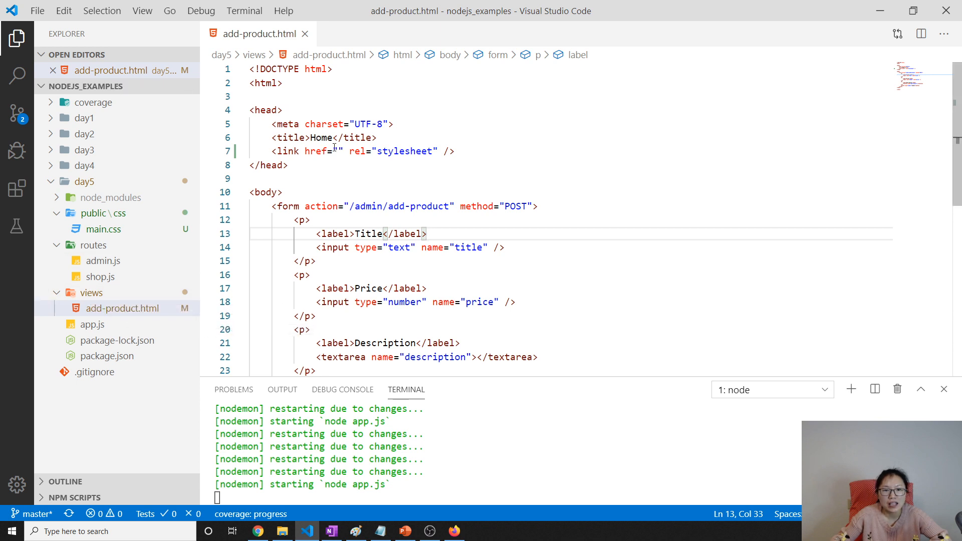
{"action": "type", "text": "../public/"}
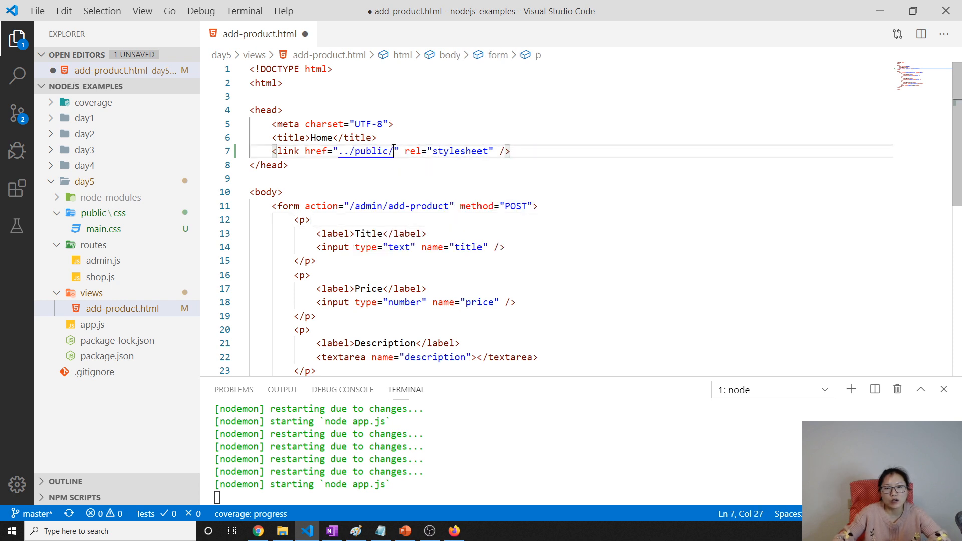
{"action": "type", "text": "css/main.css"}
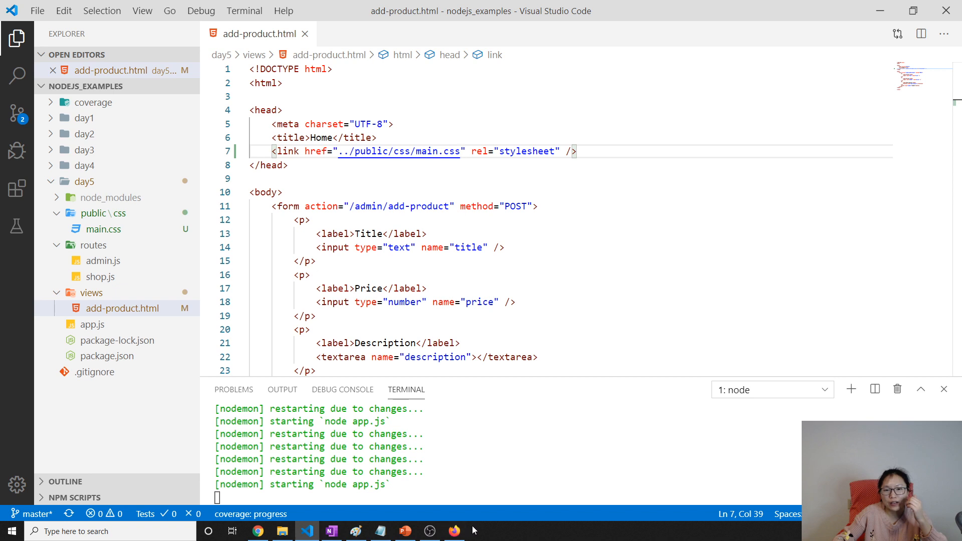
{"action": "mouse_move", "coordinate": [454, 532]}
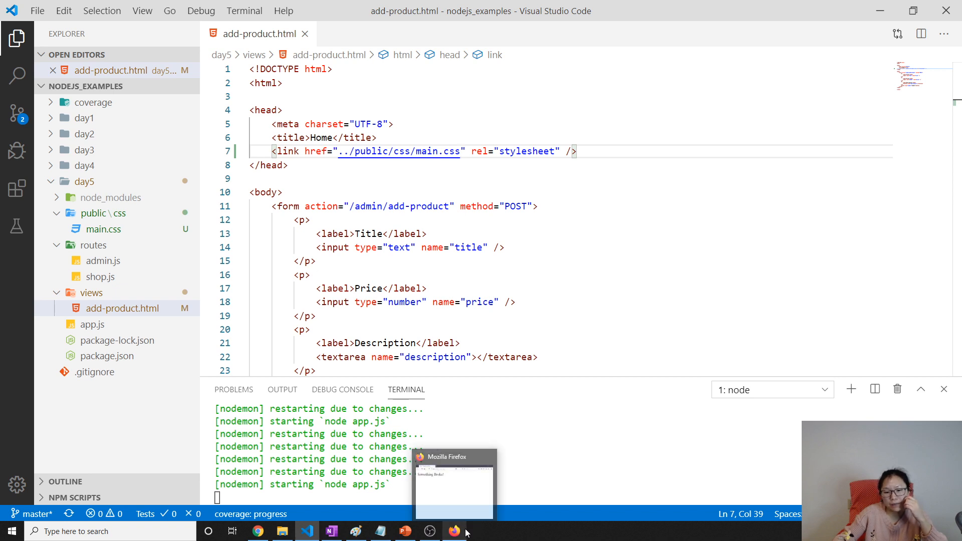
{"action": "left_click", "coordinate": [455, 531]}
{"action": "type", "text": "localhost:3000/add-product"}
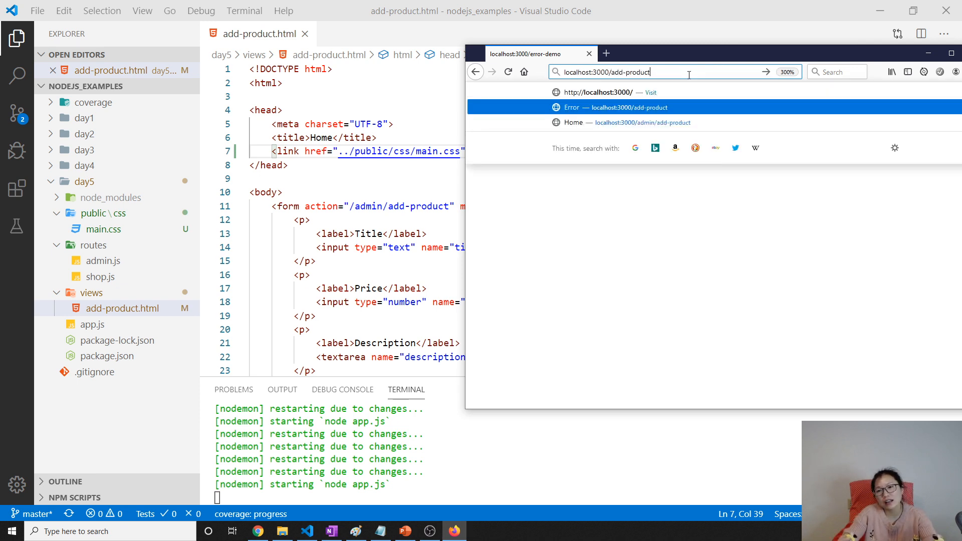
{"action": "left_click", "coordinate": [621, 123]}
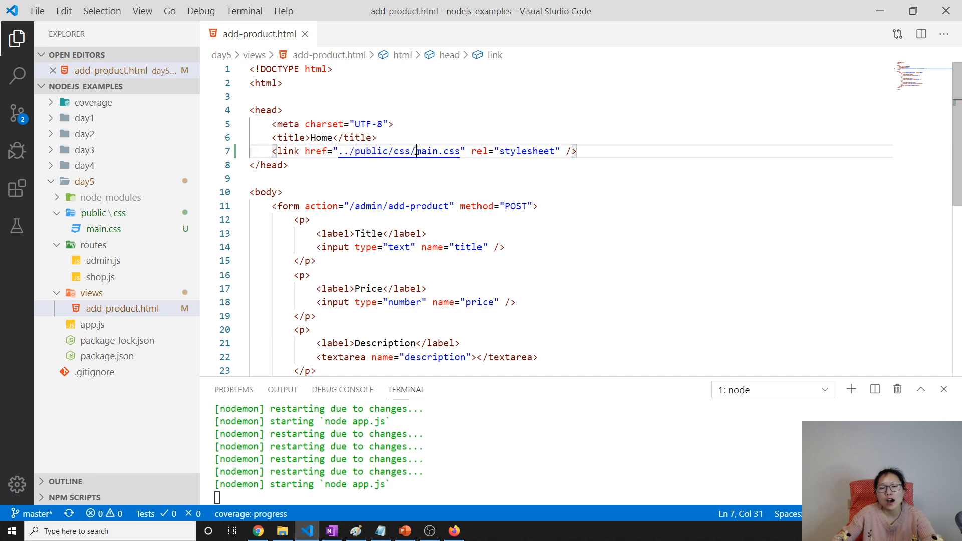
{"action": "double_click", "coordinate": [437, 151]}
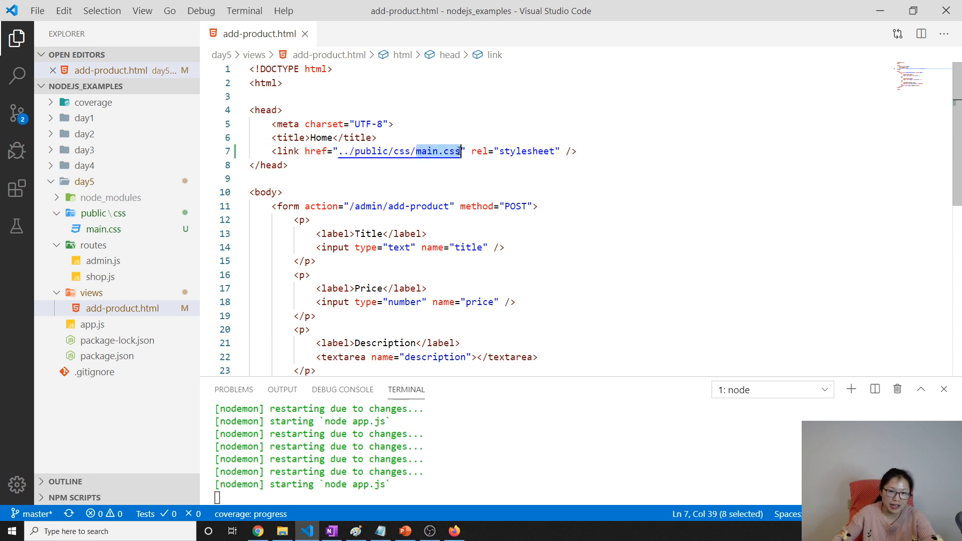
{"action": "mouse_move", "coordinate": [399, 151]}
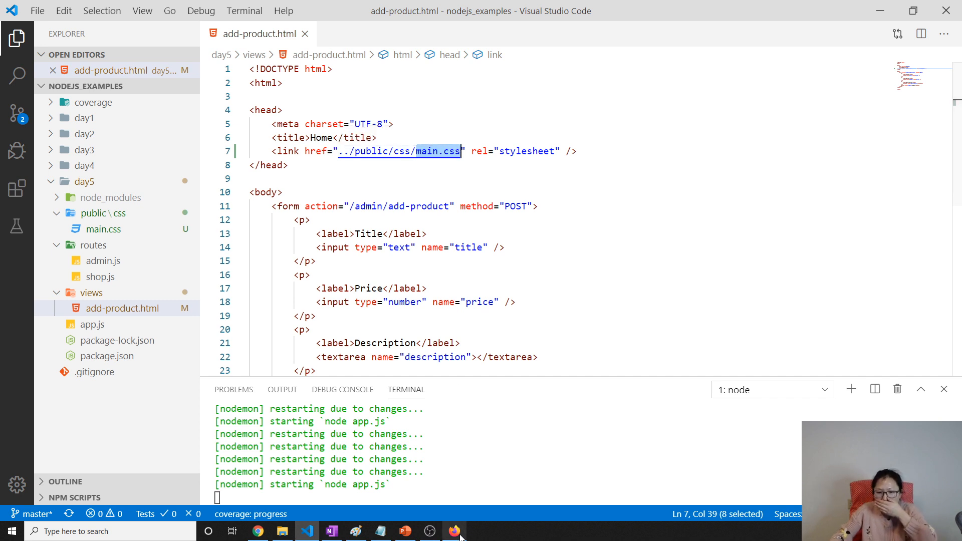
Step: Reload localhost:3000/admin/add-product in Firefox's Network panel, revealing main.css returning 404
{"action": "left_click", "coordinate": [454, 531]}
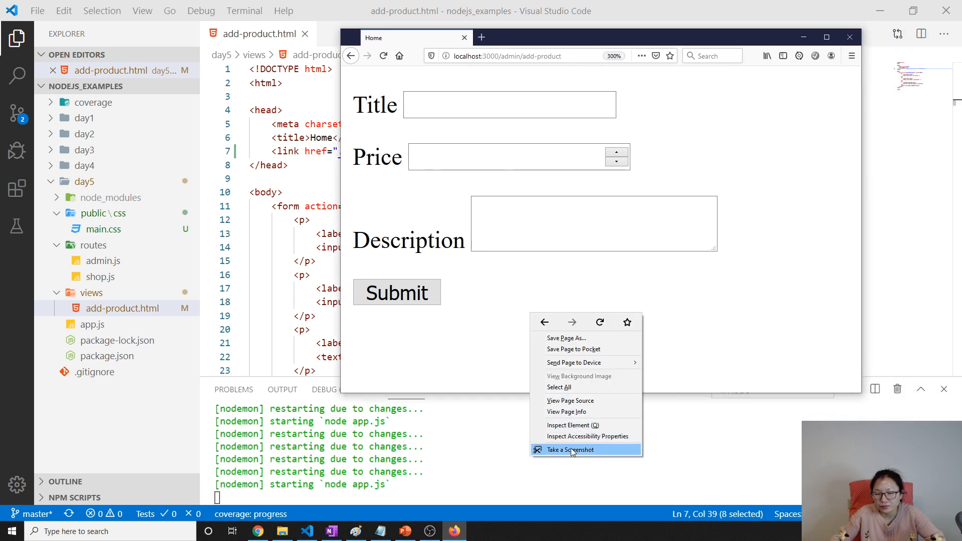
{"action": "left_click", "coordinate": [572, 425]}
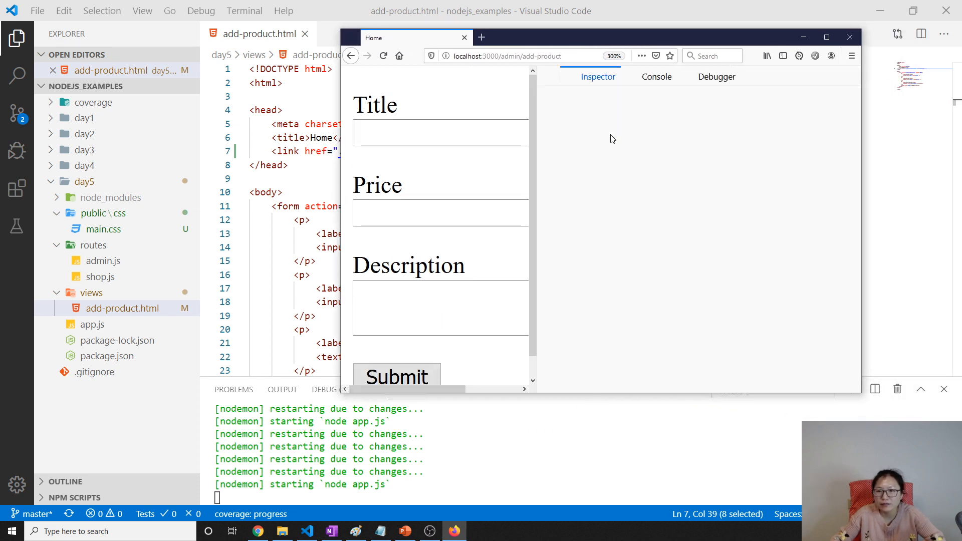
{"action": "left_click", "coordinate": [749, 76]}
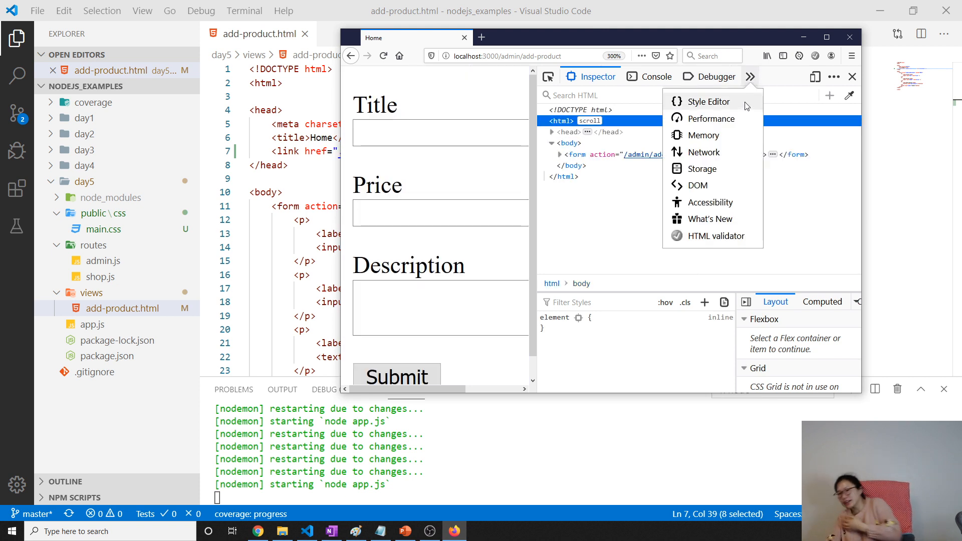
{"action": "left_click", "coordinate": [703, 153]}
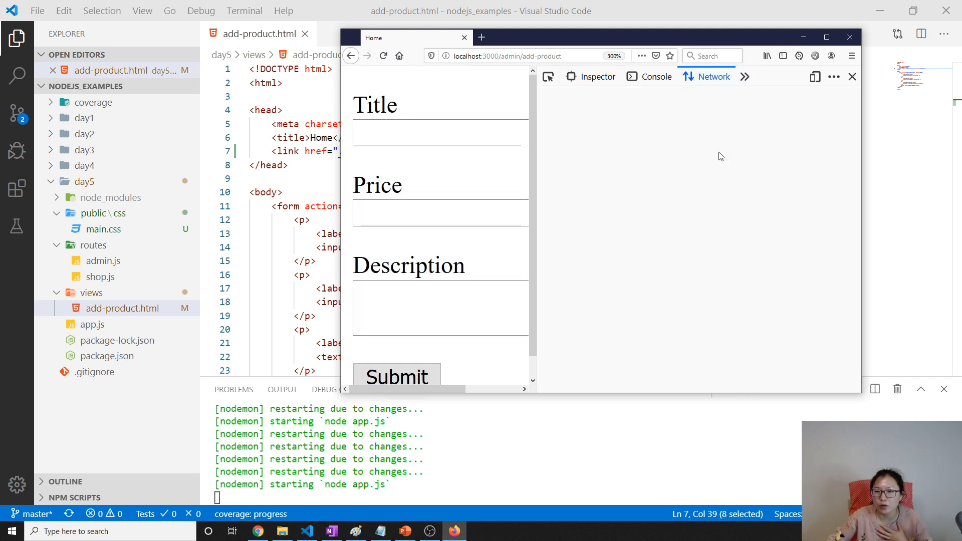
{"action": "left_click", "coordinate": [712, 76]}
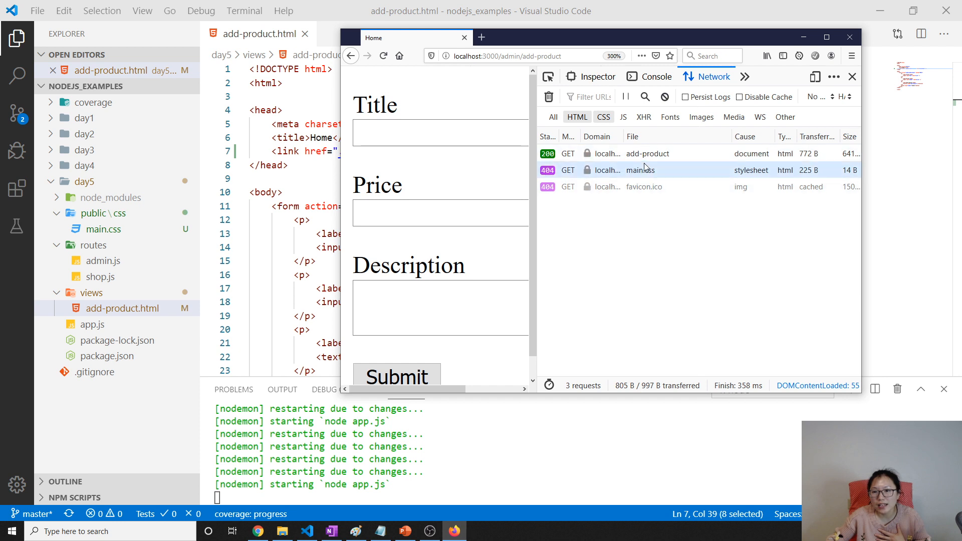
{"action": "mouse_move", "coordinate": [640, 171]}
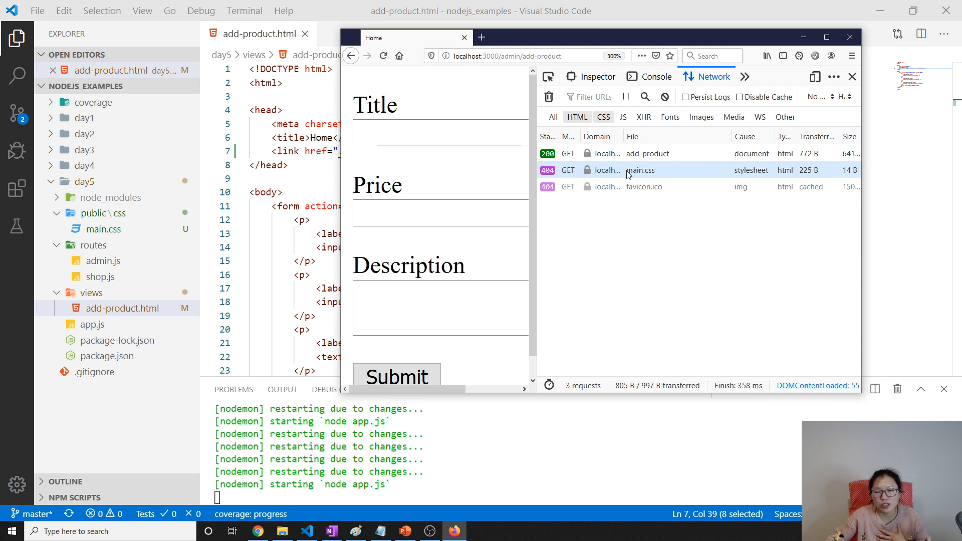
{"action": "mouse_move", "coordinate": [624, 170]}
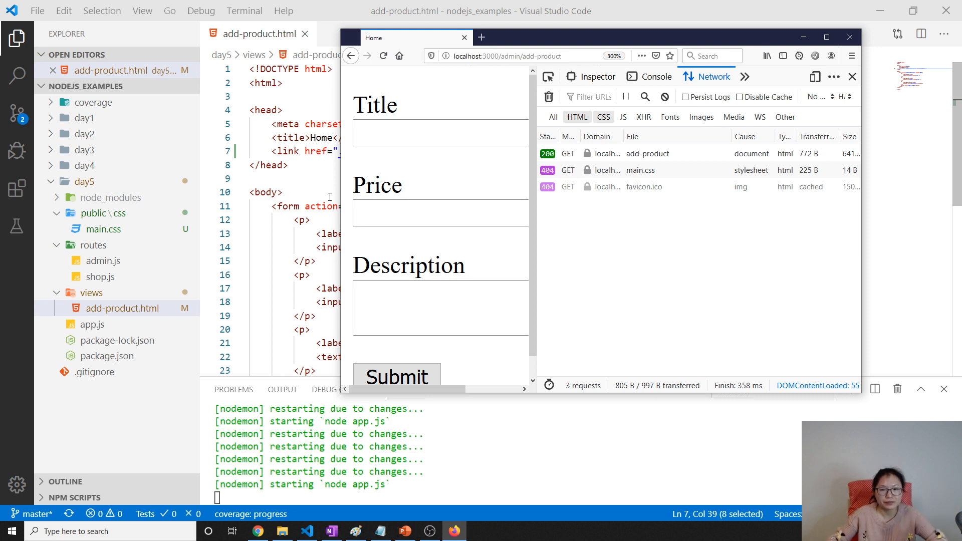
{"action": "left_click", "coordinate": [641, 171]}
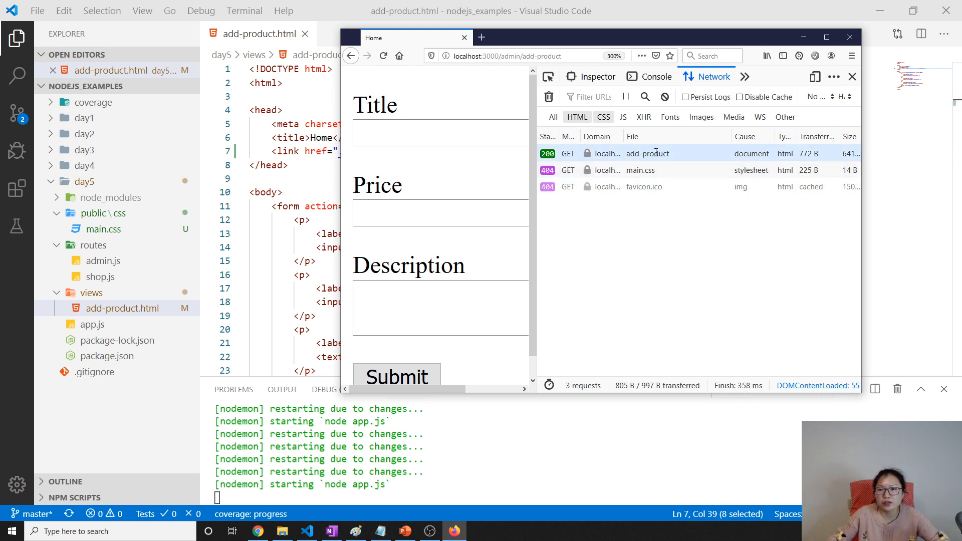
{"action": "left_click", "coordinate": [647, 153]}
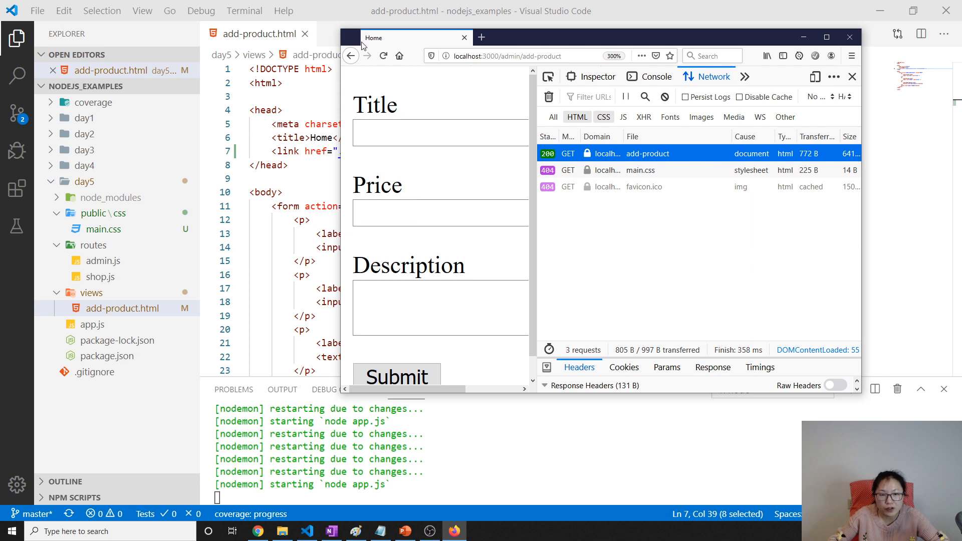
Step: Open google.com in a new Firefox tab and switch back to VS Code
{"action": "left_click", "coordinate": [482, 37]}
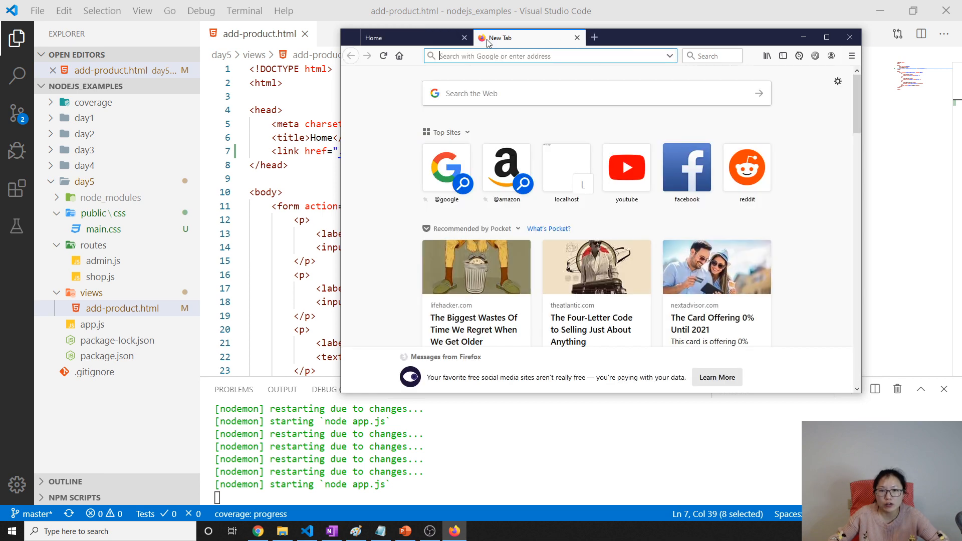
{"action": "type", "text": "google.c"}
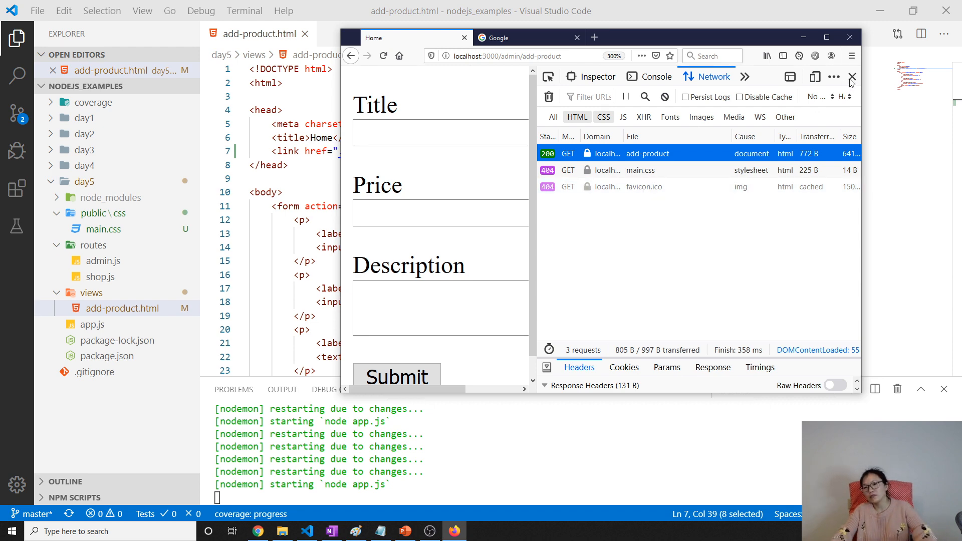
{"action": "left_click", "coordinate": [852, 77]}
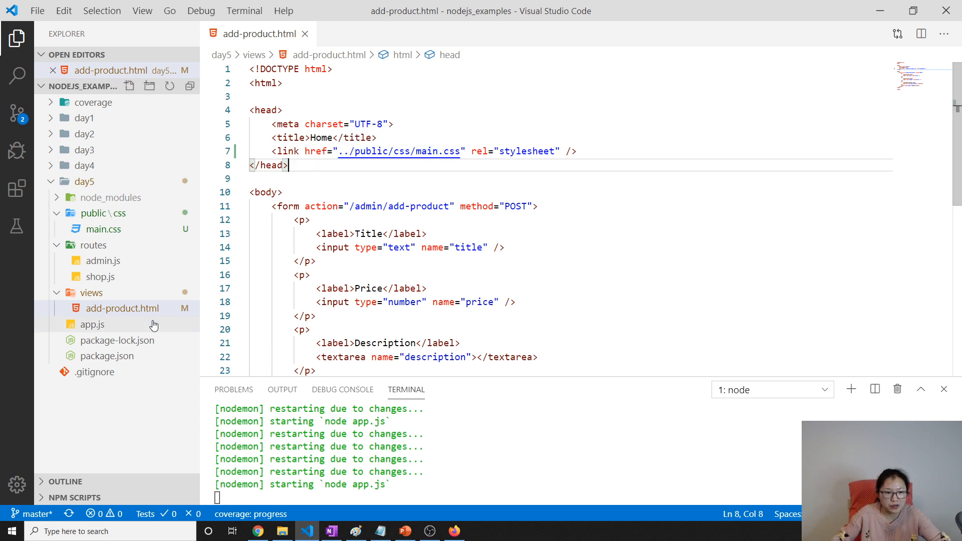
Step: Add app.use(express.static()) in app.js right after the body-parser middleware
{"action": "left_click", "coordinate": [92, 325]}
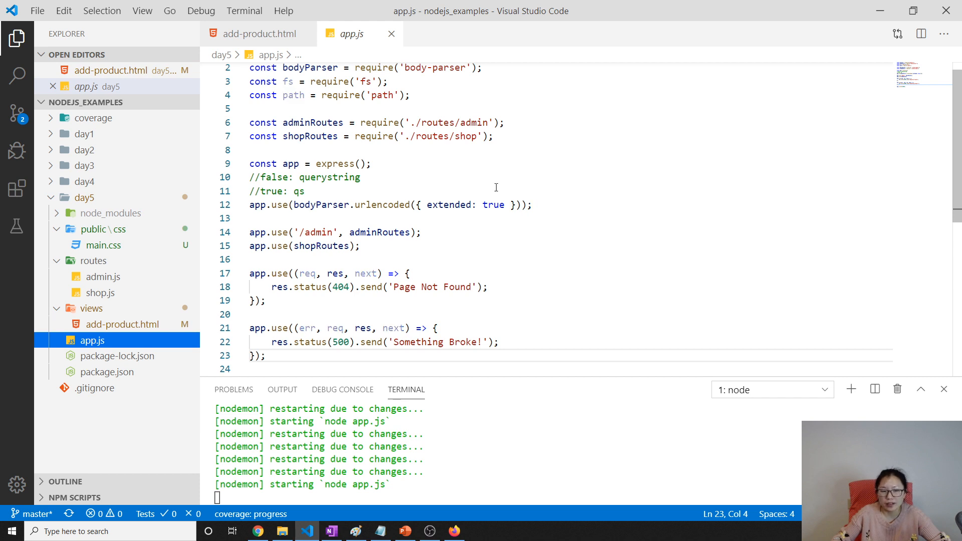
{"action": "left_click", "coordinate": [306, 190]}
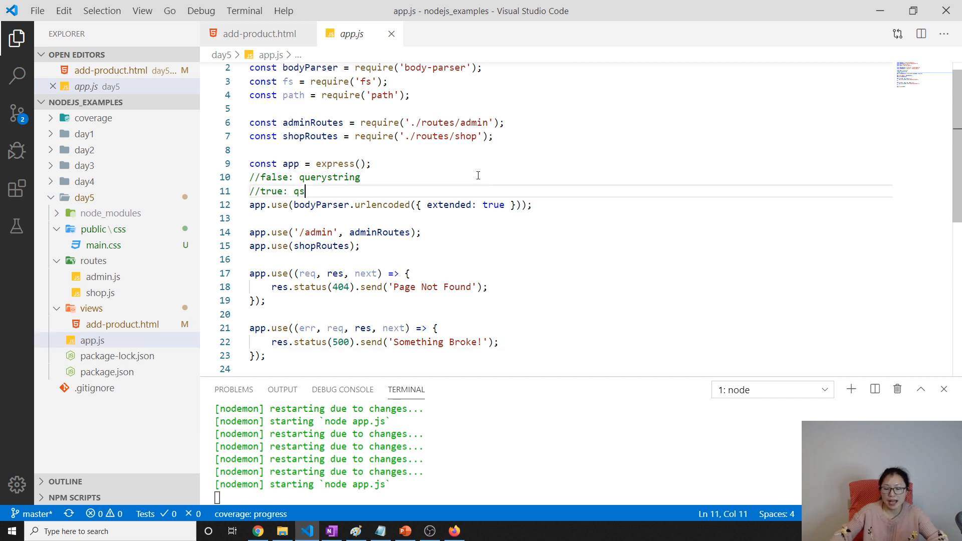
{"action": "key", "text": "Enter"}
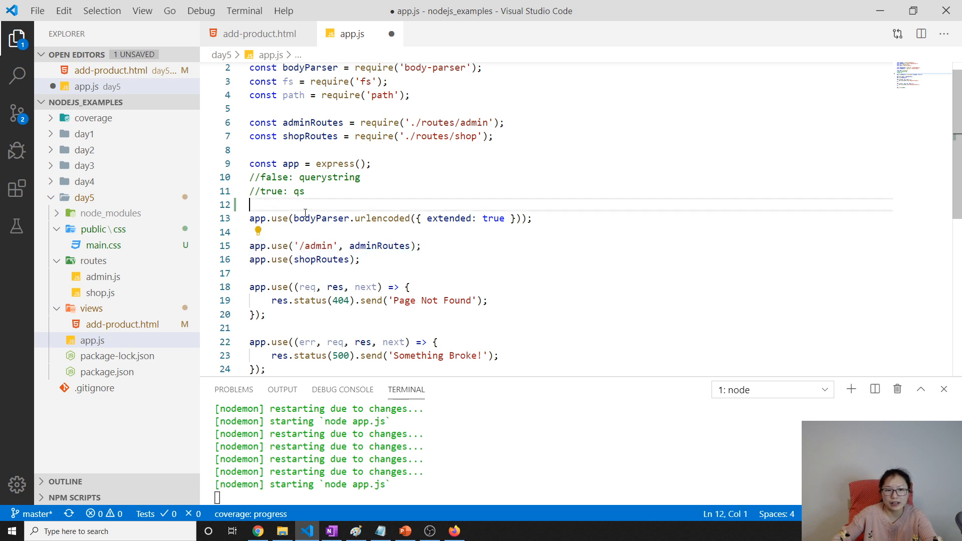
{"action": "type", "text": "a"}
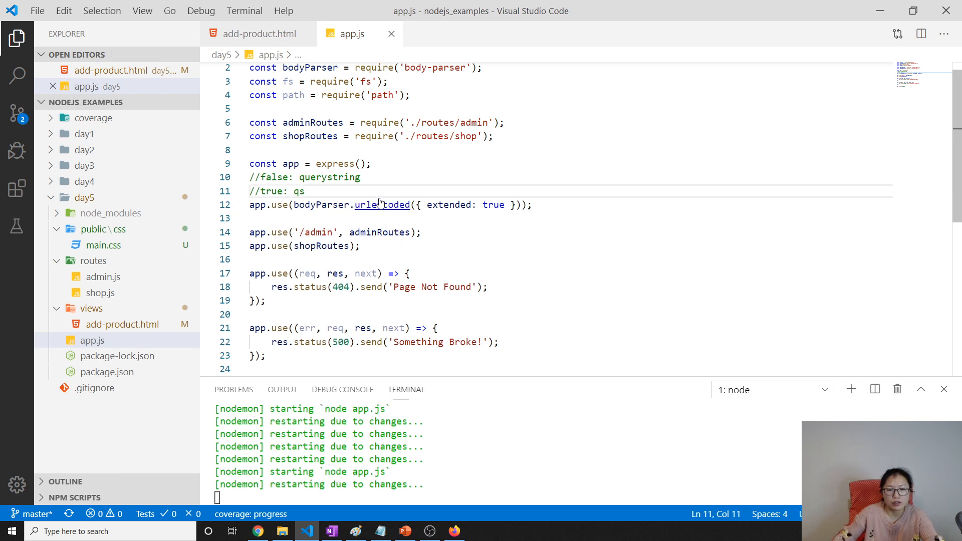
{"action": "type", "text": "a"}
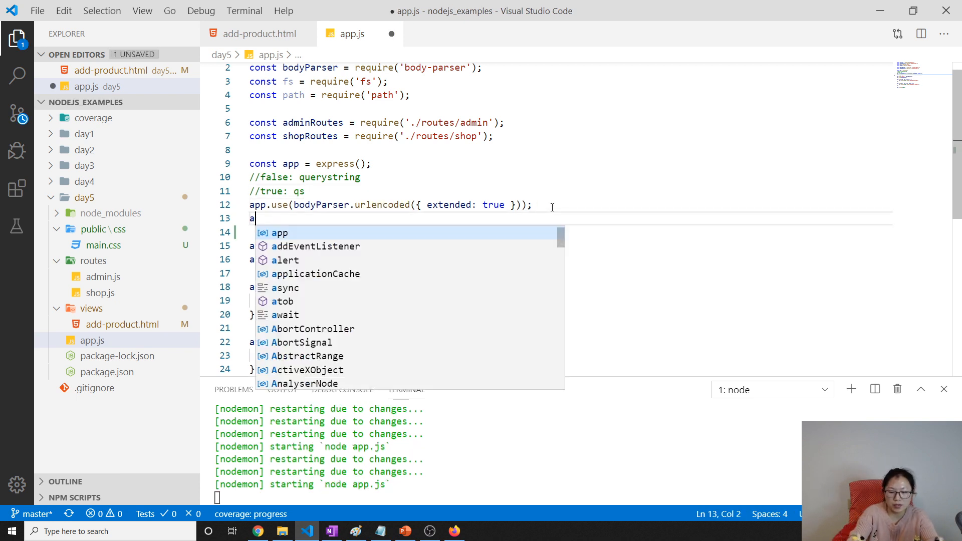
{"action": "type", "text": "pp.use("}
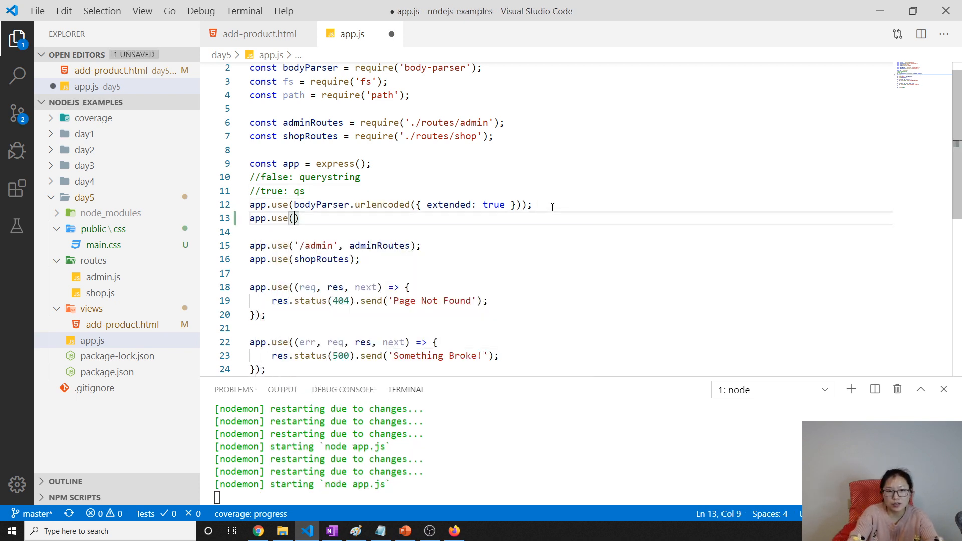
{"action": "type", "text": "express."}
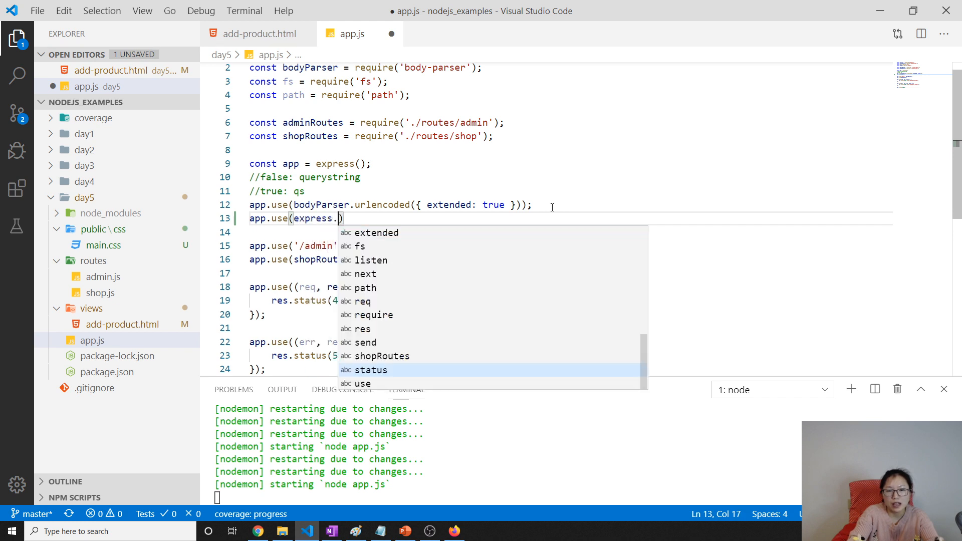
{"action": "type", "text": "s"}
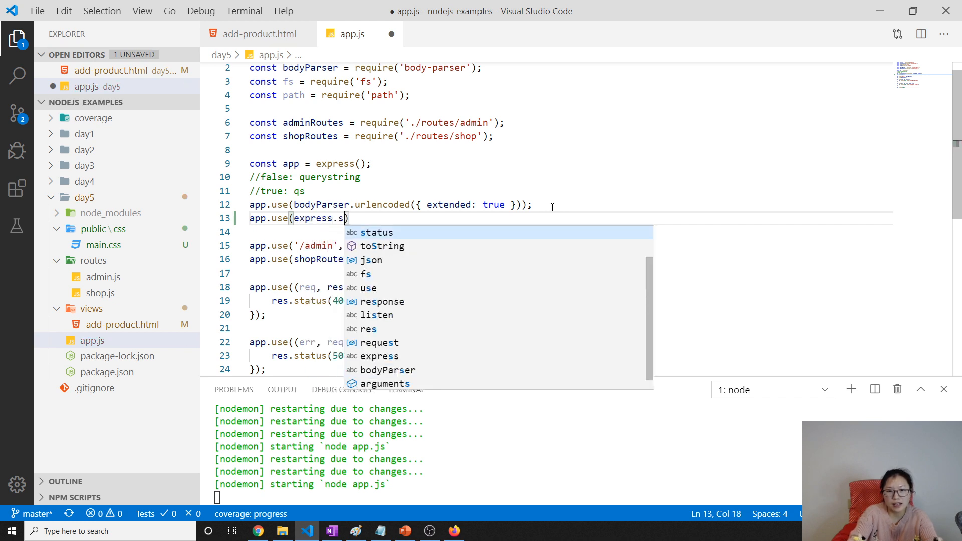
{"action": "type", "text": "tatic("}
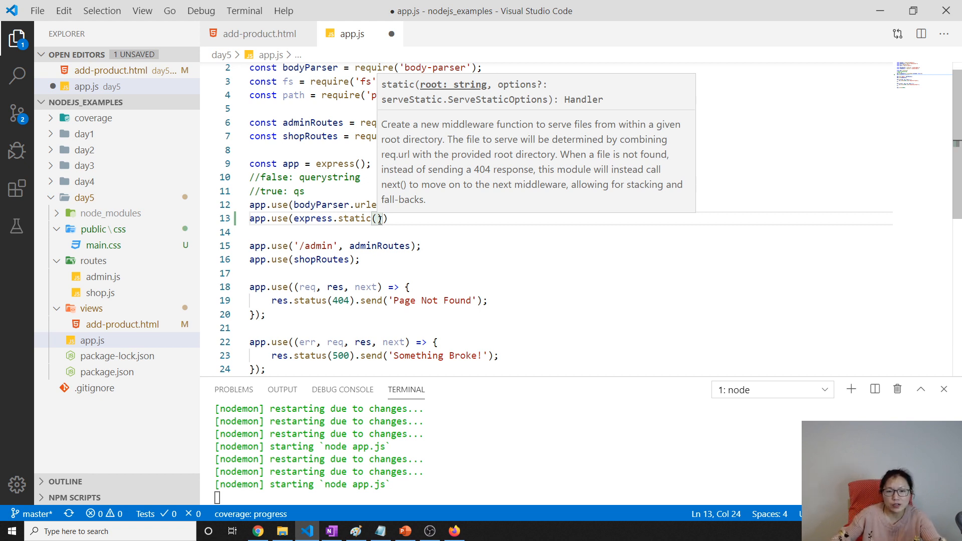
Step: Fill express.static with path.join(__dirname, 'public') and save app.js
{"action": "type", "text": "path"}
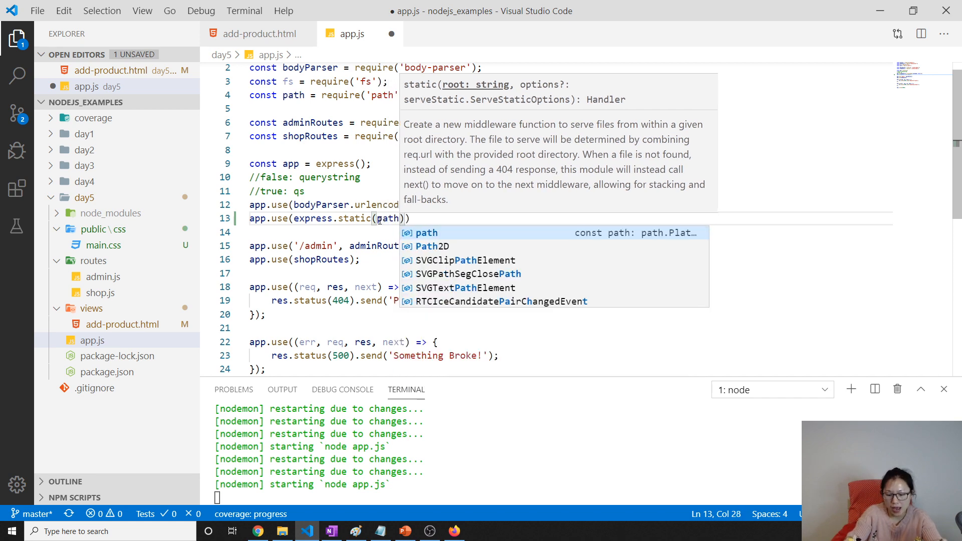
{"action": "type", "text": ".jio"}
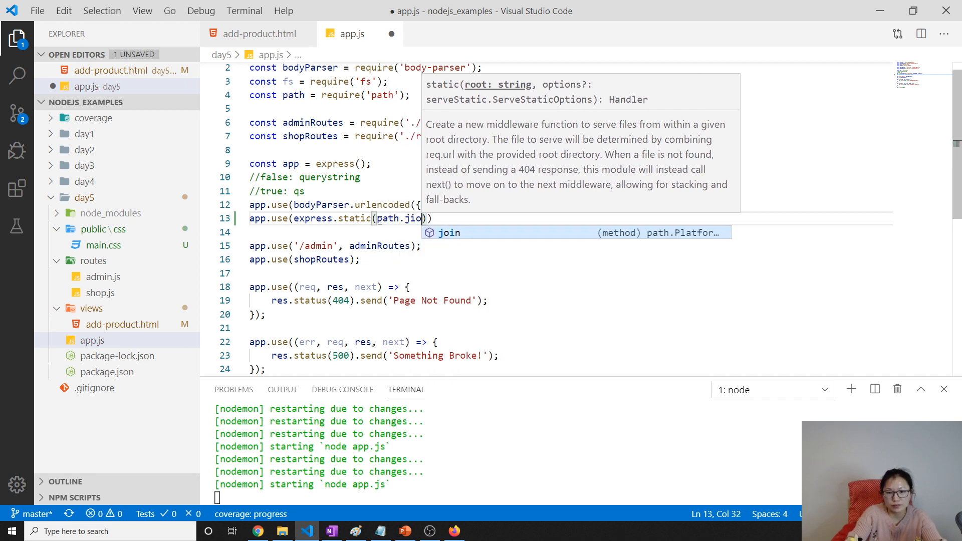
{"action": "type", "text": "join("}
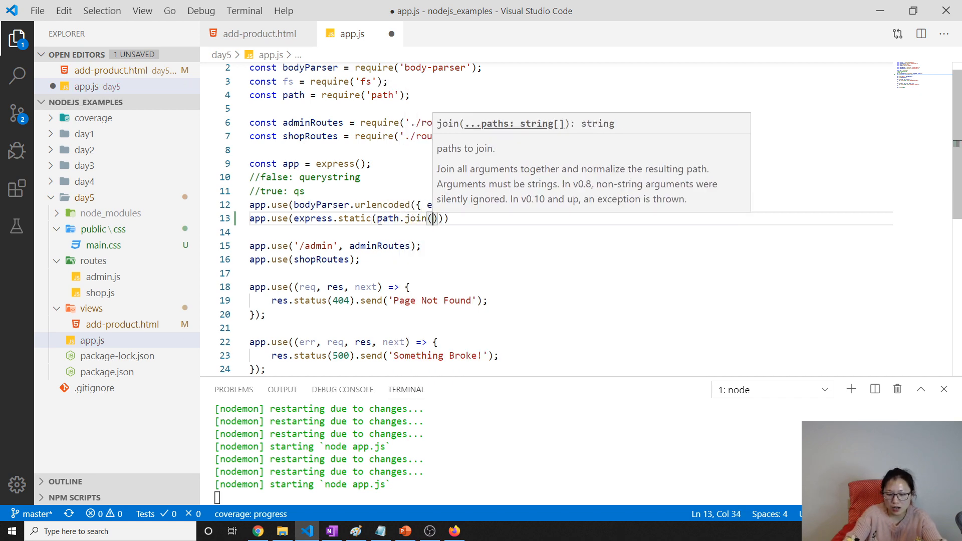
{"action": "type", "text": "__dirname,"}
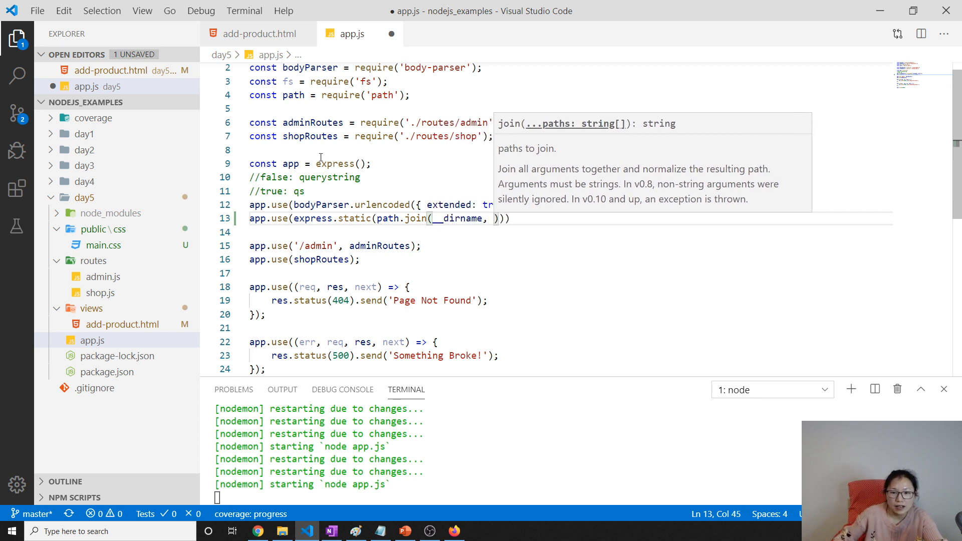
{"action": "left_click", "coordinate": [83, 197]}
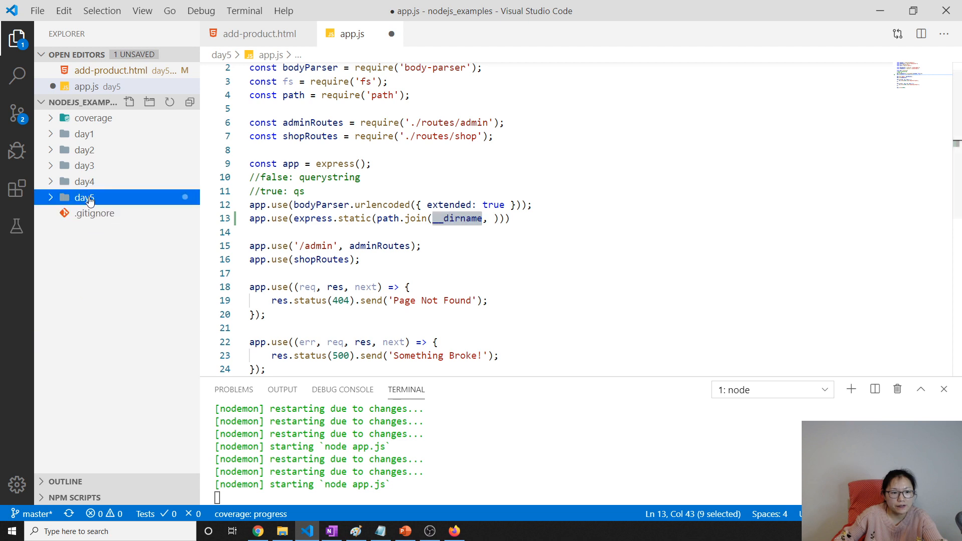
{"action": "left_click", "coordinate": [84, 197]}
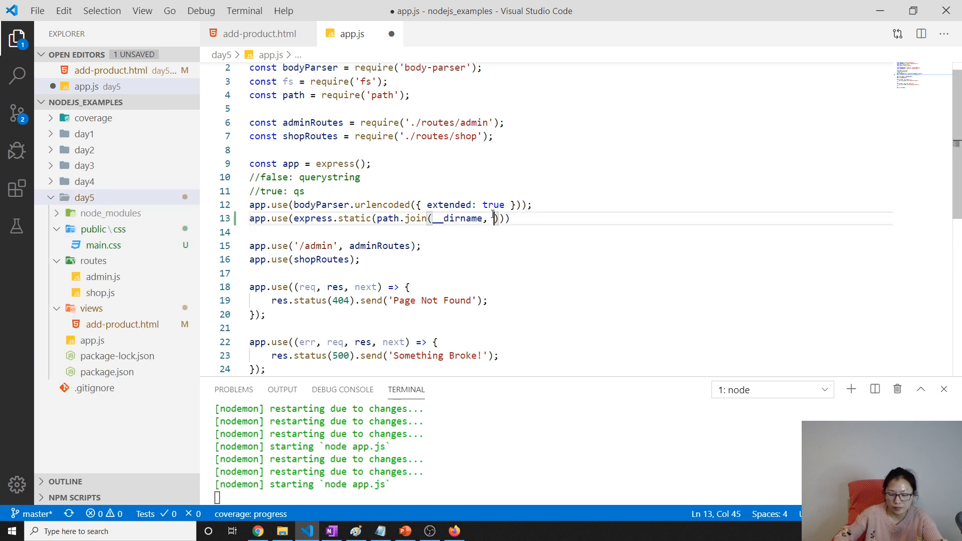
{"action": "type", "text": "'publ'"}
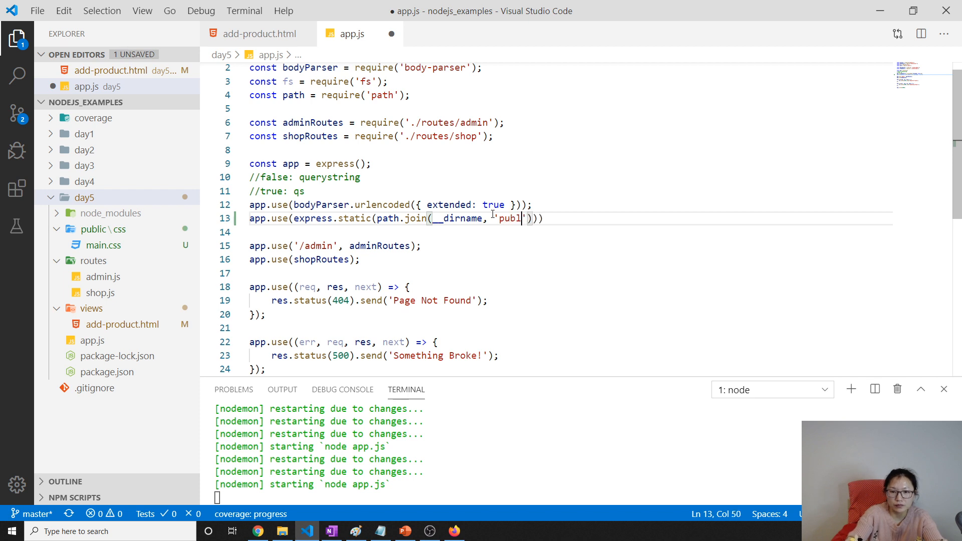
{"action": "type", "text": "ic"}
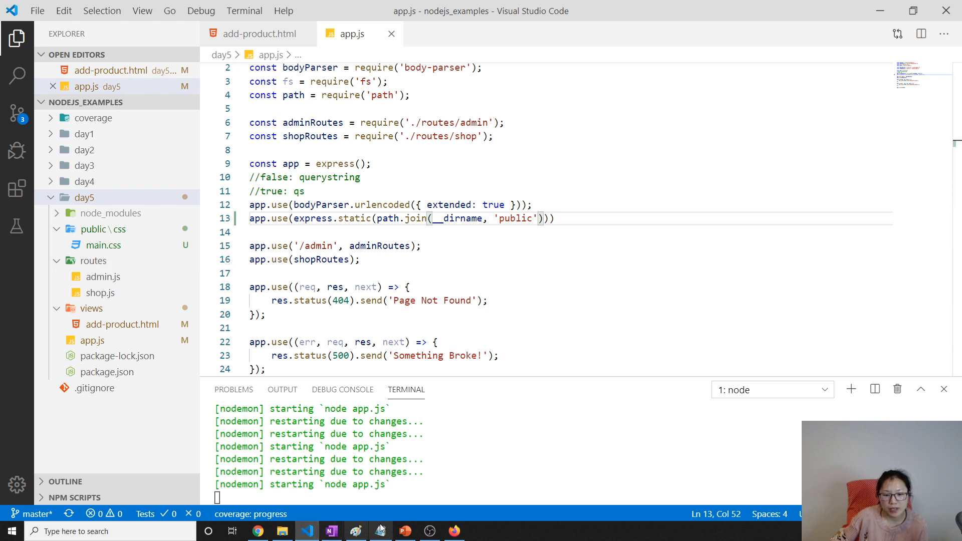
{"action": "key", "text": "Enter"}
{"action": "type", "text": "//http://l"}
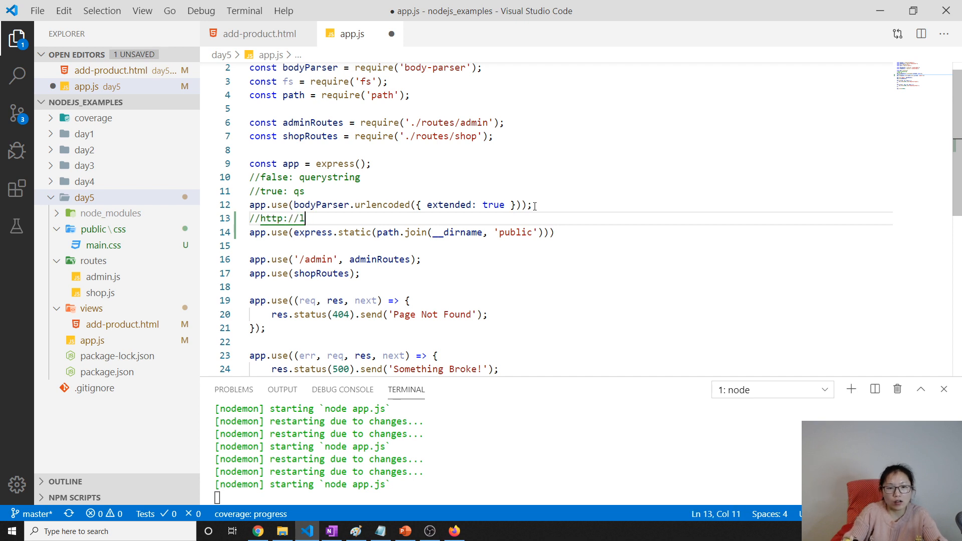
{"action": "type", "text": "ocalhost:"}
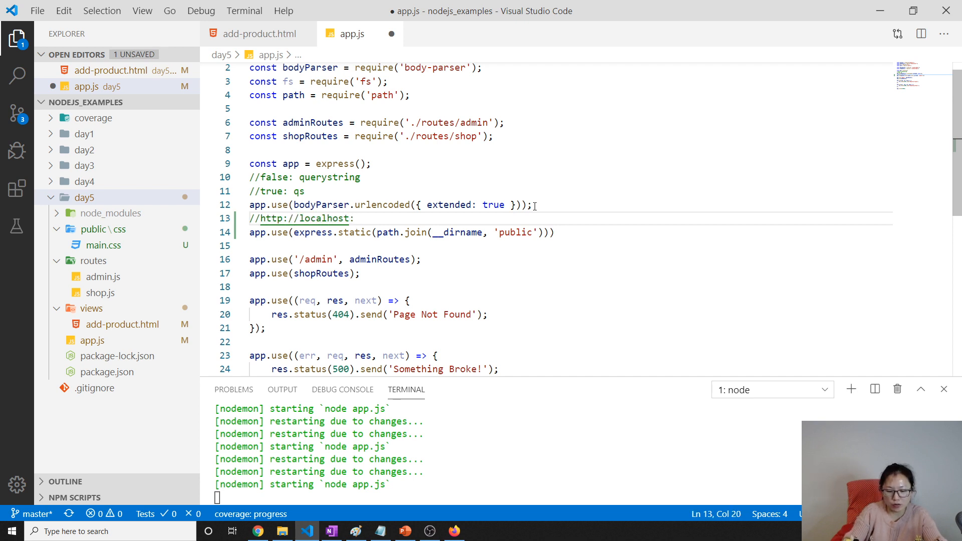
{"action": "type", "text": "3000/"}
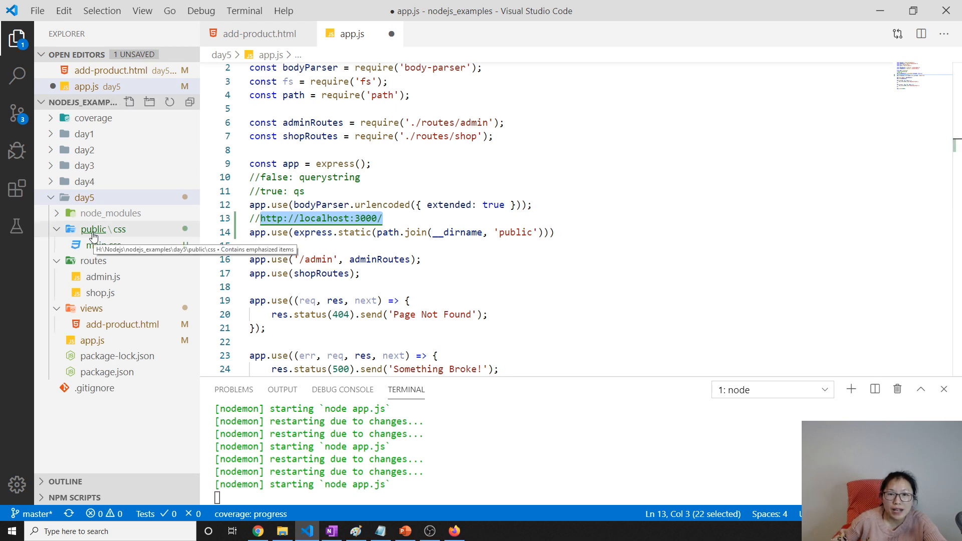
{"action": "left_click", "coordinate": [384, 218]}
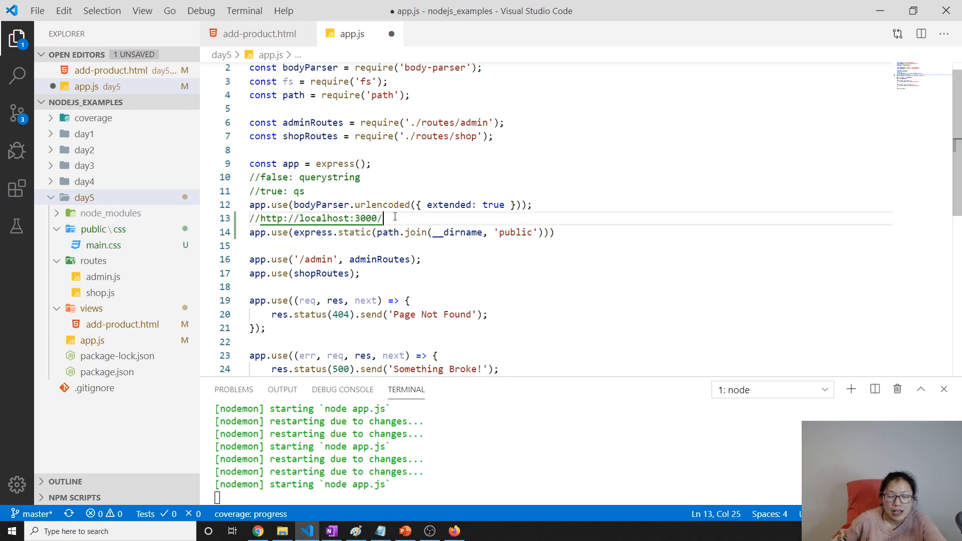
{"action": "left_click_drag", "start_coordinate": [381, 218], "coordinate": [261, 217]}
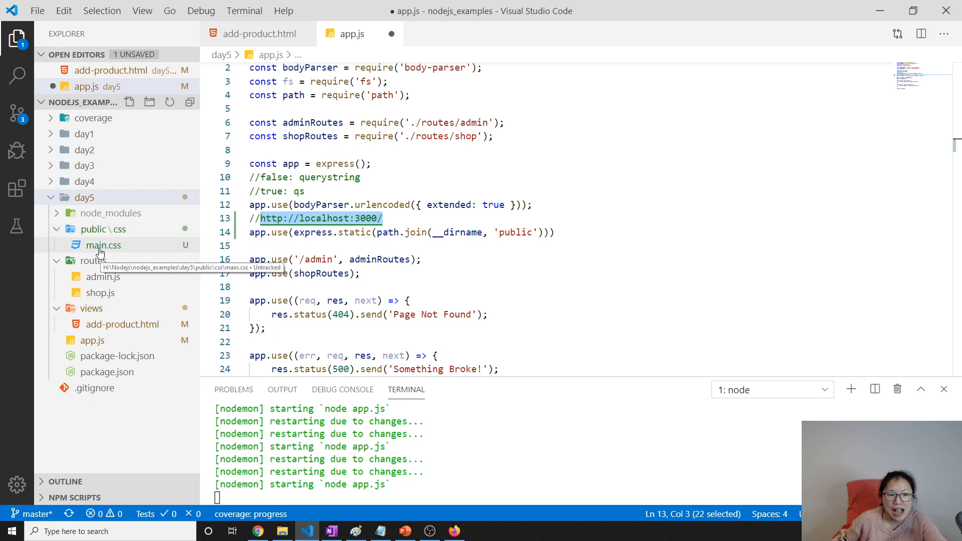
{"action": "mouse_move", "coordinate": [101, 248]}
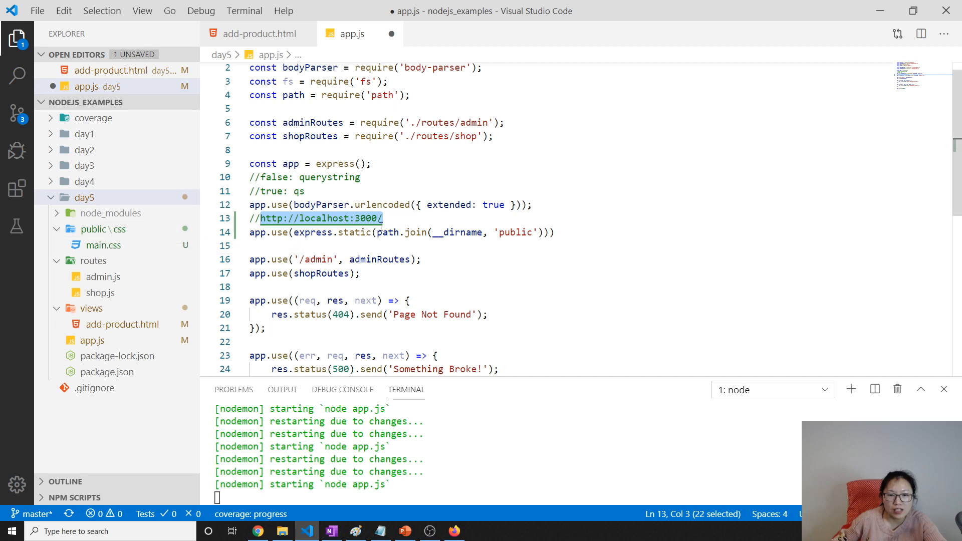
{"action": "type", "text": "css"}
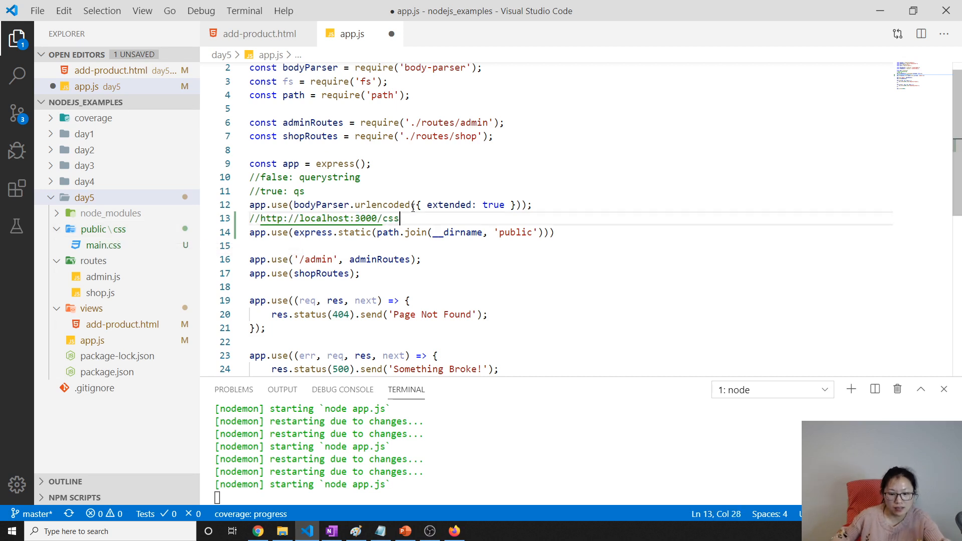
{"action": "type", "text": "/main.cs"}
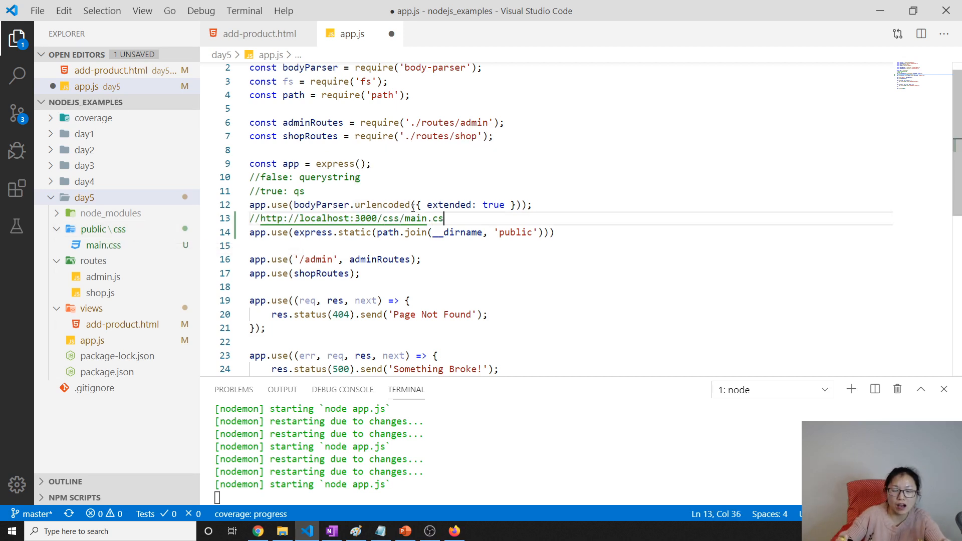
{"action": "type", "text": "s"}
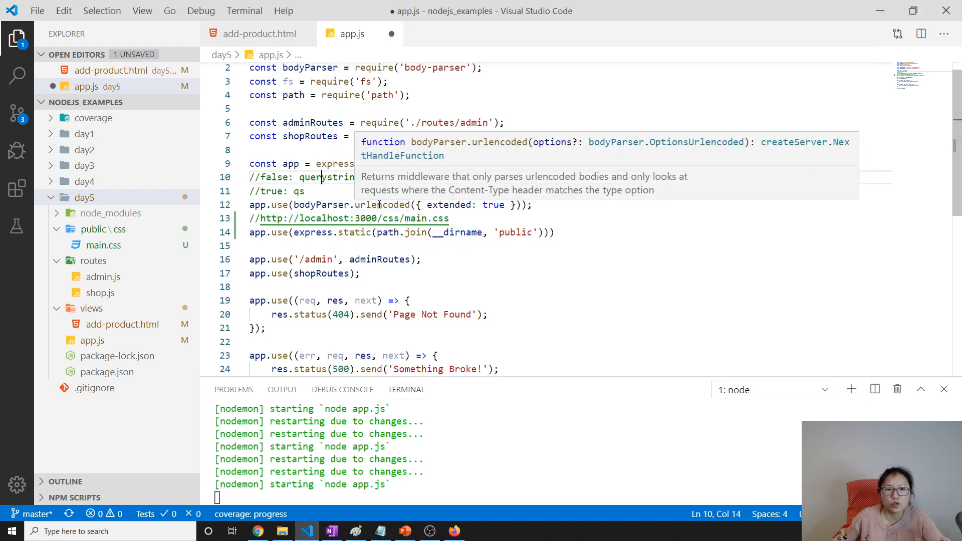
{"action": "mouse_move", "coordinate": [252, 34]}
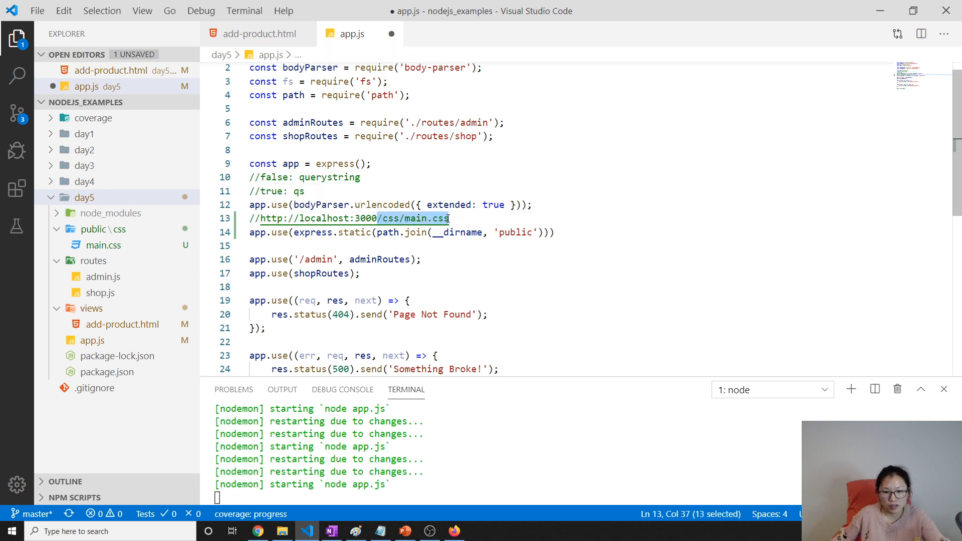
{"action": "left_click", "coordinate": [259, 33]}
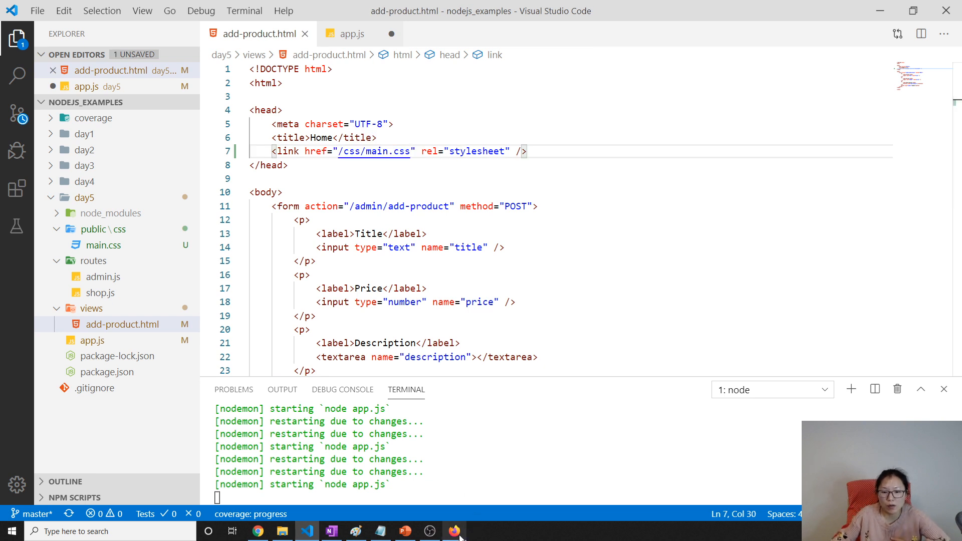
Step: Check the add-product form in Firefox and return to Visual Studio Code
{"action": "left_click", "coordinate": [454, 531]}
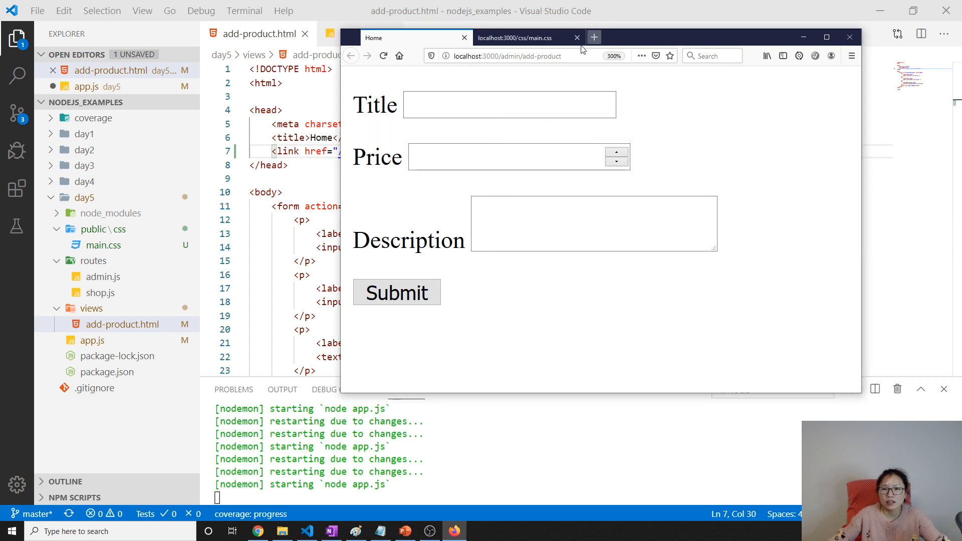
{"action": "left_click", "coordinate": [506, 56]}
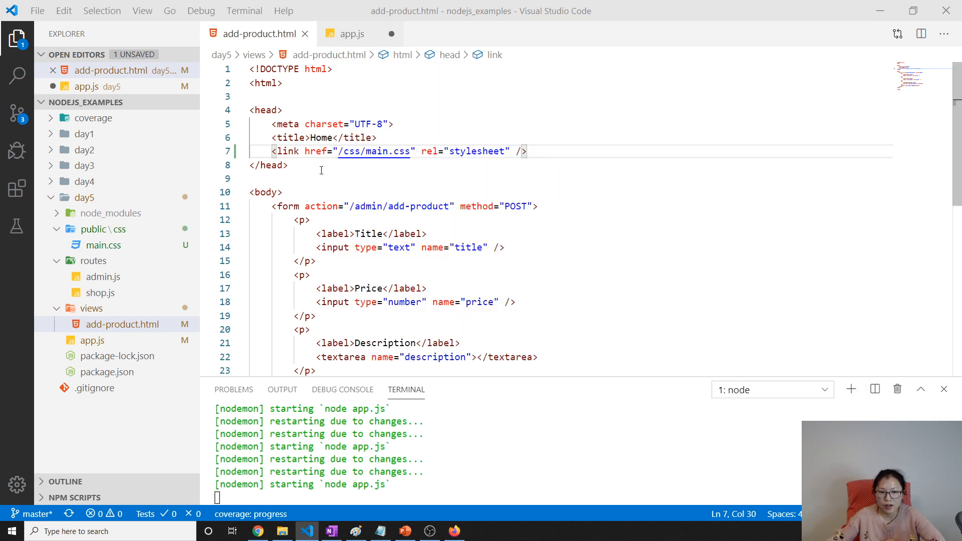
Step: In app.js begin a new middleware line app.use('/abc', ...)
{"action": "left_click", "coordinate": [289, 165]}
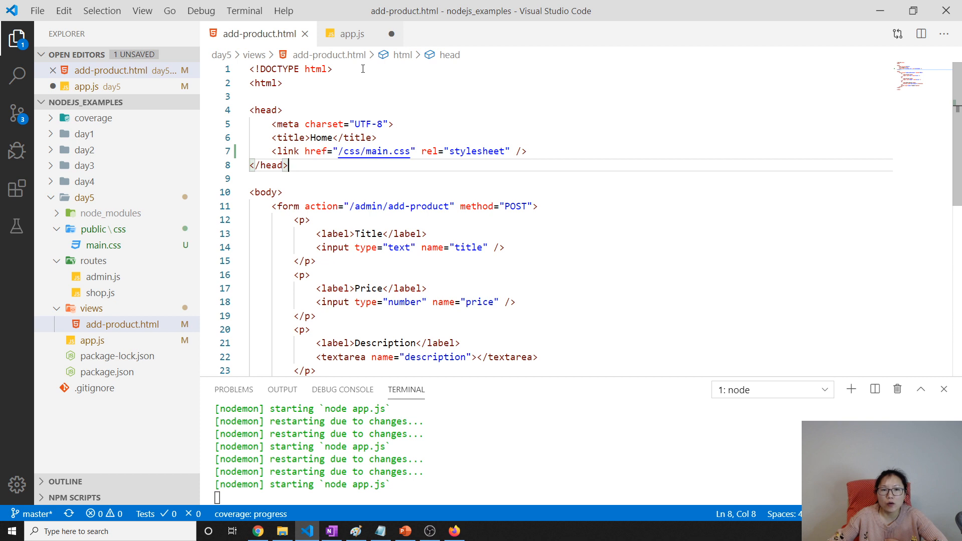
{"action": "left_click", "coordinate": [352, 34]}
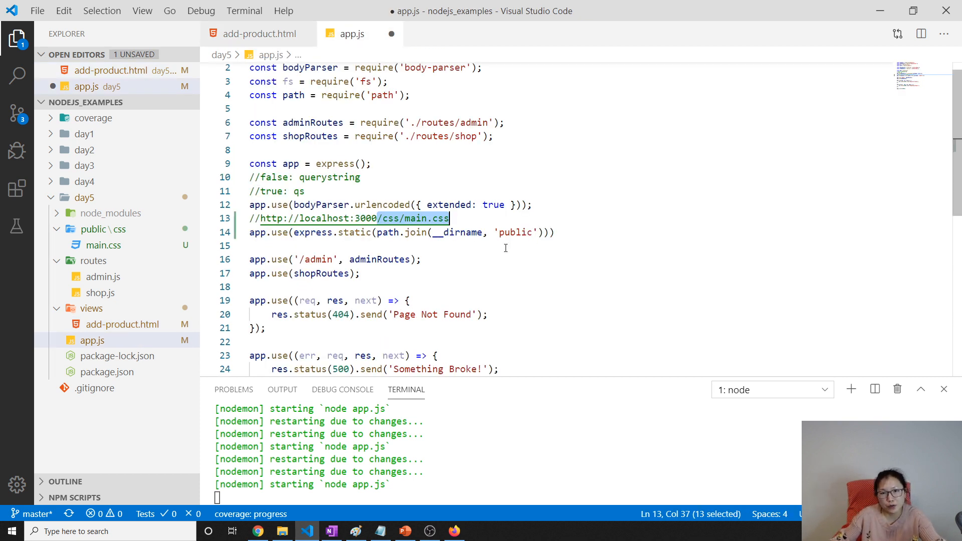
{"action": "mouse_move", "coordinate": [101, 293]}
{"action": "type", "text": ";"}
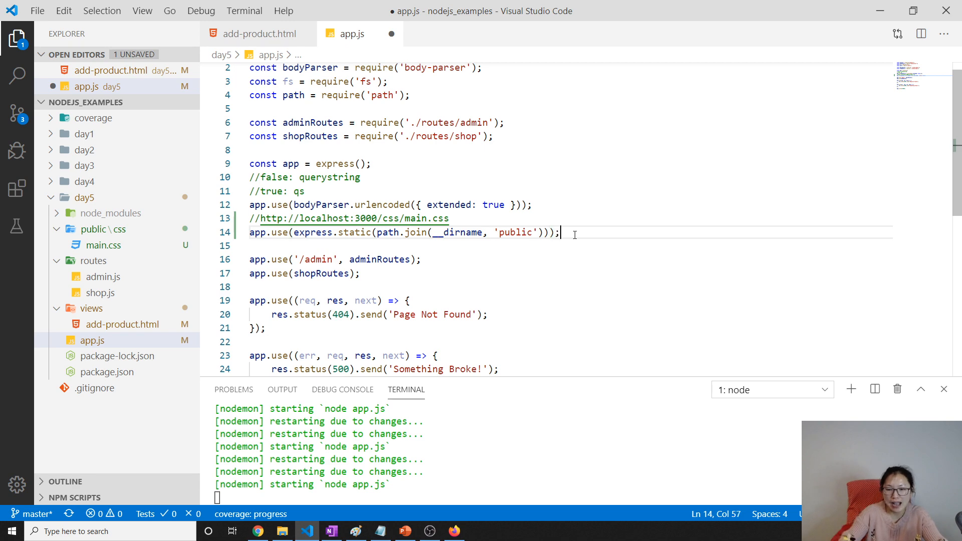
{"action": "type", "text": "app.use("}
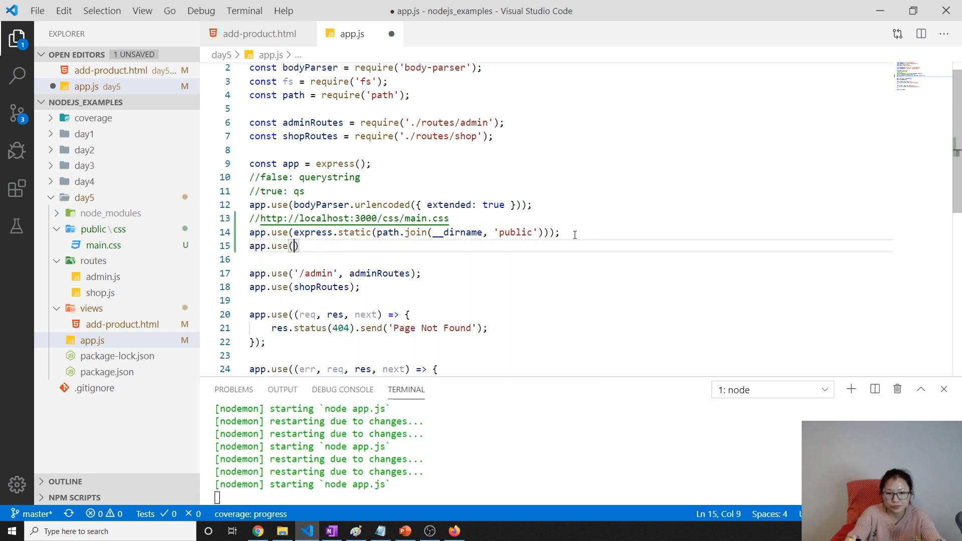
{"action": "type", "text": "''"}
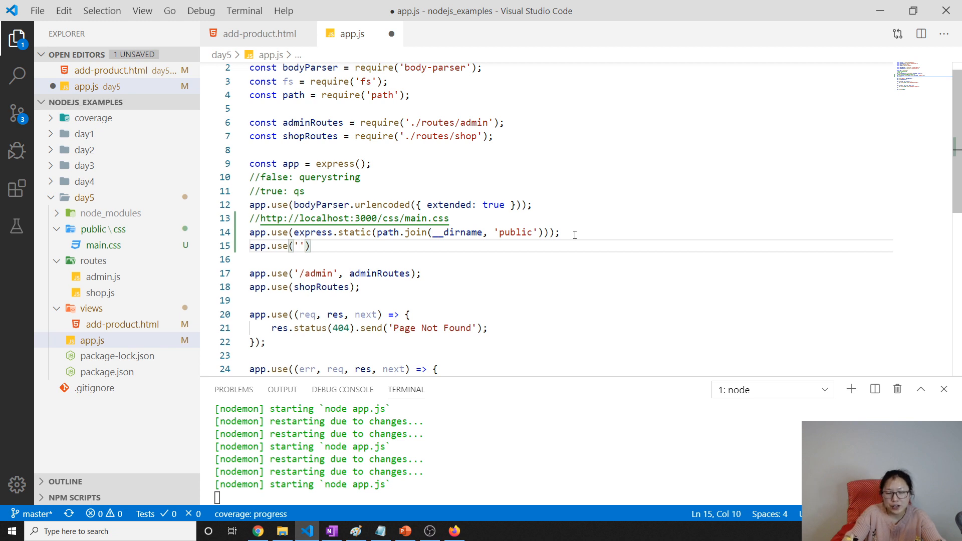
{"action": "type", "text": "/"}
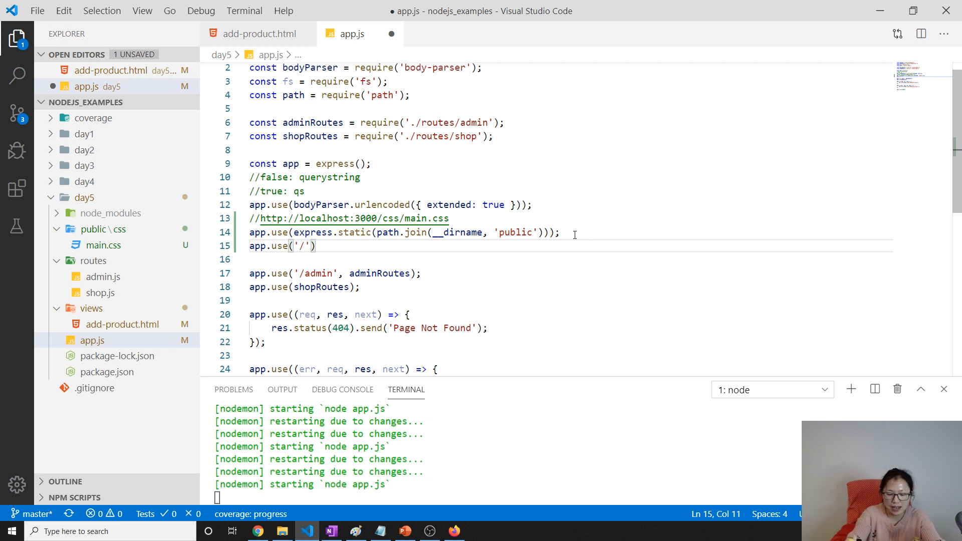
{"action": "type", "text": "abc"}
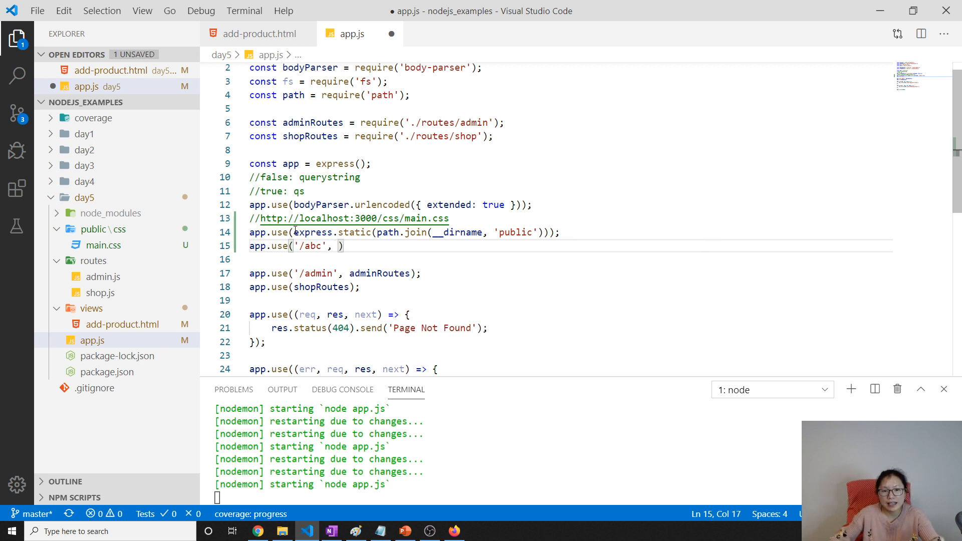
Step: Finish it with express.static(path.join(__dirname, 'public')), old line commented out, and save
{"action": "left_click_drag", "start_coordinate": [294, 231], "coordinate": [548, 231]}
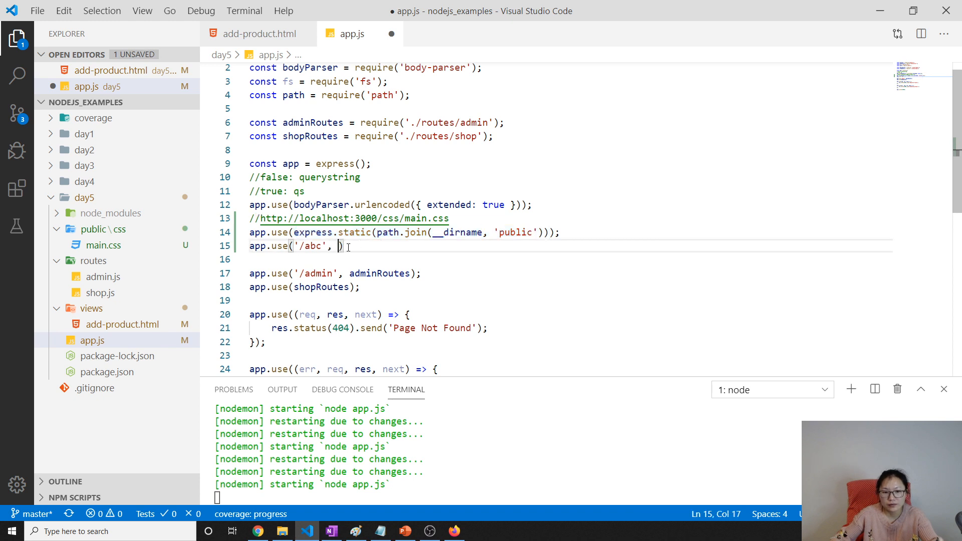
{"action": "type", "text": "express.static(path.join(__dirname, 'public')));"}
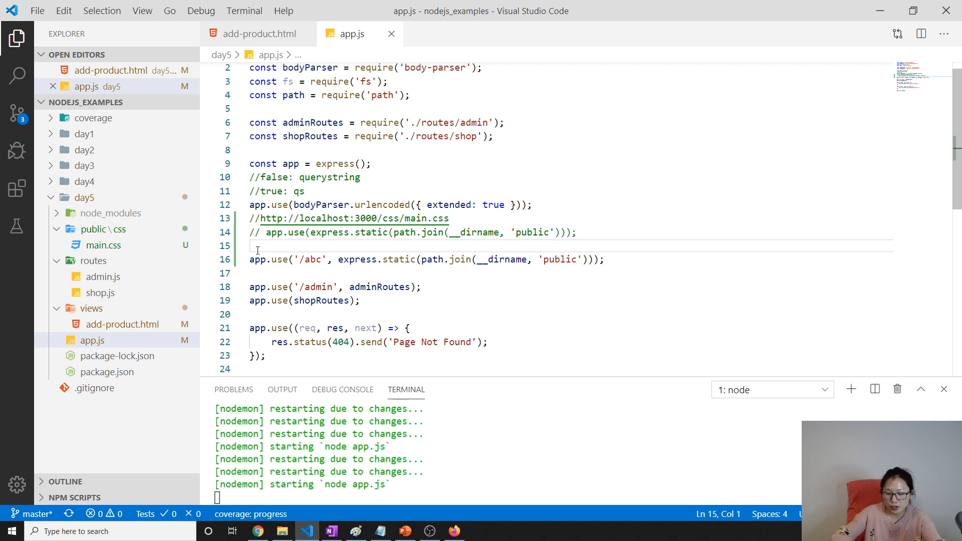
{"action": "type", "text": "//ht"}
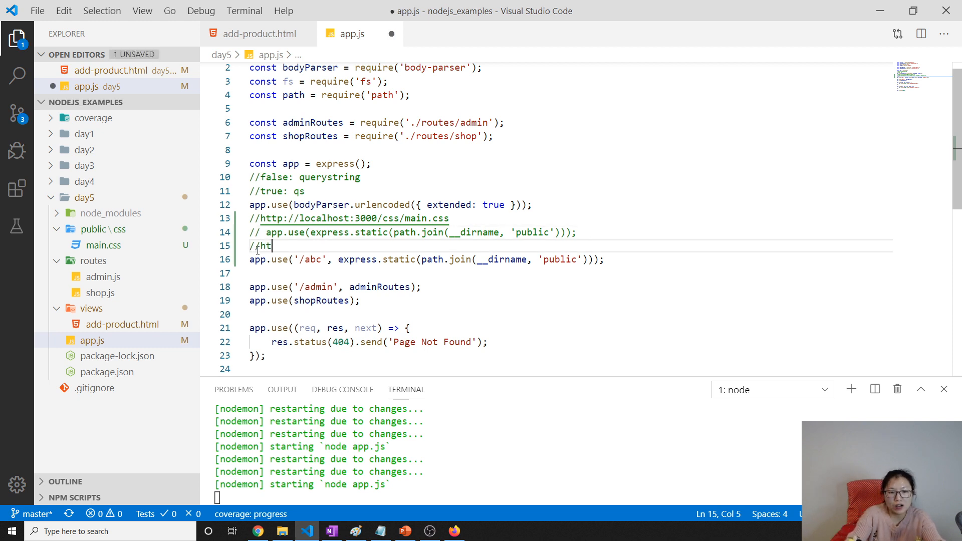
{"action": "type", "text": "tp://1"}
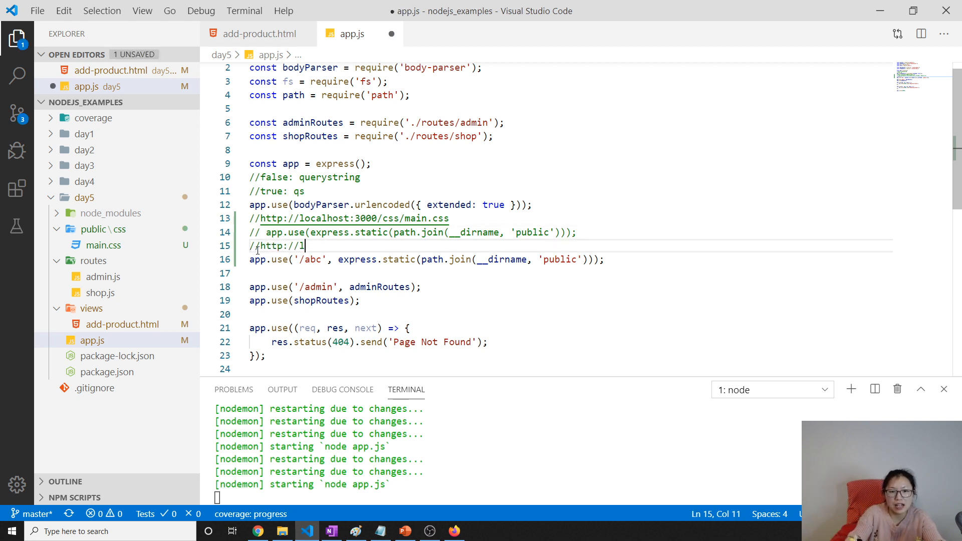
{"action": "type", "text": "ocalhost:3"}
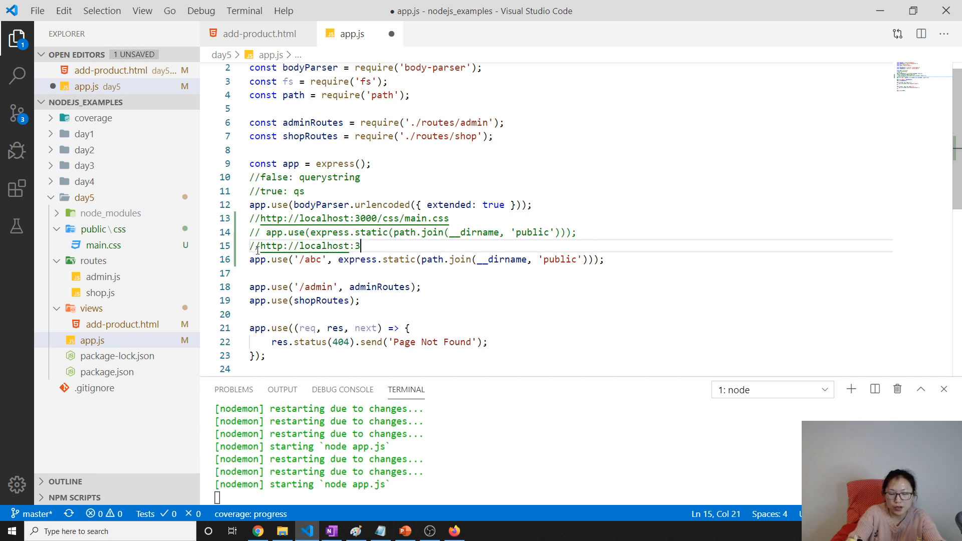
{"action": "type", "text": "000/ab"}
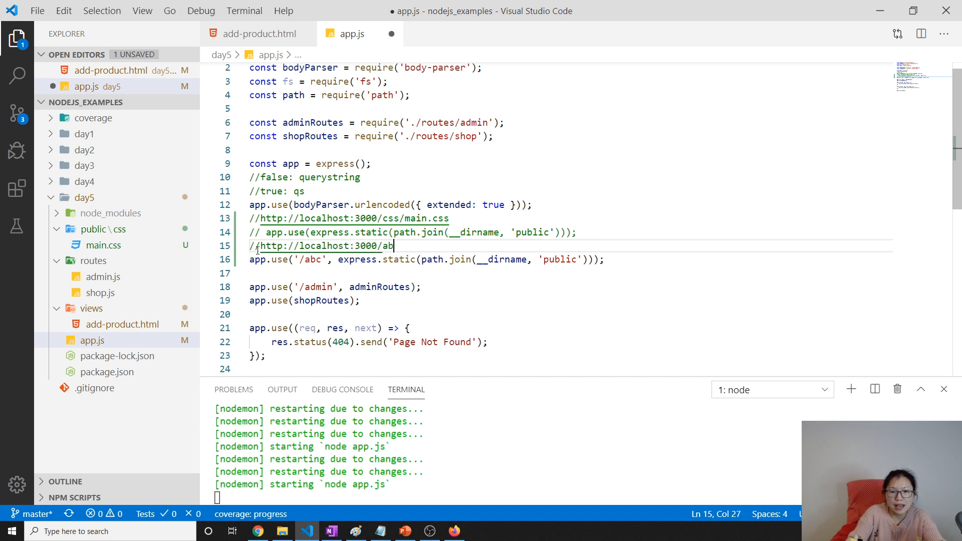
{"action": "type", "text": "c"}
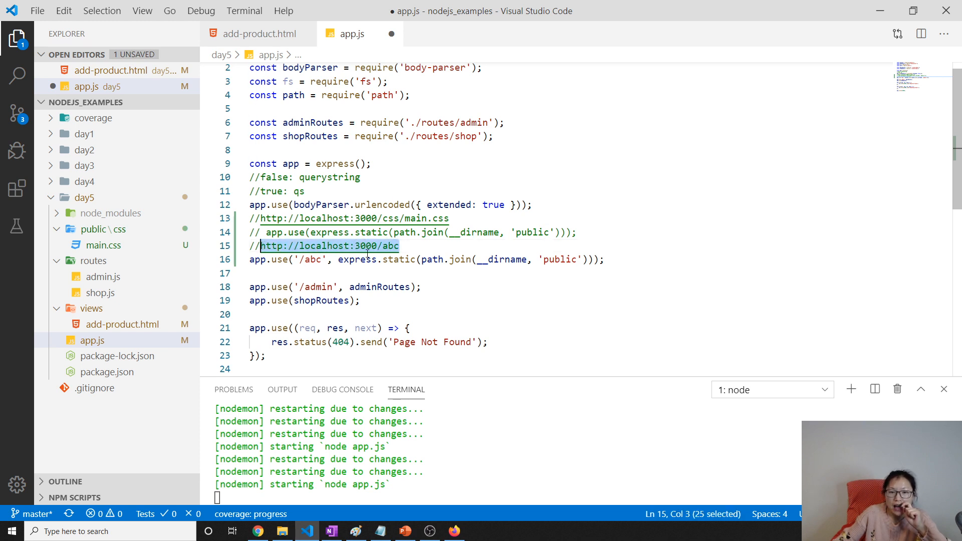
{"action": "left_click", "coordinate": [400, 246]}
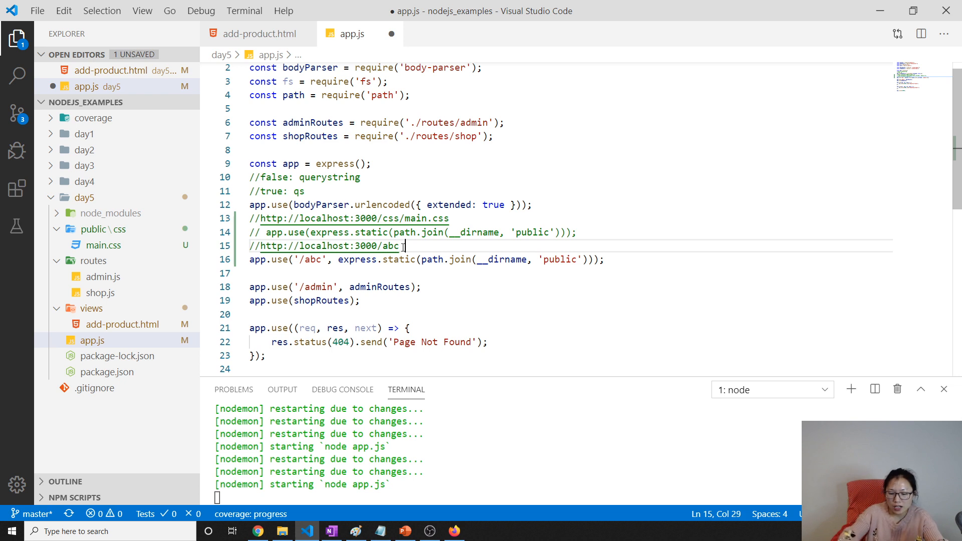
{"action": "type", "text": "=> package till public"}
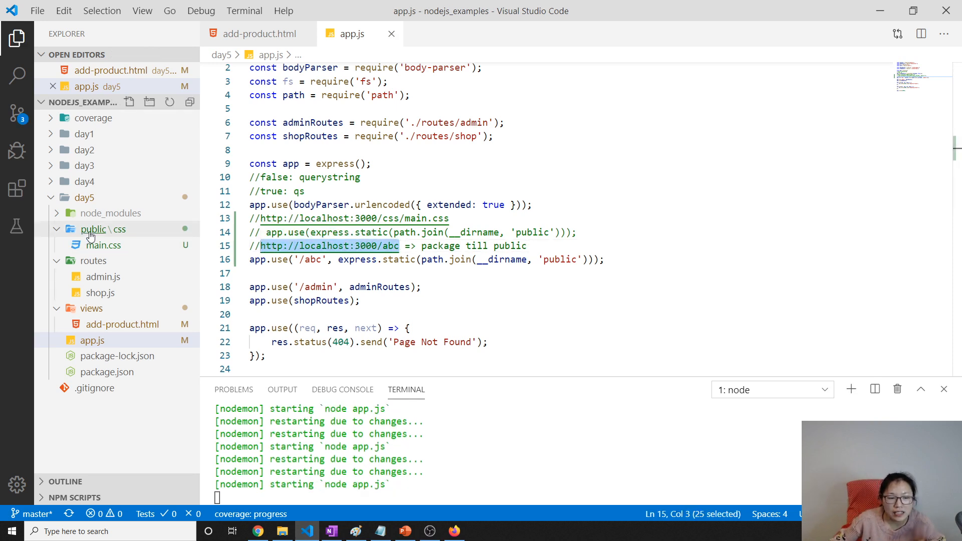
{"action": "left_click", "coordinate": [92, 340]}
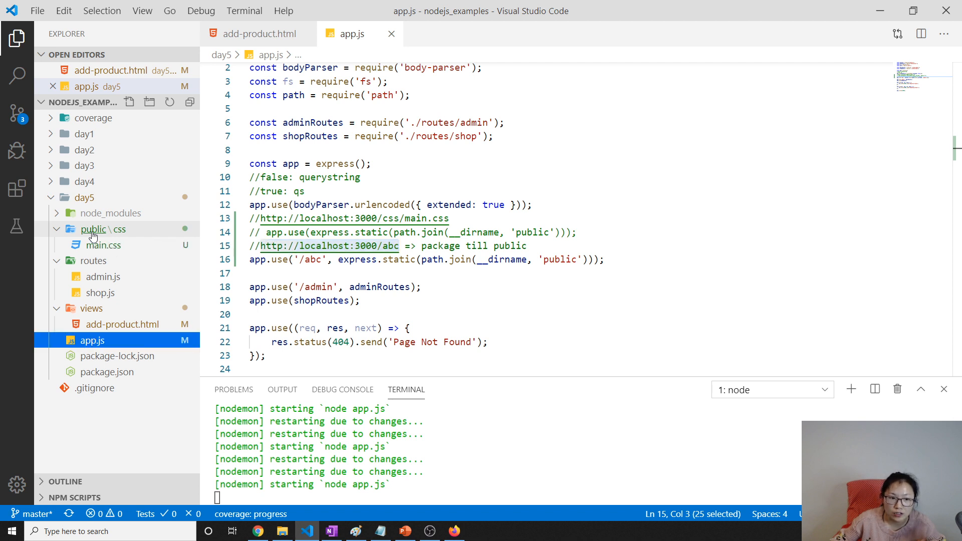
{"action": "left_click", "coordinate": [102, 229]}
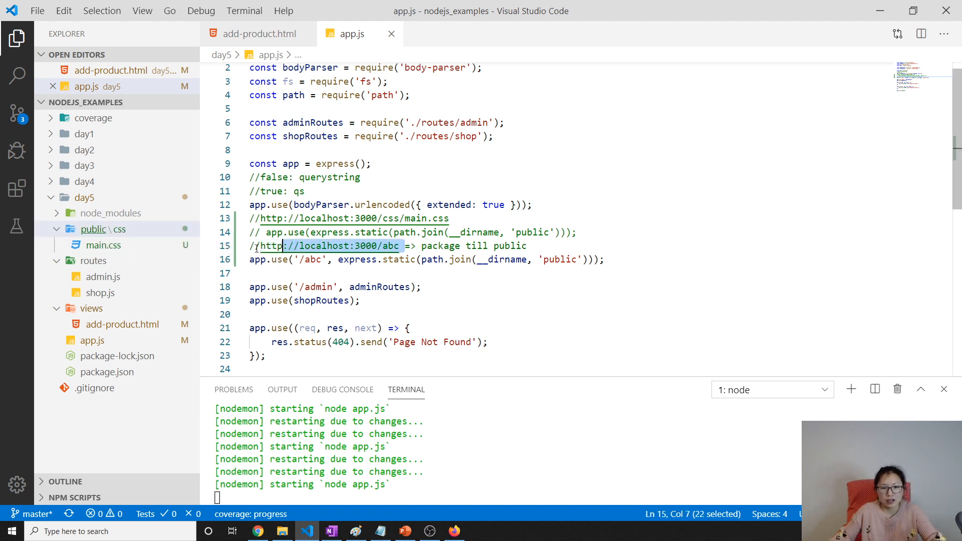
{"action": "left_click", "coordinate": [526, 247]}
{"action": "type", "text": "// http://localhost:3000/abc"}
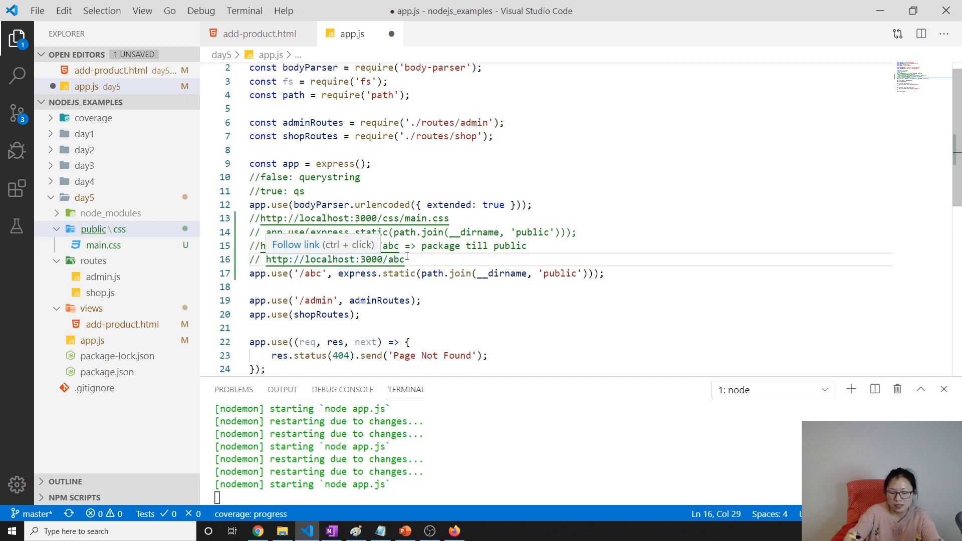
{"action": "type", "text": "/css/"}
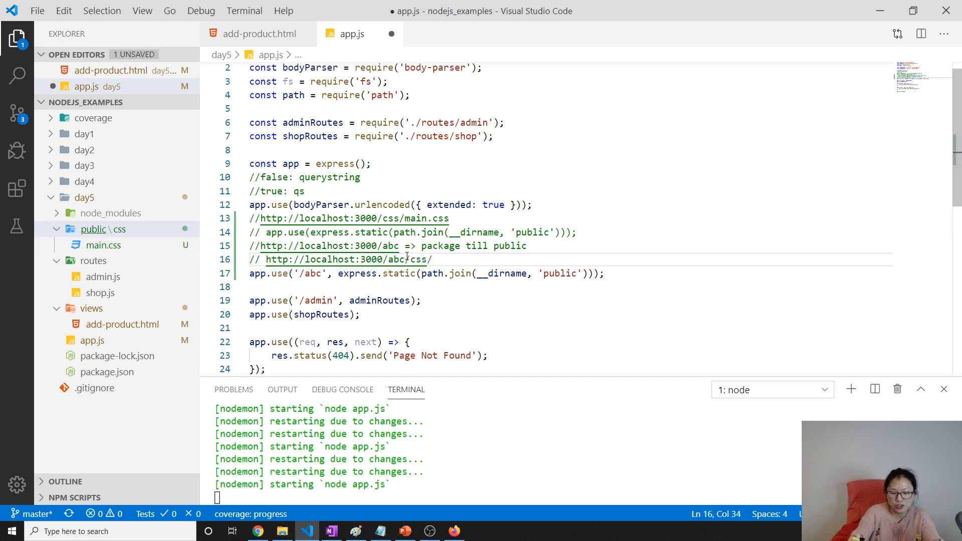
{"action": "type", "text": "/main.css"}
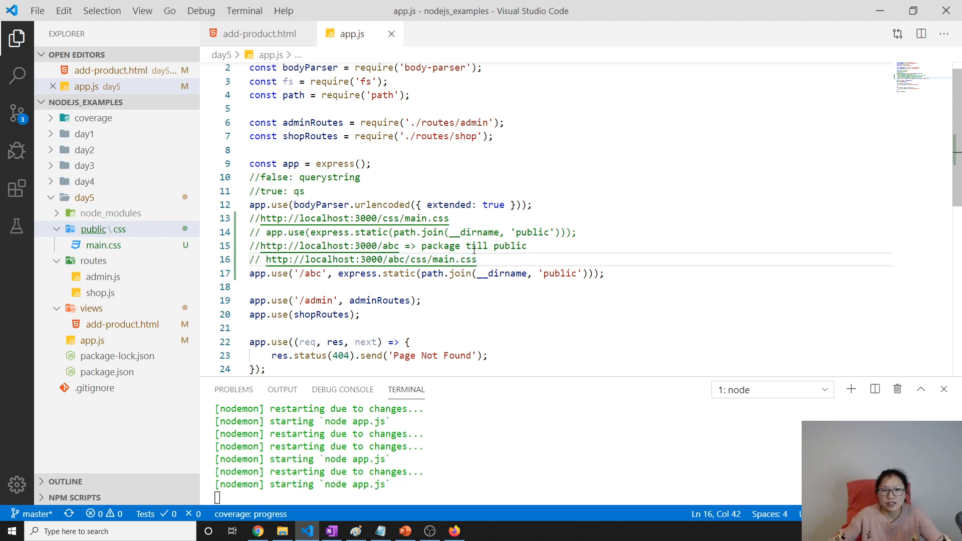
{"action": "left_click_drag", "start_coordinate": [361, 245], "coordinate": [477, 259]}
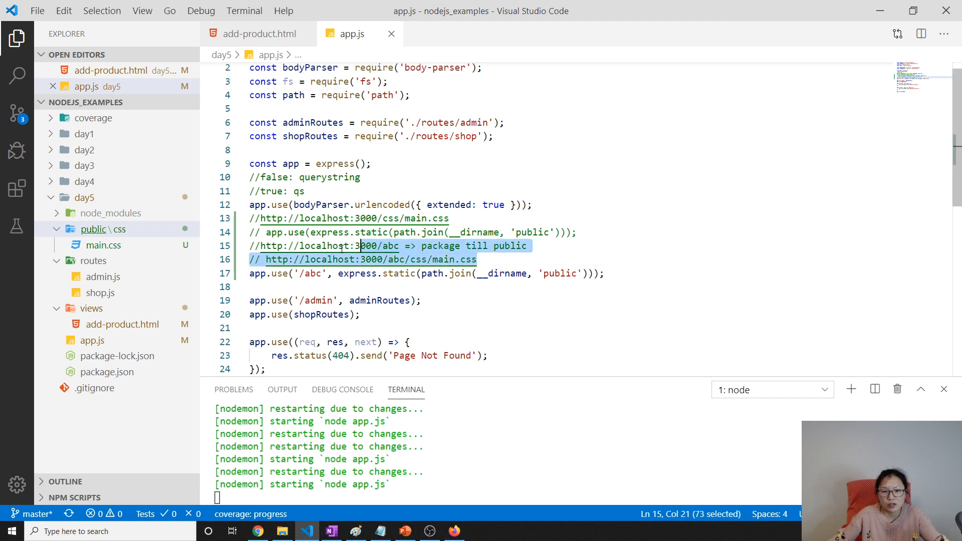
{"action": "double_click", "coordinate": [370, 259]}
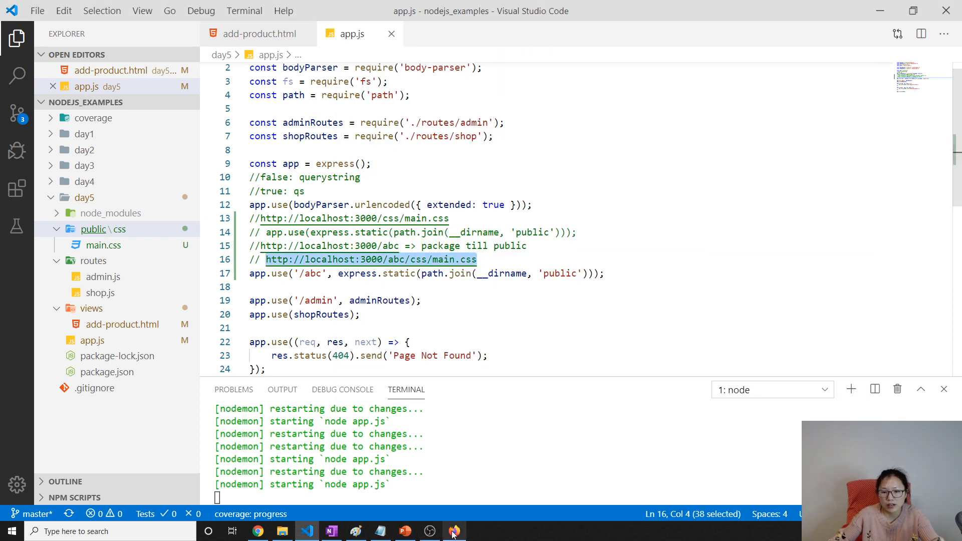
Step: Verify localhost:3000/abc/css/main.css shows the pink rule in Firefox, then copy that path
{"action": "left_click", "coordinate": [454, 531]}
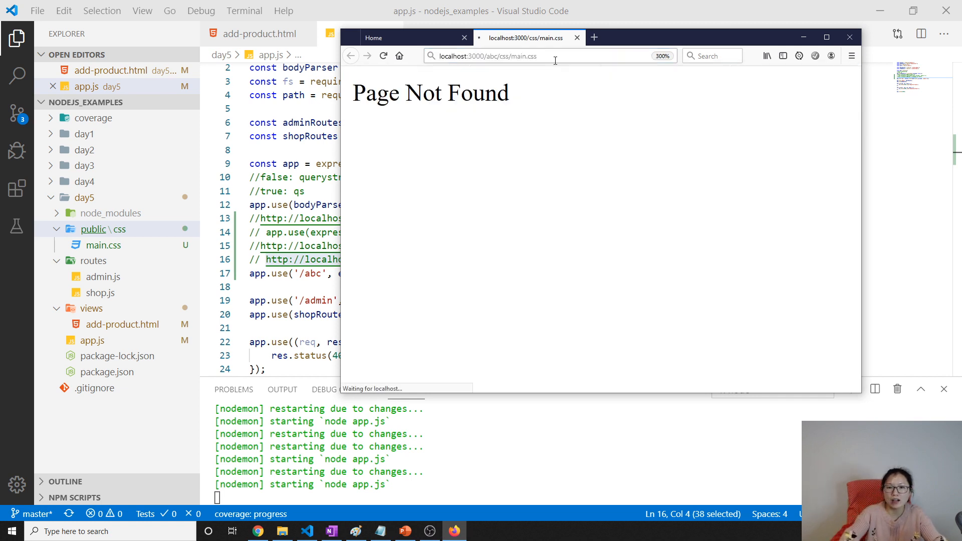
{"action": "left_click", "coordinate": [384, 56]}
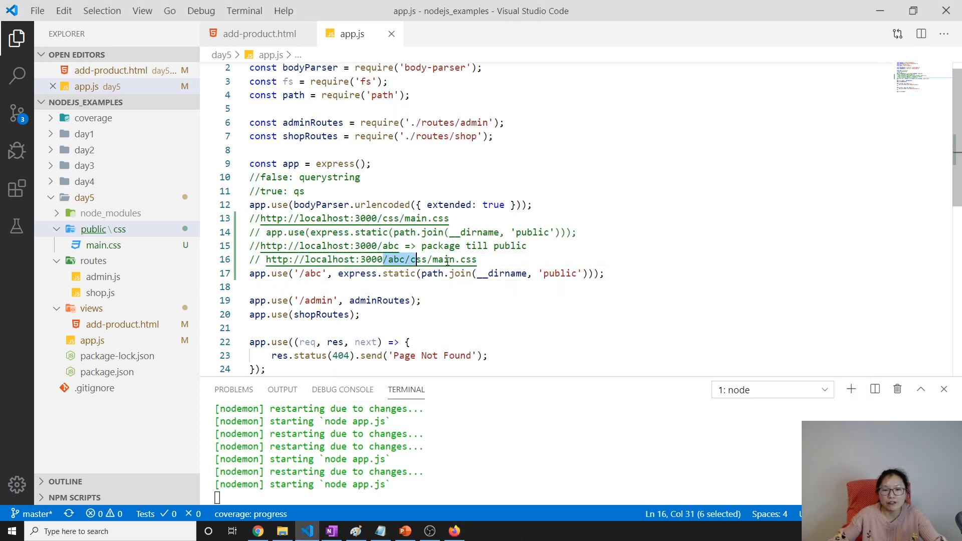
{"action": "left_click_drag", "start_coordinate": [417, 260], "coordinate": [477, 260]}
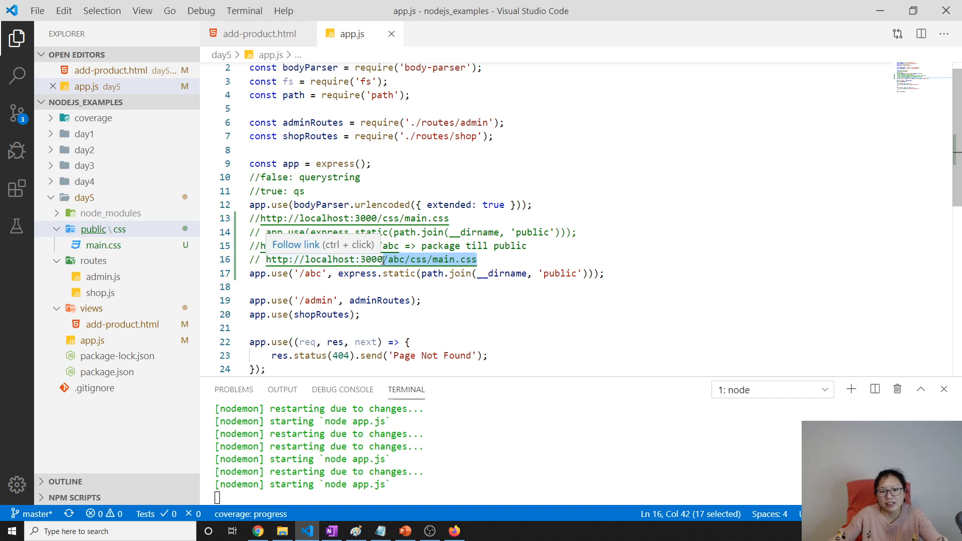
{"action": "left_click", "coordinate": [258, 33]}
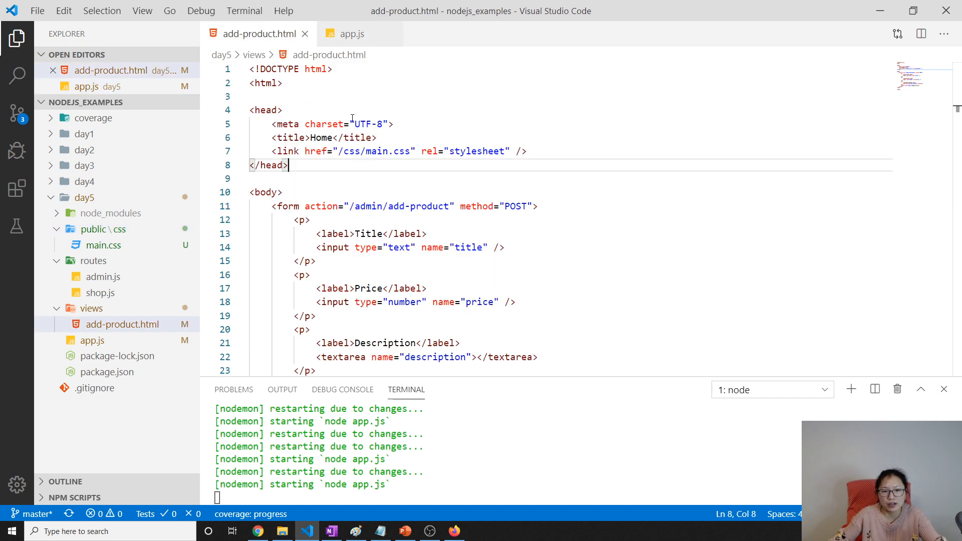
Step: Point add-product.html's stylesheet link to /abc/css/main.css and return to app.js after the /abc line
{"action": "left_click", "coordinate": [338, 151]}
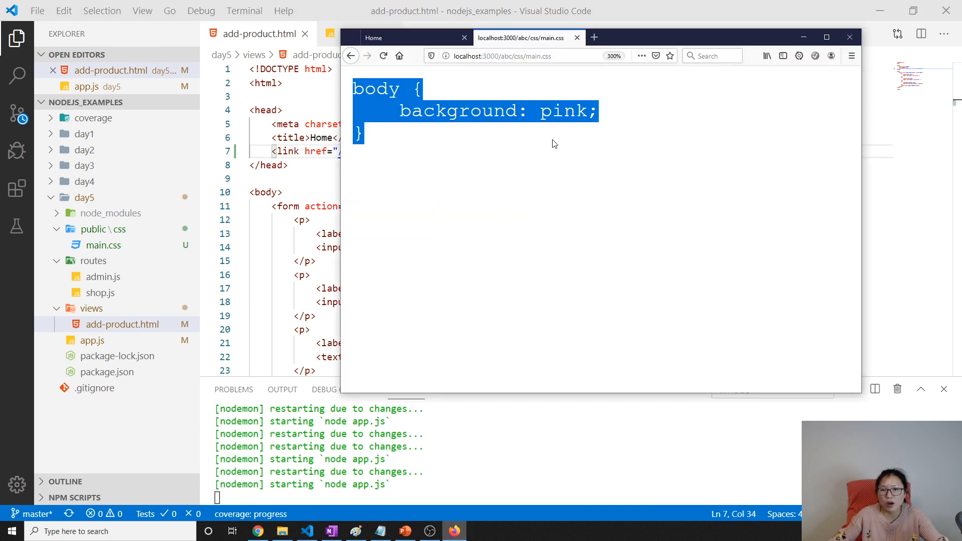
{"action": "left_click", "coordinate": [373, 37]}
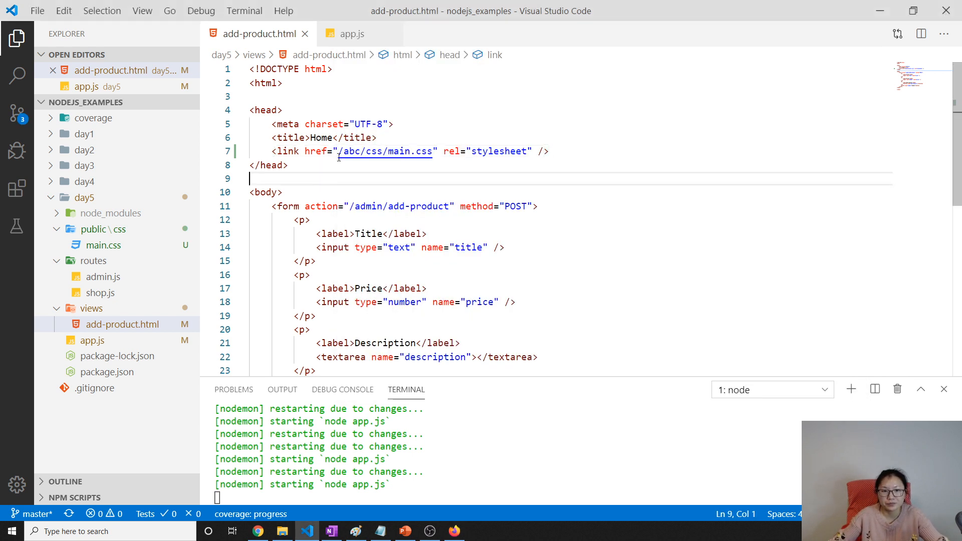
{"action": "left_click", "coordinate": [353, 34]}
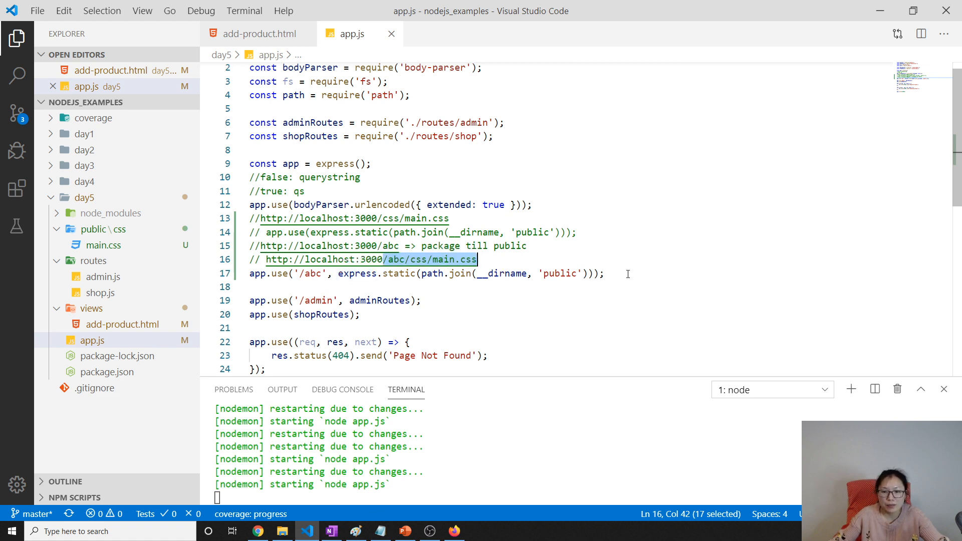
{"action": "left_click", "coordinate": [605, 273]}
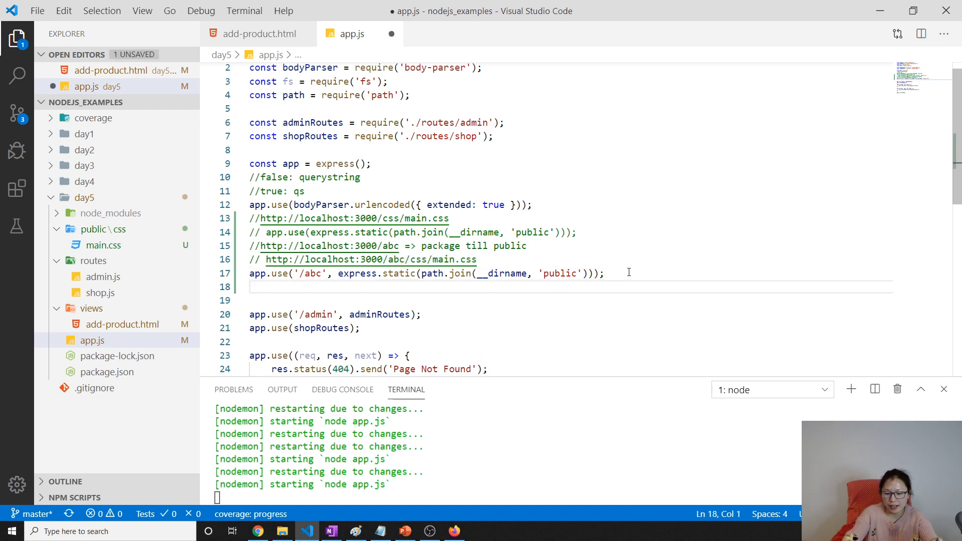
Step: Duplicate the /abc middleware to serve path.join(__dirname, 'public', 'css'), commenting out the old line
{"action": "type", "text": "app.use"}
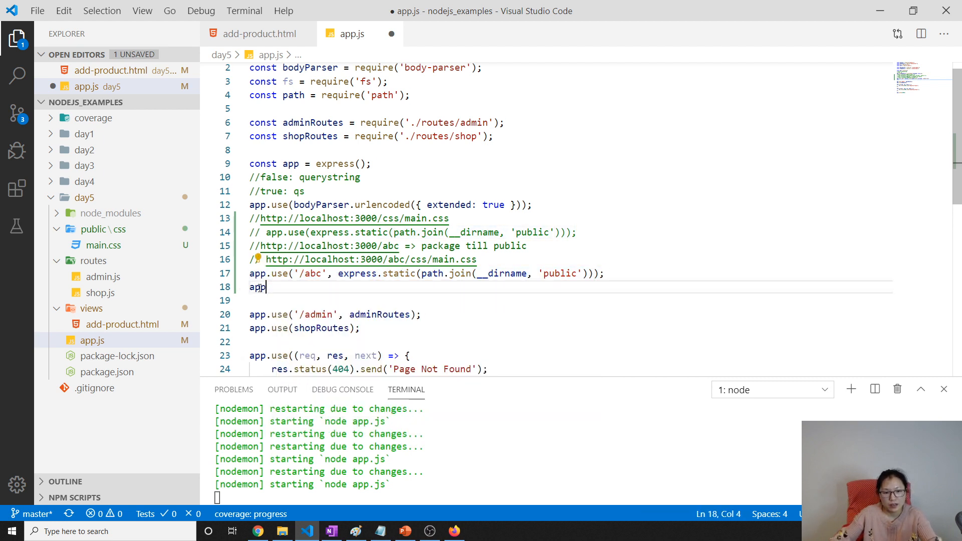
{"action": "type", "text": ".use('/abc', express.static(path.join(__dirname, 'public')));"}
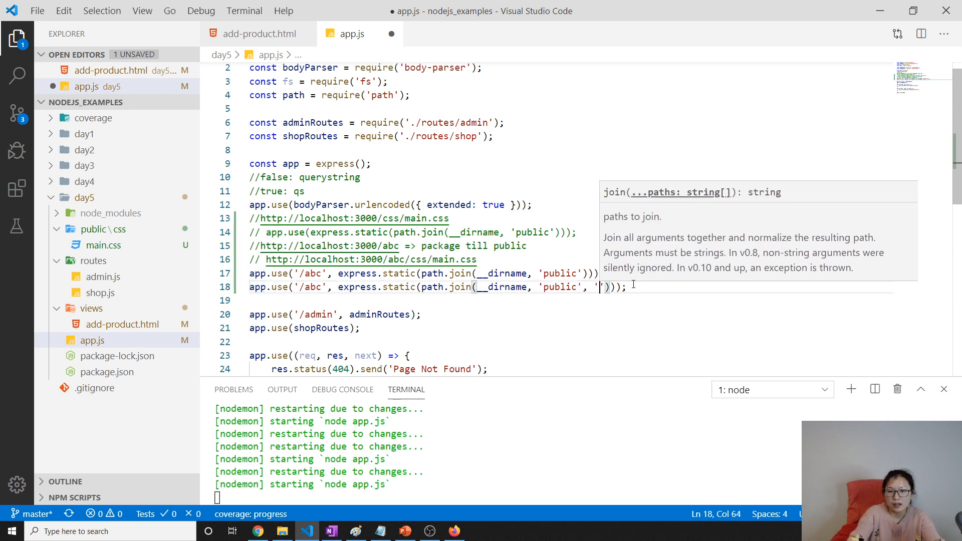
{"action": "type", "text": "css"}
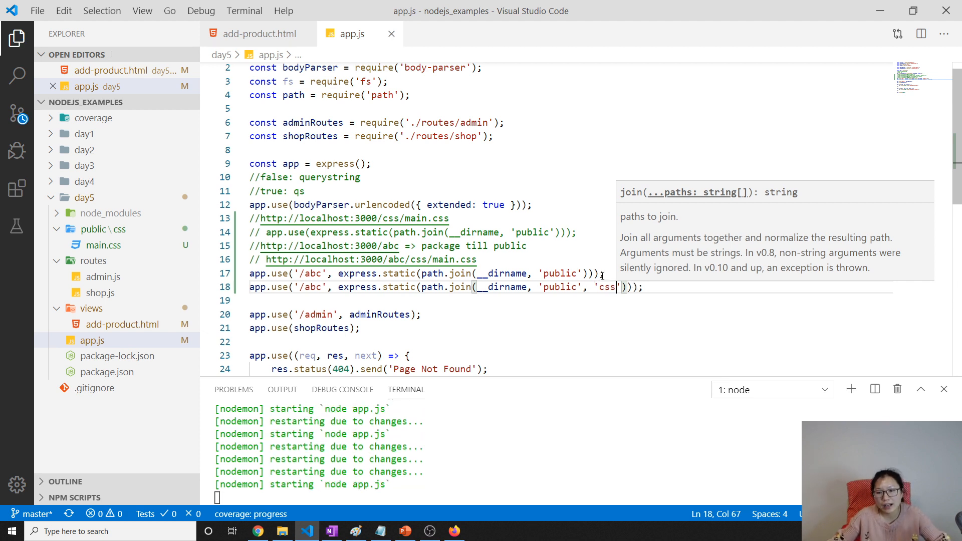
{"action": "key", "text": "ctrl+/"}
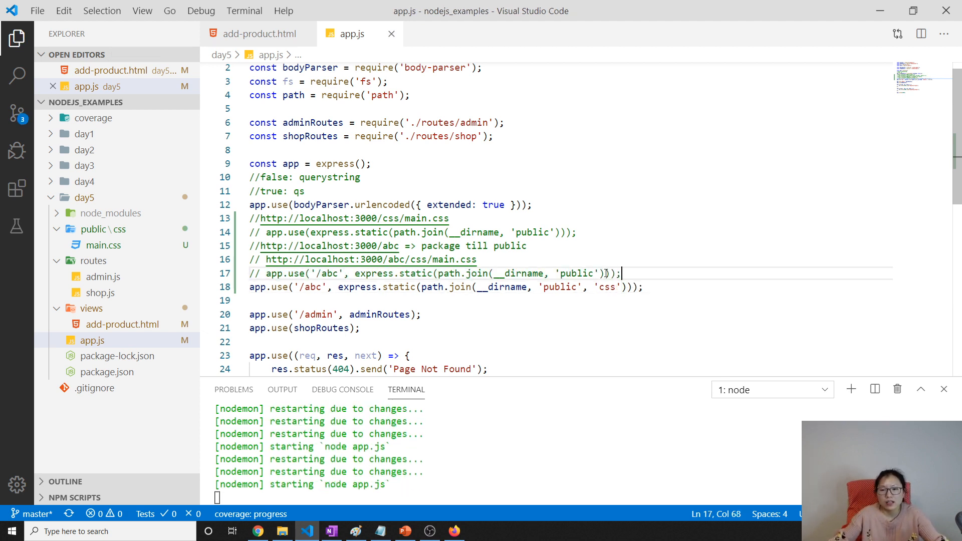
{"action": "key", "text": "Enter"}
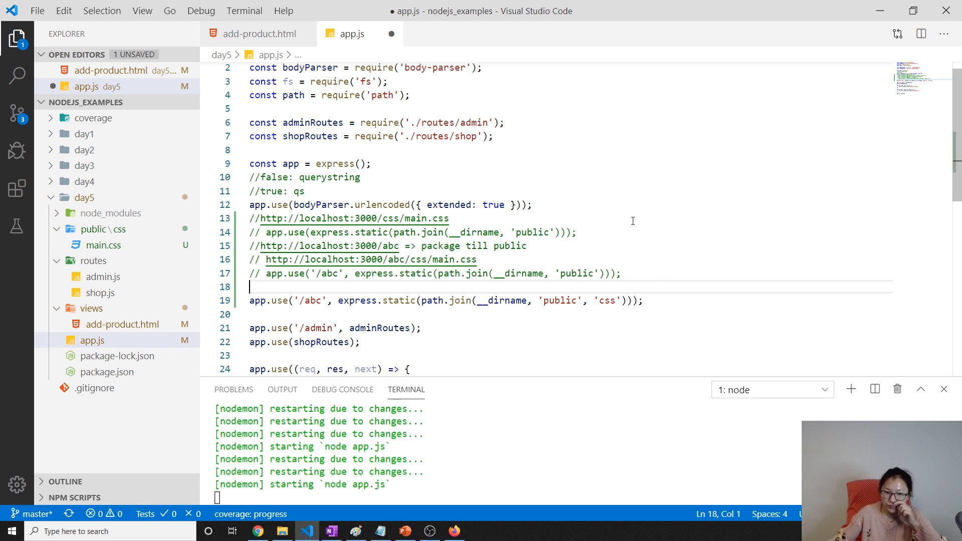
{"action": "double_click", "coordinate": [390, 245]}
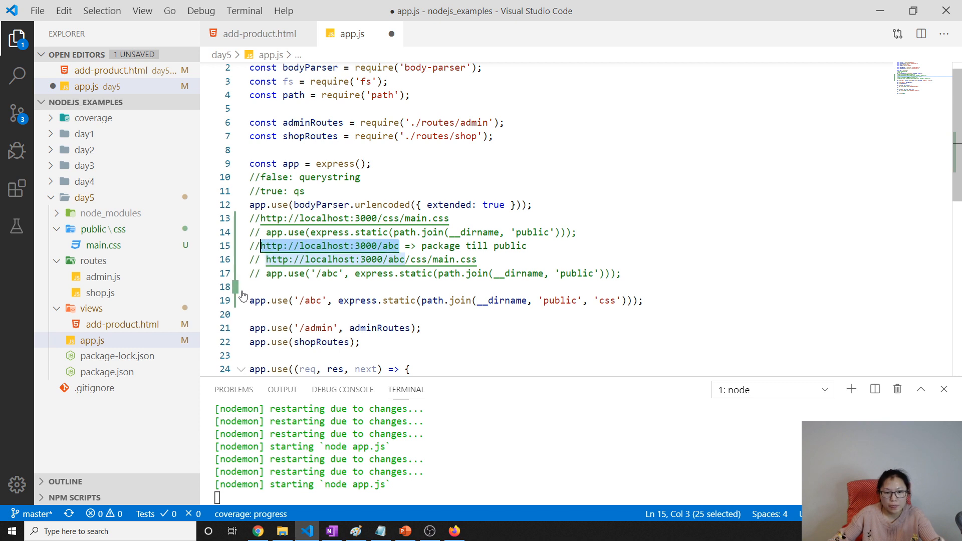
{"action": "type", "text": "//http://localhost:3000/abc"}
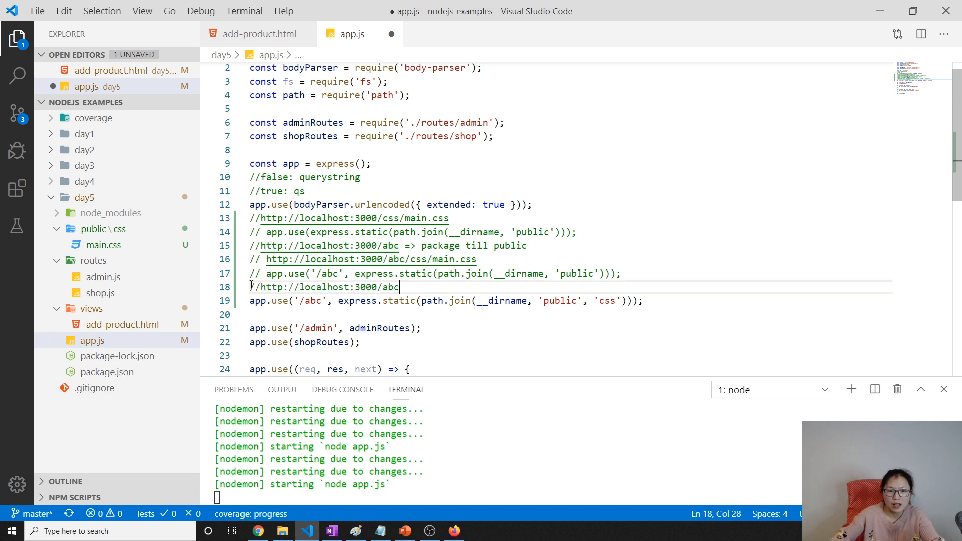
{"action": "mouse_move", "coordinate": [319, 286]}
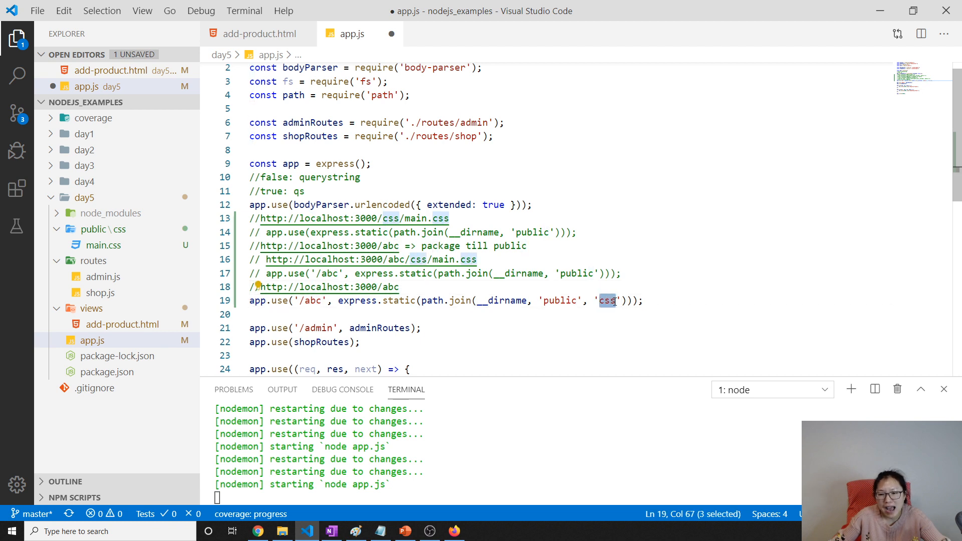
{"action": "left_click", "coordinate": [472, 286]}
{"action": "type", "text": " => css"}
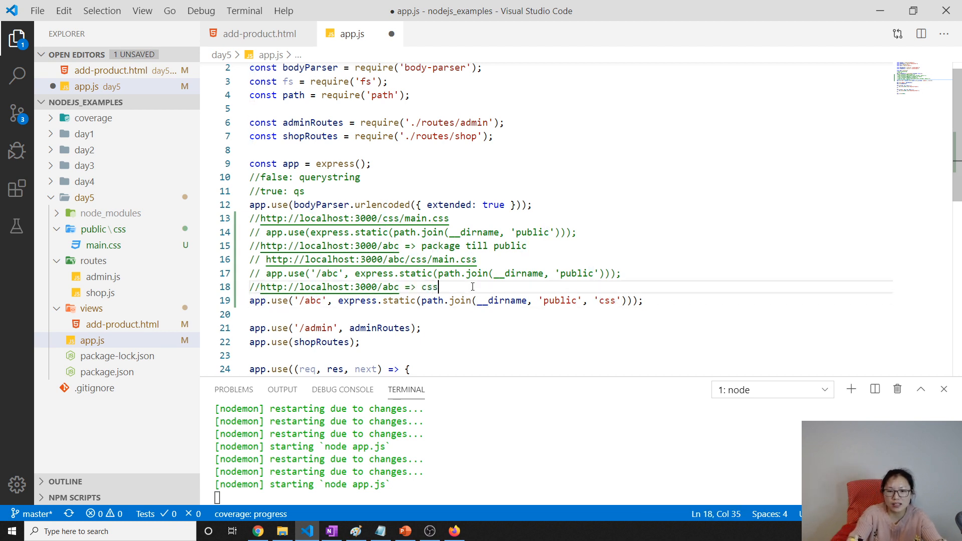
{"action": "type", "text": "folder"}
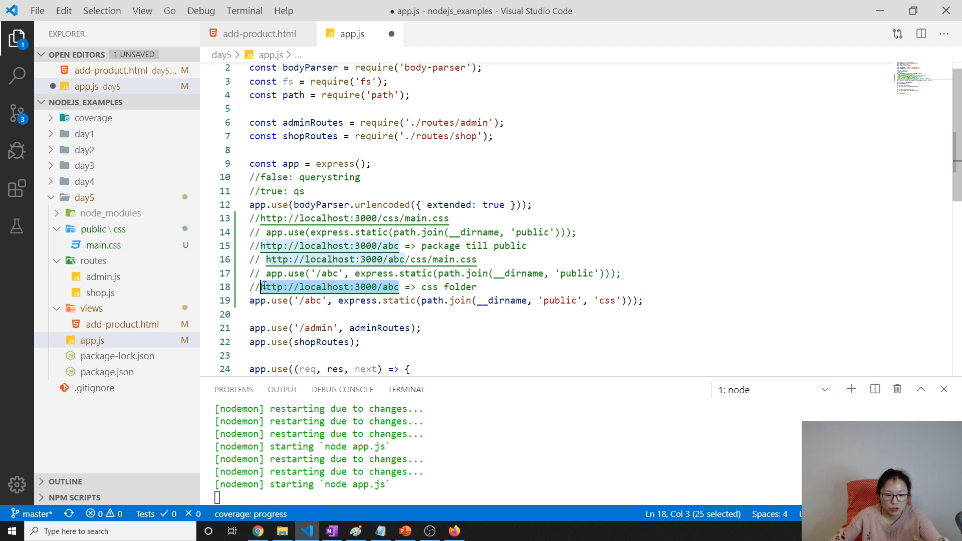
{"action": "key", "text": "Enter"}
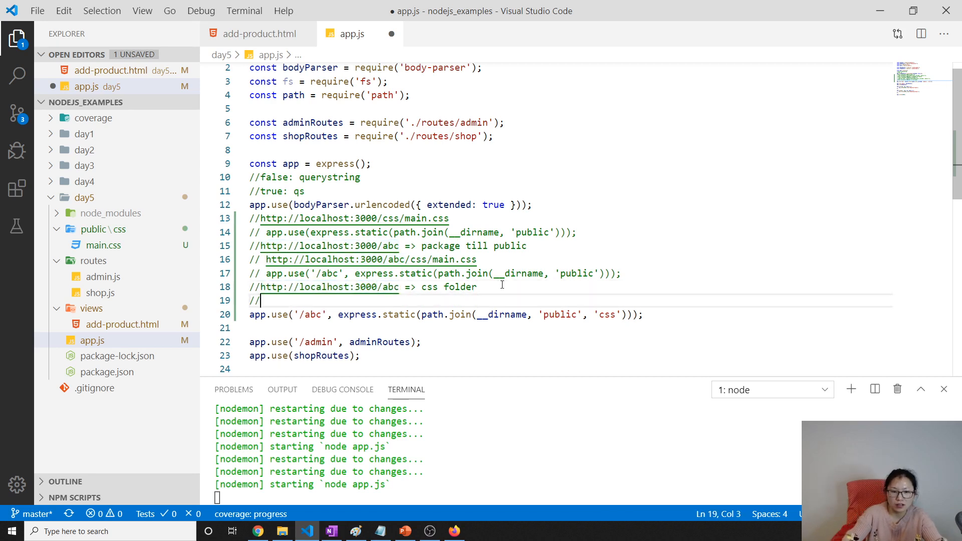
{"action": "type", "text": "http://localhost:3000/abc/main"}
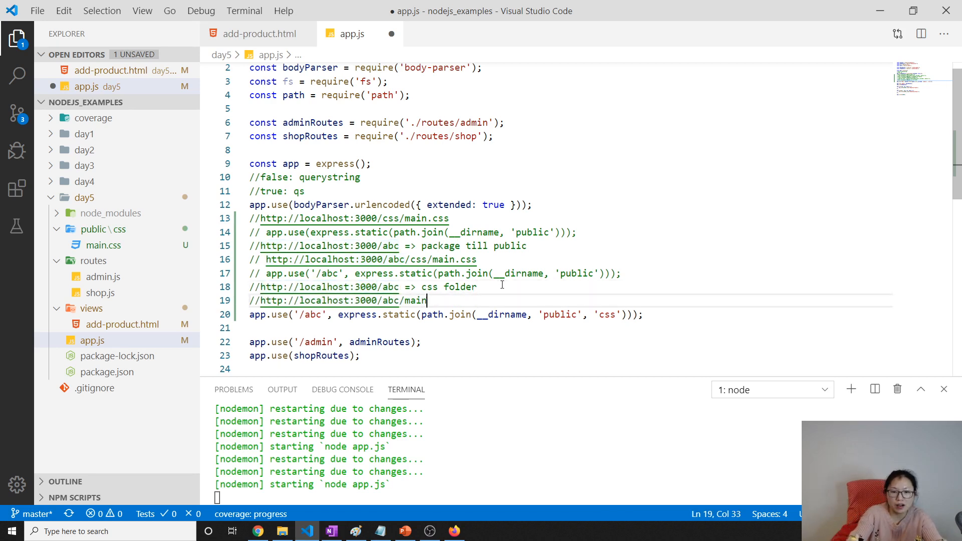
{"action": "type", "text": ".css"}
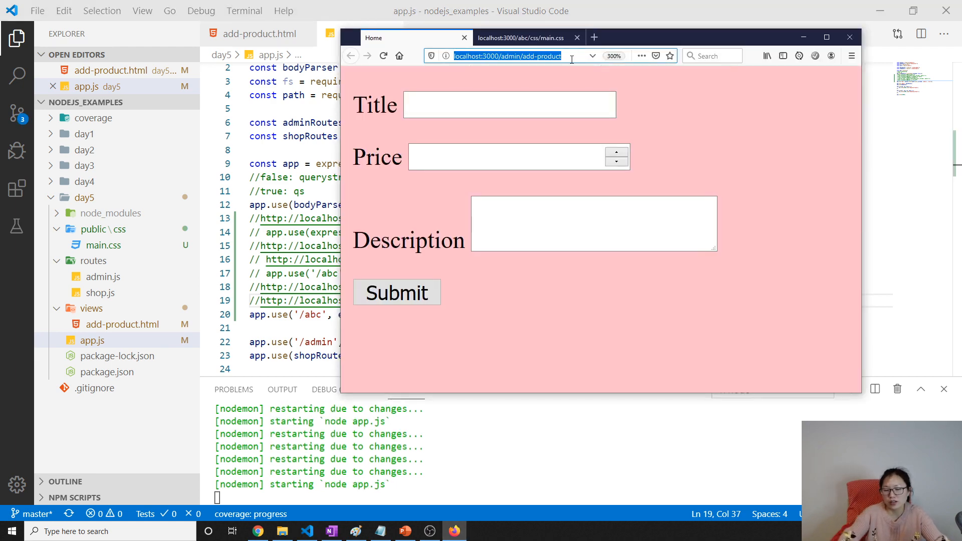
Step: Load /abc/main.css and localhost:3000/admin/add-product in Firefox to confirm the pink page, then return to app.js
{"action": "left_click", "coordinate": [521, 37]}
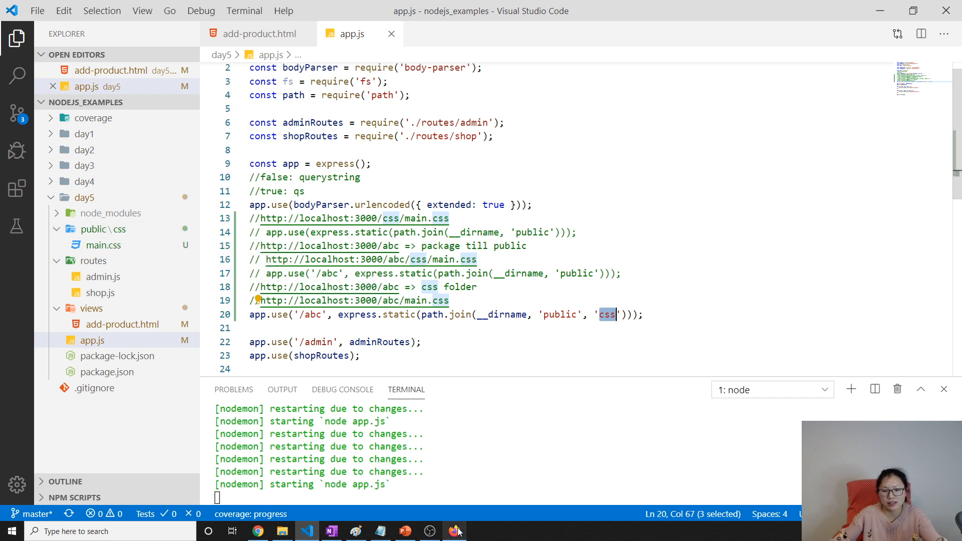
{"action": "left_click", "coordinate": [454, 531]}
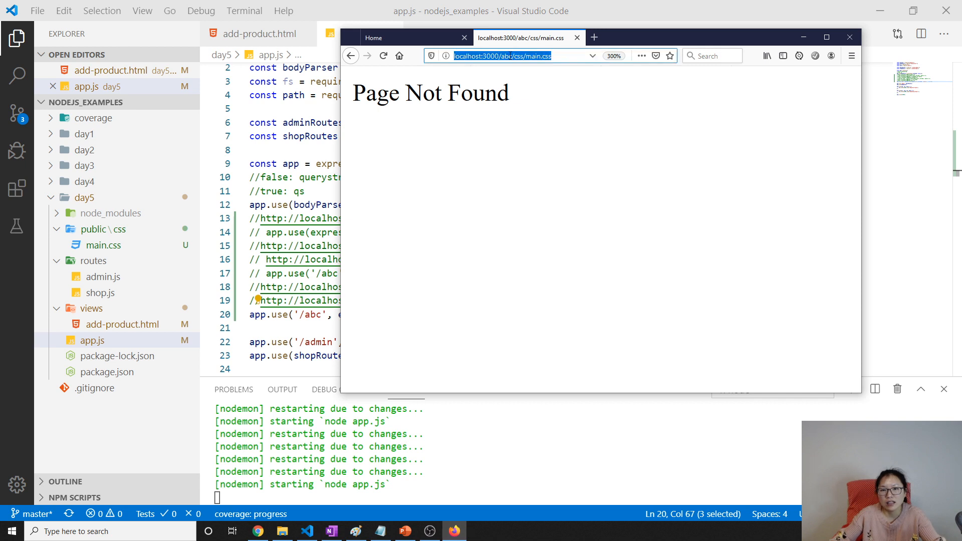
{"action": "key", "text": "Enter"}
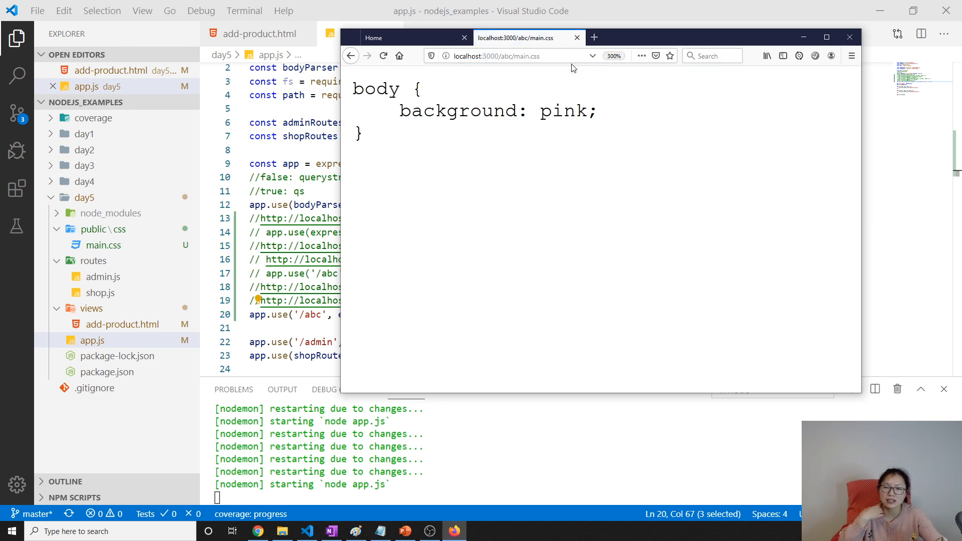
{"action": "type", "text": "localhost:3000/admin/add-product"}
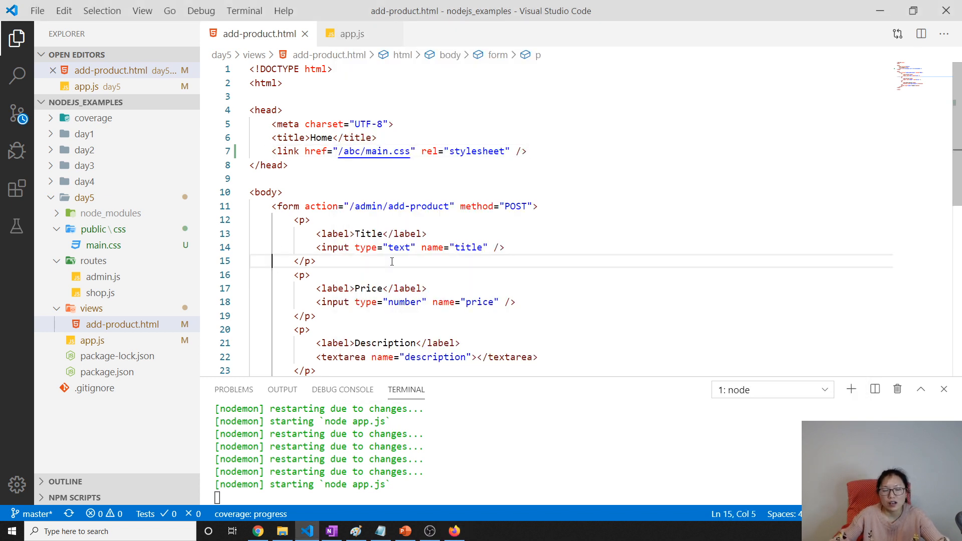
{"action": "left_click", "coordinate": [352, 35]}
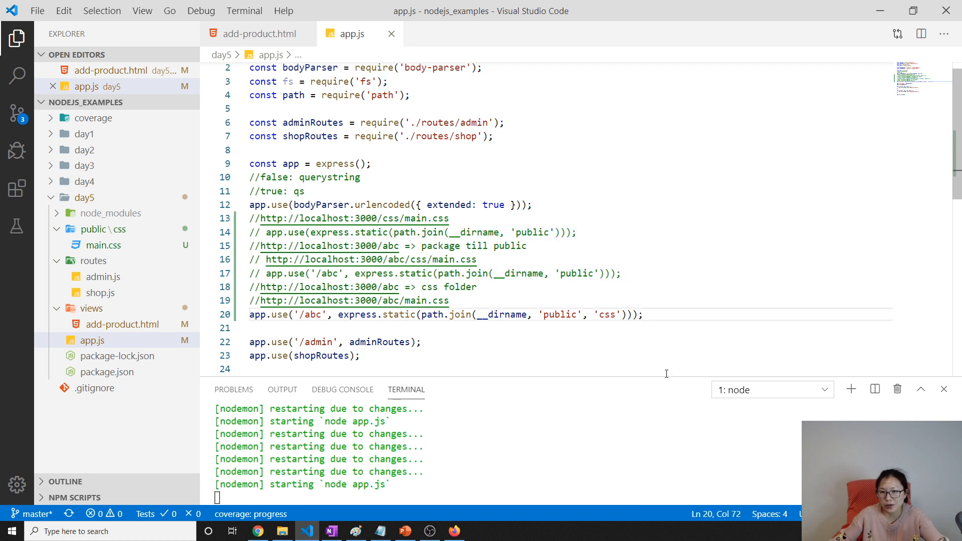
{"action": "mouse_move", "coordinate": [567, 391]}
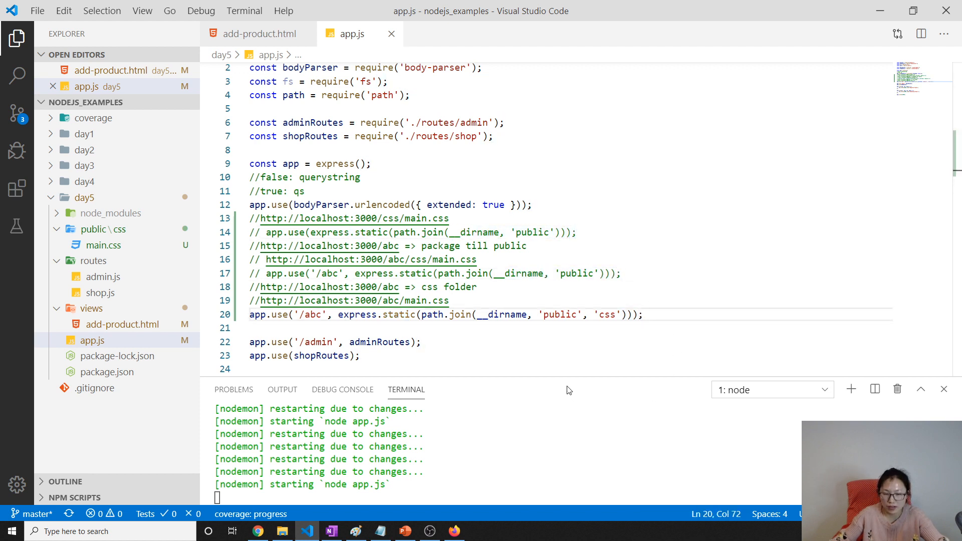